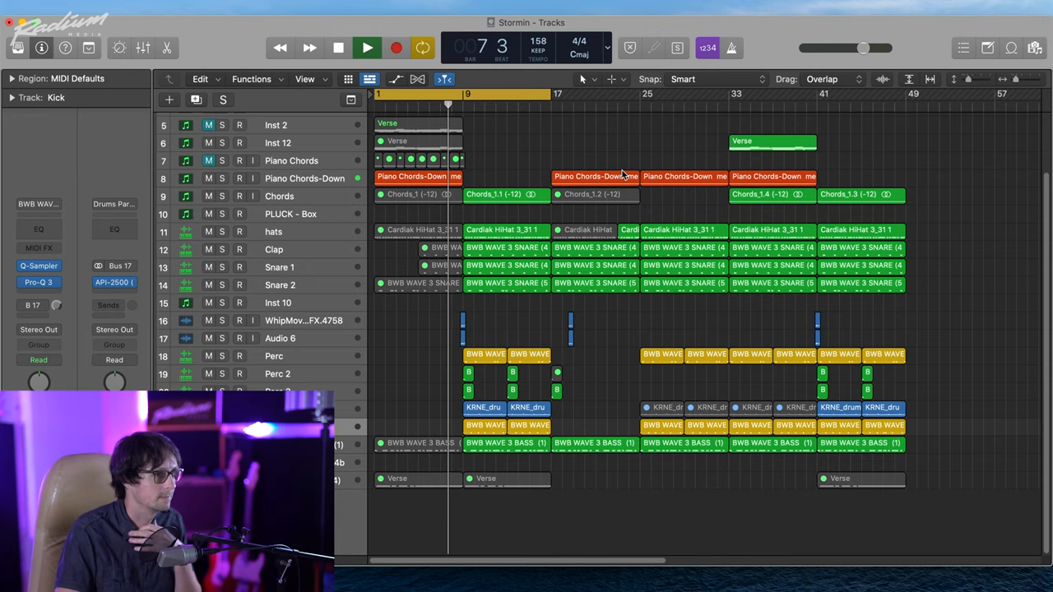
# Step: Stop playback near bar 19 and open the Kick's Pro-Q 3 with its low cut and dip
pyautogui.click(366, 47)
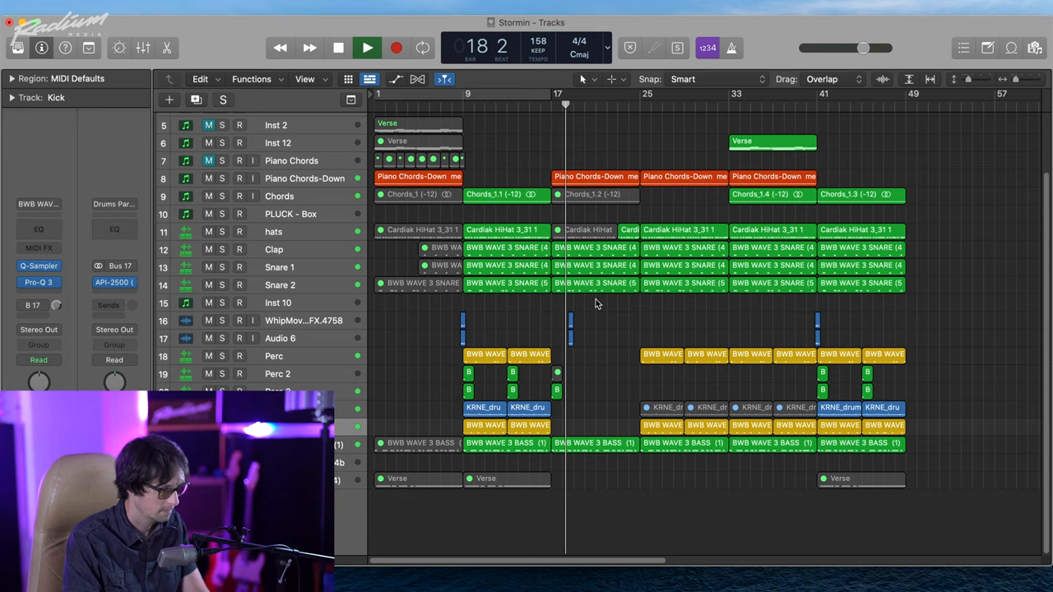
pyautogui.click(367, 47)
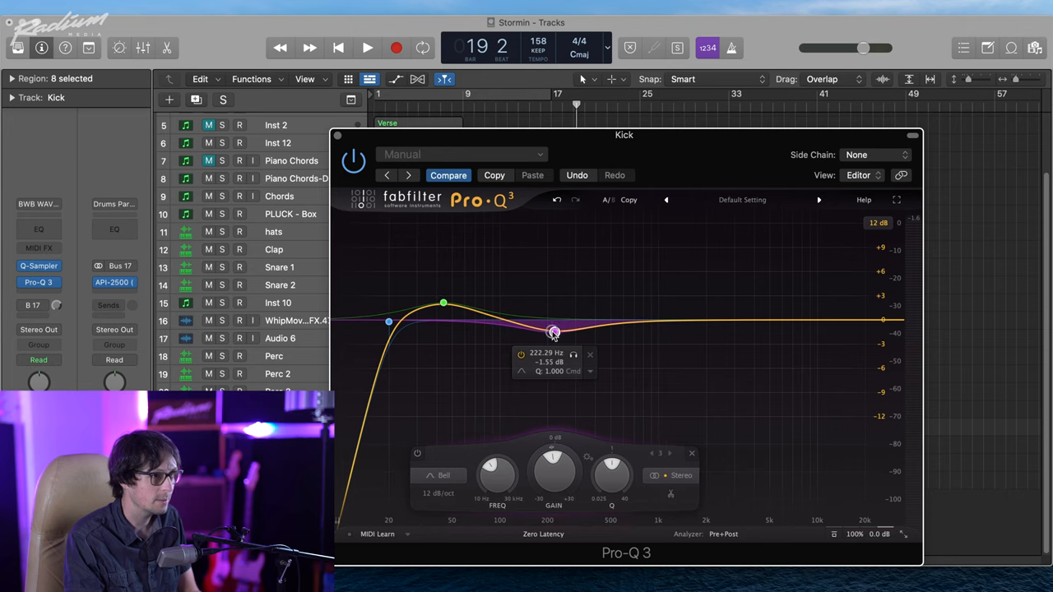
# Step: Nudge the kick EQ dip near 222 Hz and add a Compressor after Pro-Q 3
pyautogui.moveTo(554, 331); pyautogui.dragTo(553, 330)
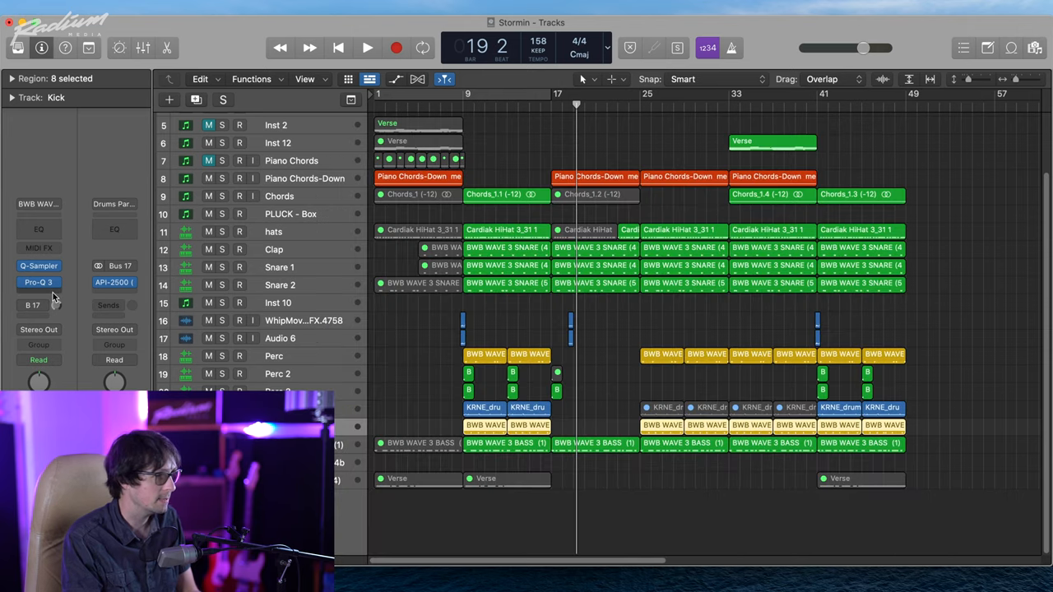
pyautogui.click(38, 282)
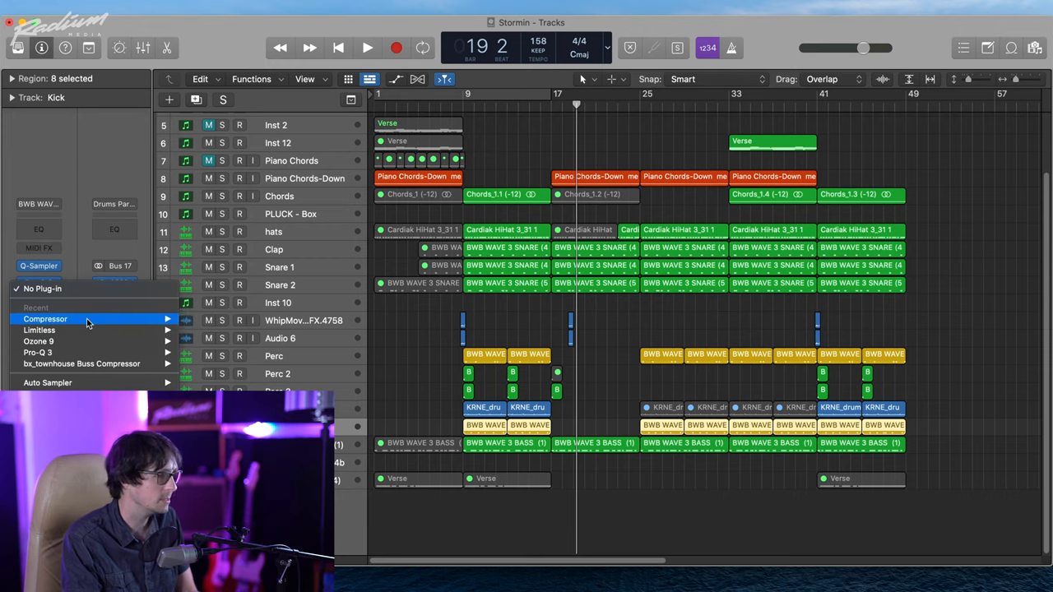
pyautogui.click(45, 319)
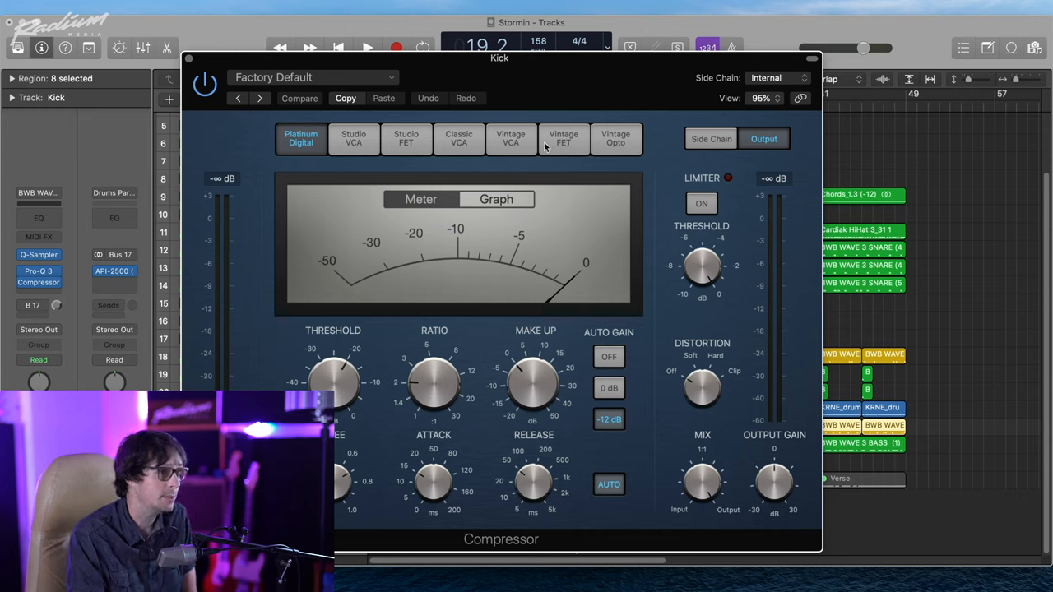
pyautogui.moveTo(557, 136)
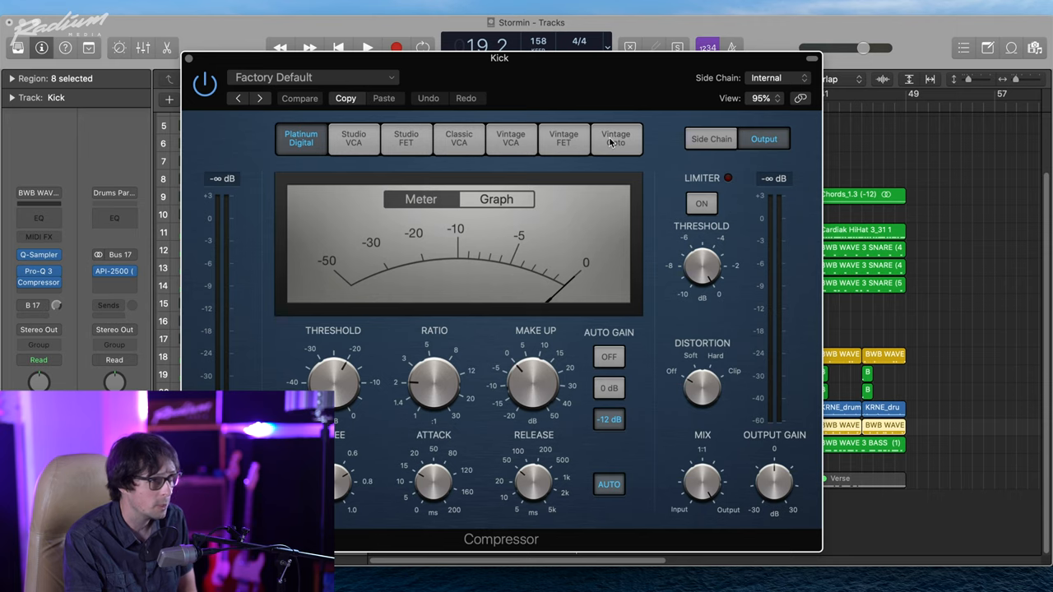
# Step: Compare the Studio and Classic VCA compressor models, settling on Vintage VCA
pyautogui.click(354, 139)
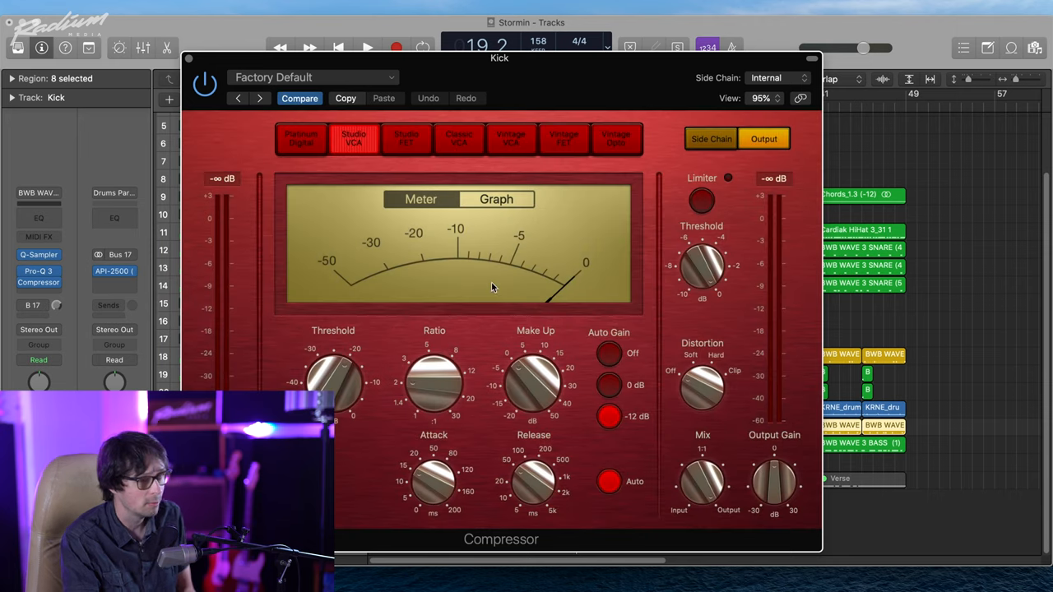
pyautogui.moveTo(448, 150)
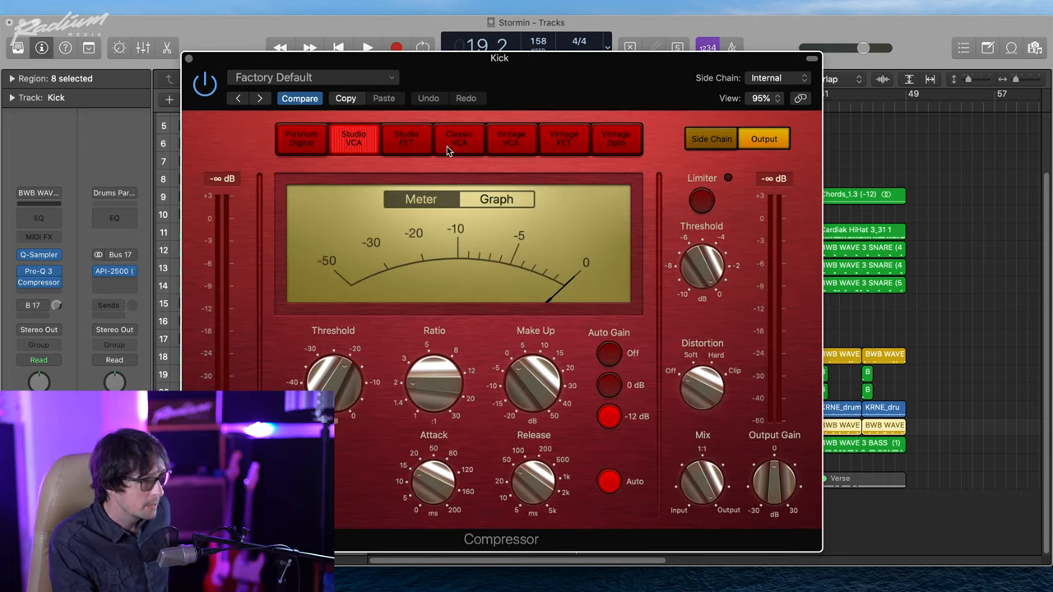
pyautogui.click(459, 139)
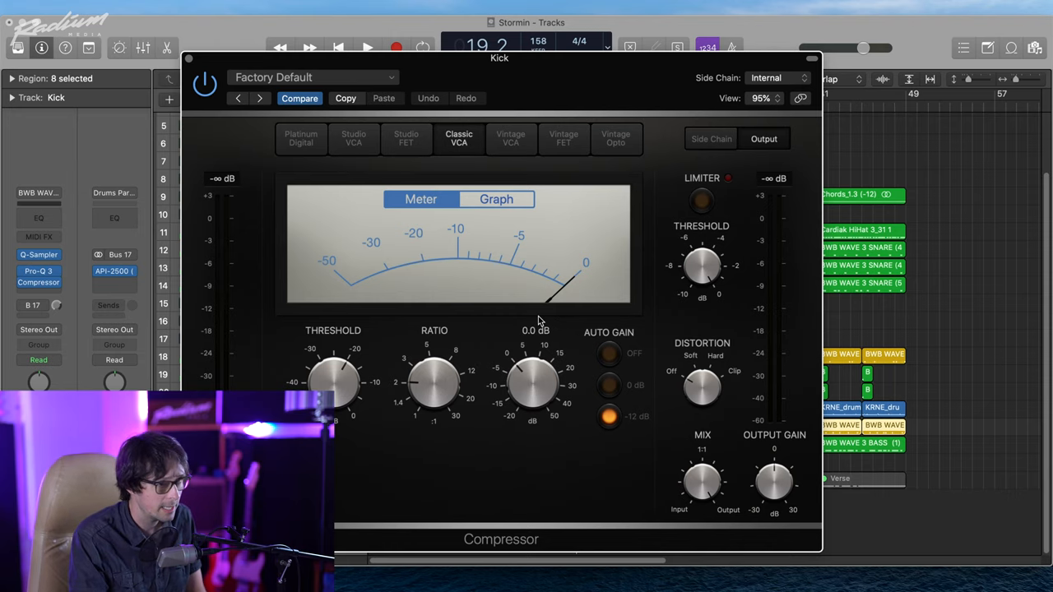
pyautogui.click(354, 138)
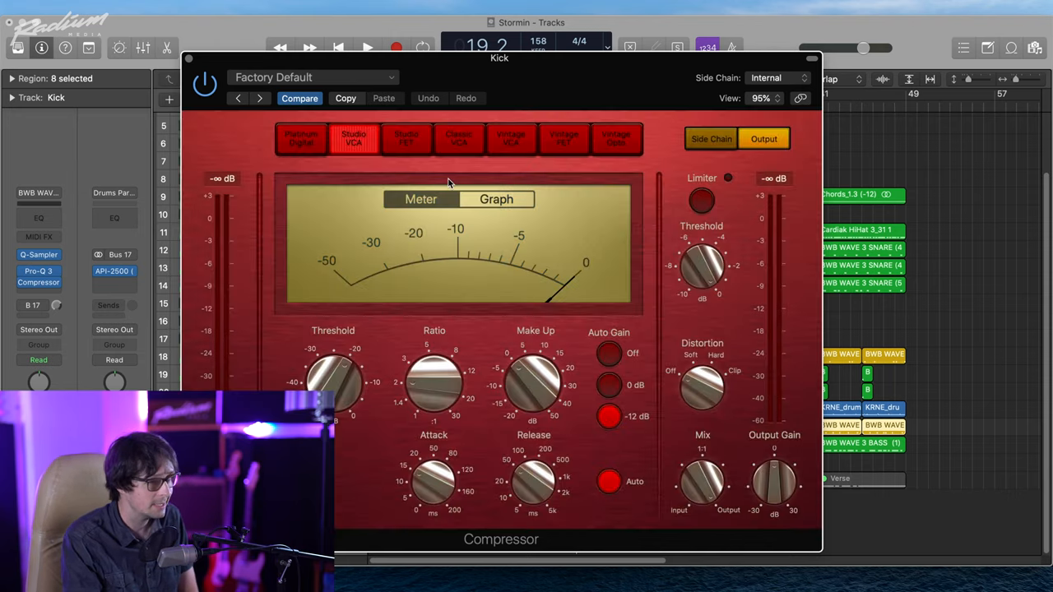
pyautogui.click(458, 138)
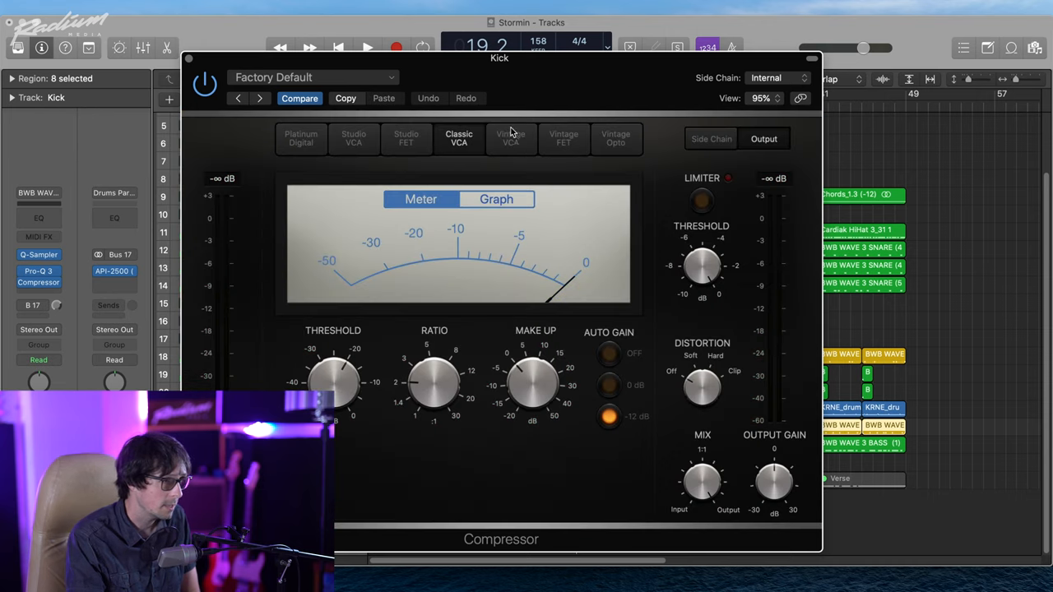
pyautogui.click(510, 138)
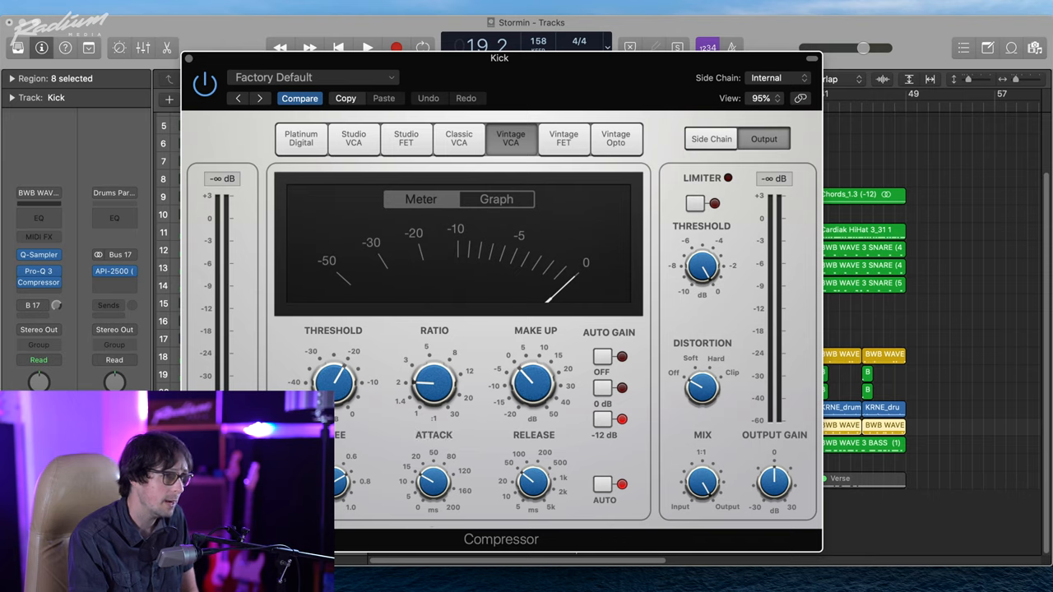
# Step: Dial the kick compressor ratio between 2.6 and 2.9:1, landing around 2.5:1
pyautogui.moveTo(434, 383); pyautogui.dragTo(434, 378)
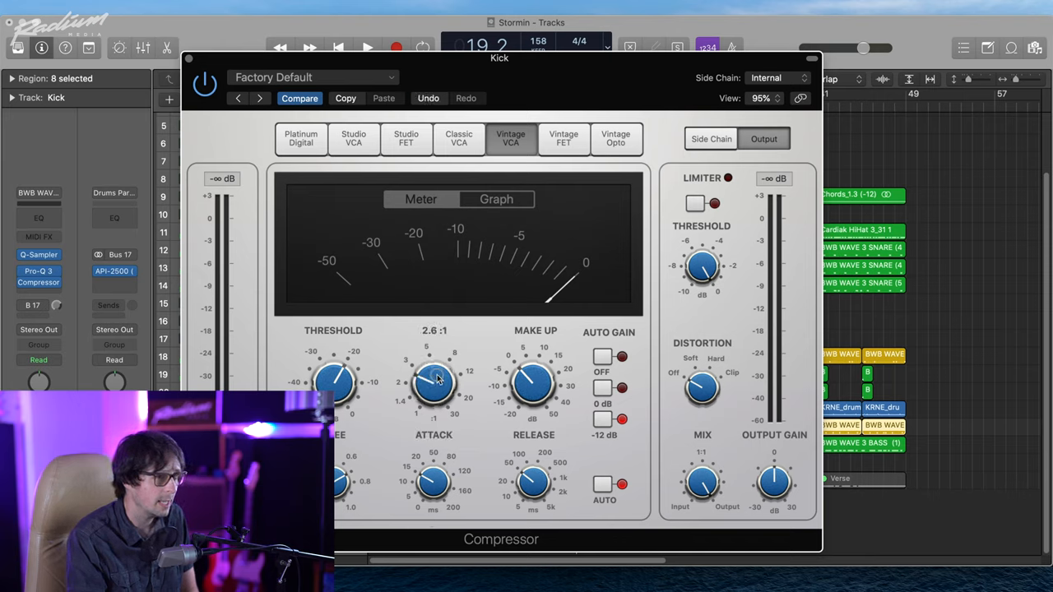
pyautogui.moveTo(434, 381); pyautogui.dragTo(434, 374)
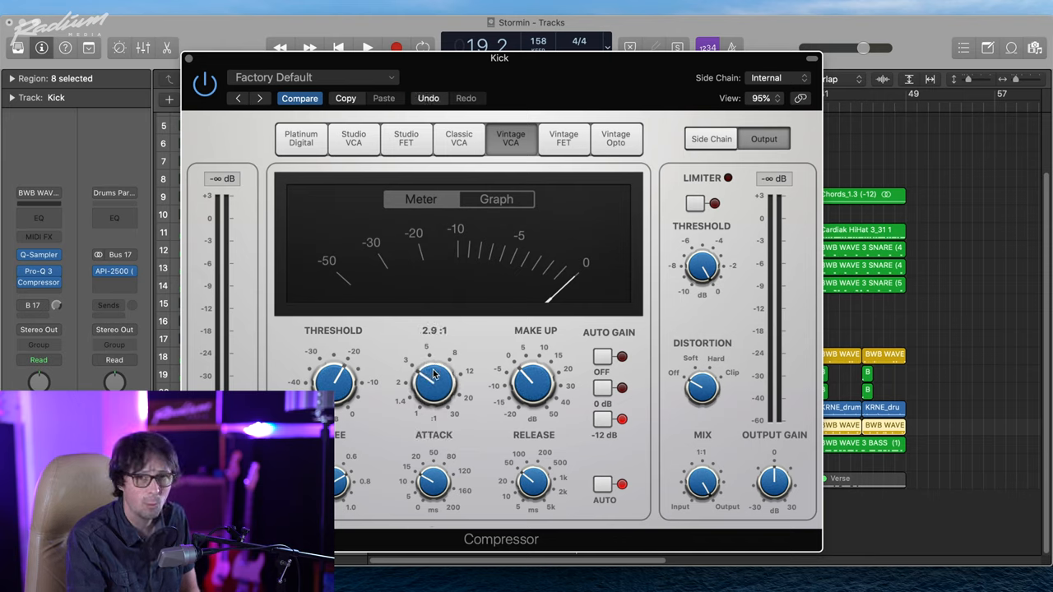
pyautogui.moveTo(434, 380); pyautogui.dragTo(434, 391)
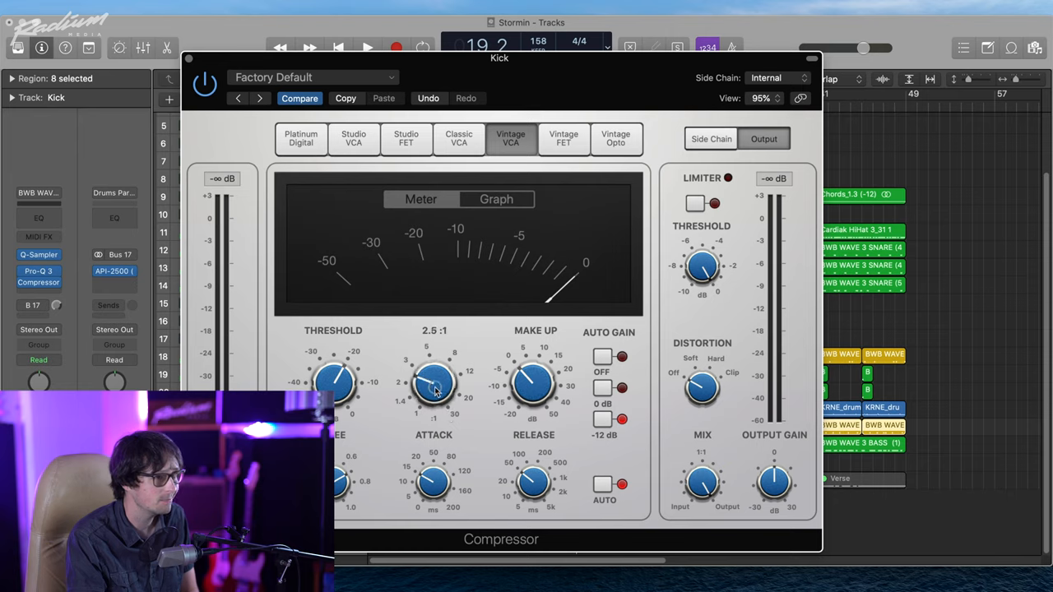
pyautogui.moveTo(434, 384); pyautogui.dragTo(433, 395)
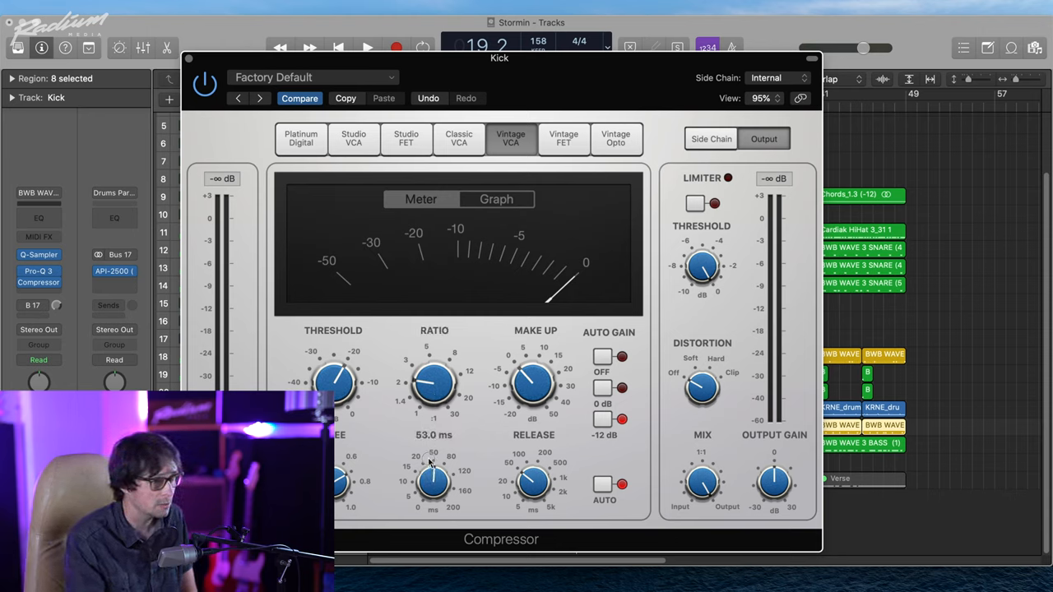
# Step: Set the attack to about 53 ms and show the transfer curve graph
pyautogui.moveTo(434, 481); pyautogui.dragTo(440, 461)
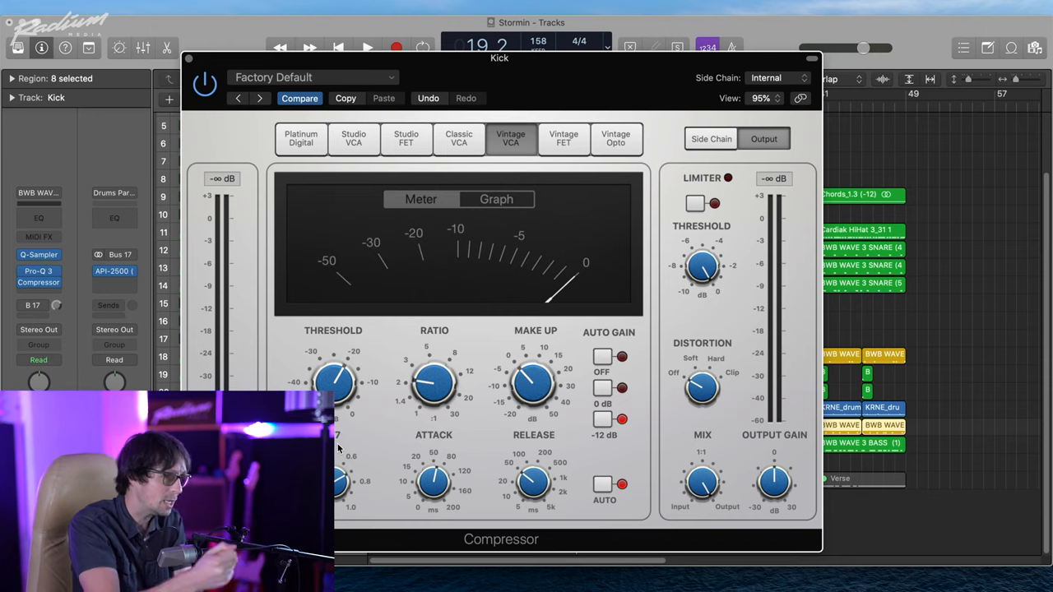
pyautogui.moveTo(642, 463)
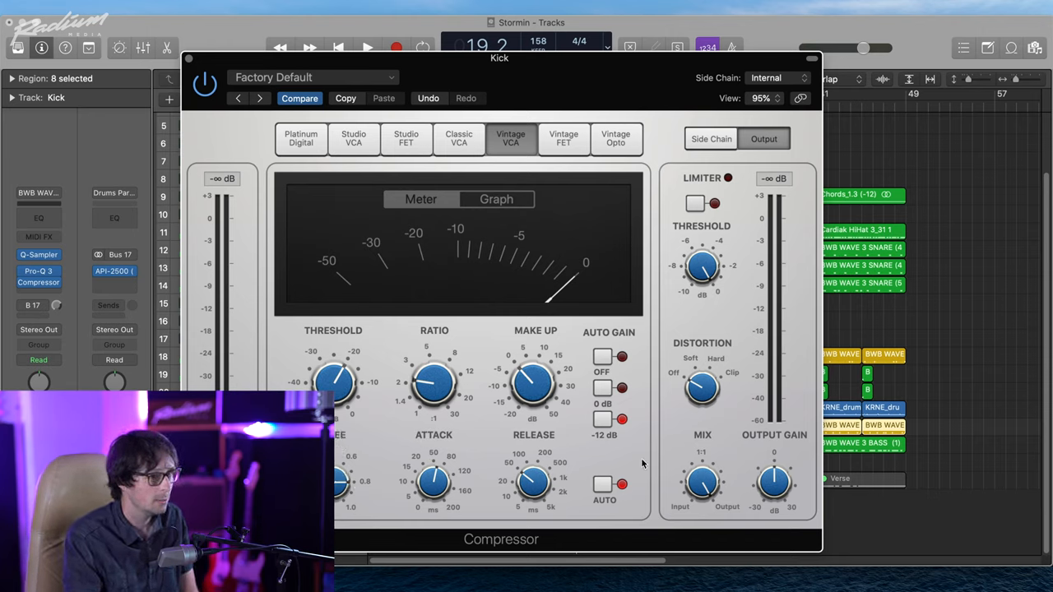
pyautogui.moveTo(533, 484); pyautogui.dragTo(533, 482)
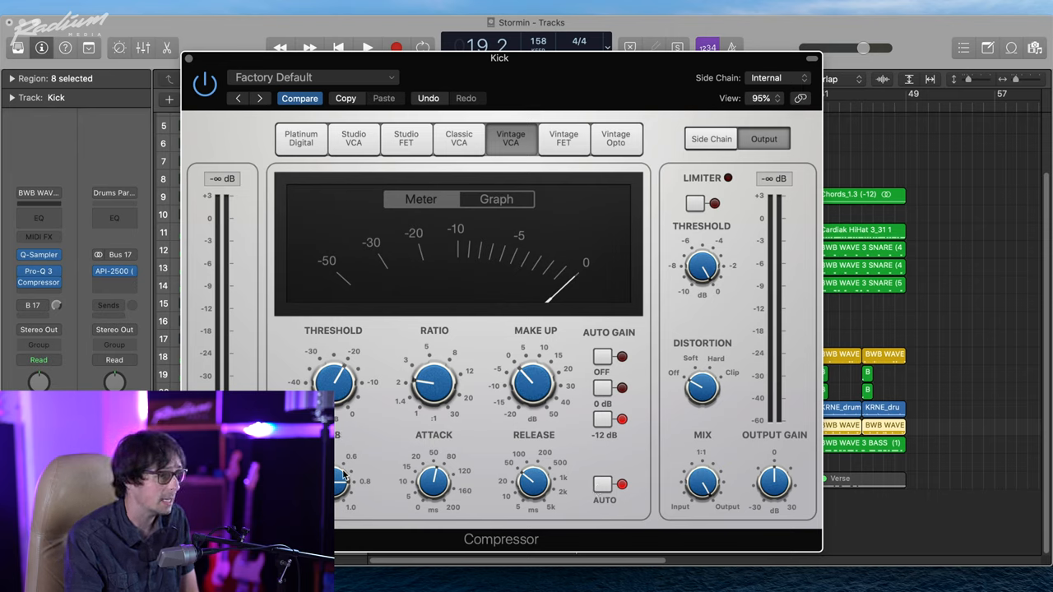
pyautogui.moveTo(366, 459)
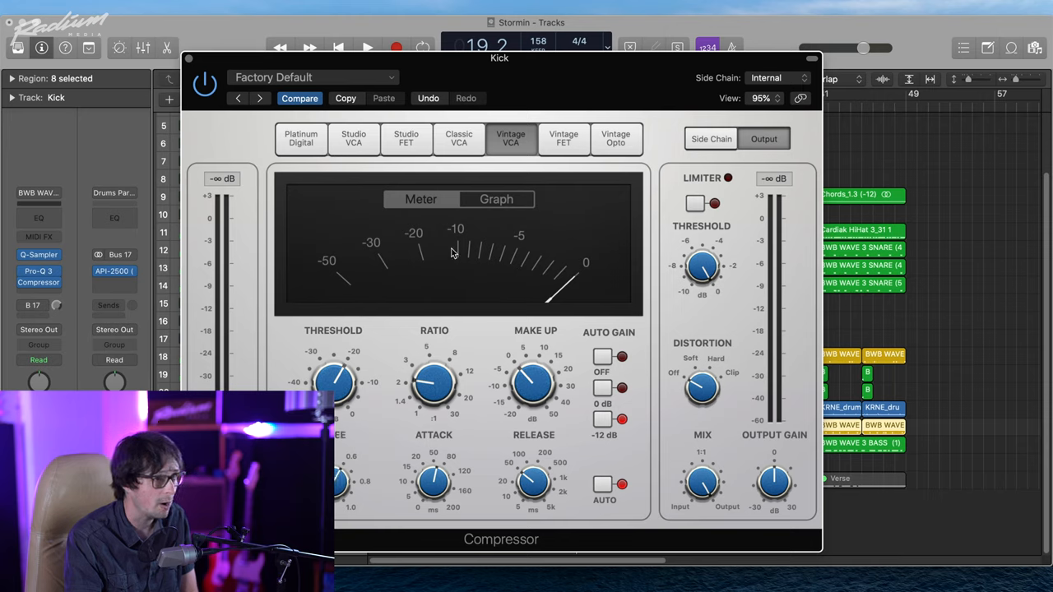
pyautogui.click(496, 199)
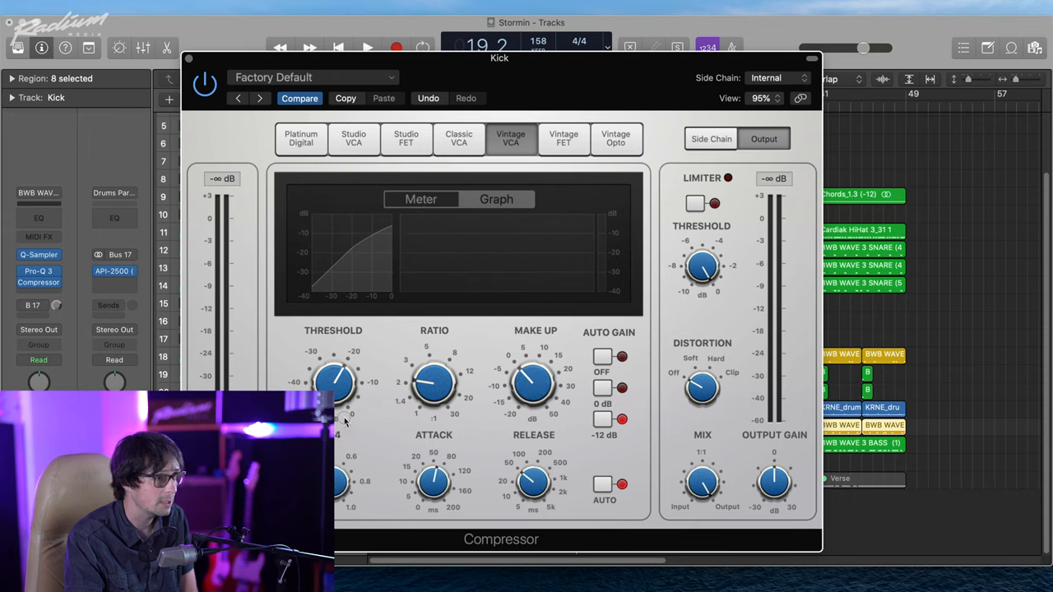
pyautogui.moveTo(576, 362)
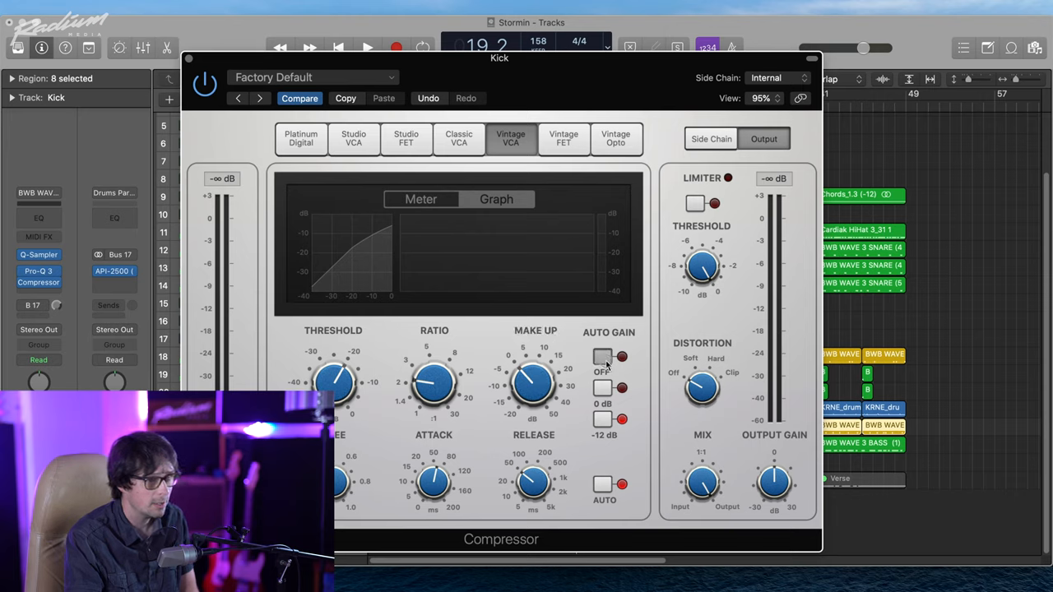
# Step: Turn Auto Gain off, raise Make Up to about 7 dB, and close the kick compressor
pyautogui.click(602, 356)
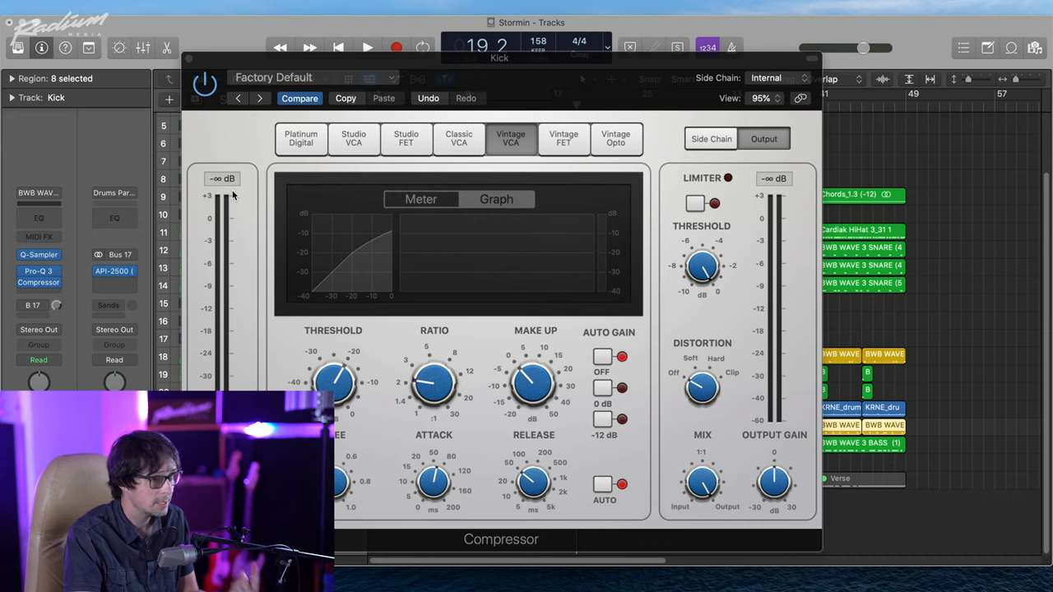
pyautogui.moveTo(214, 70)
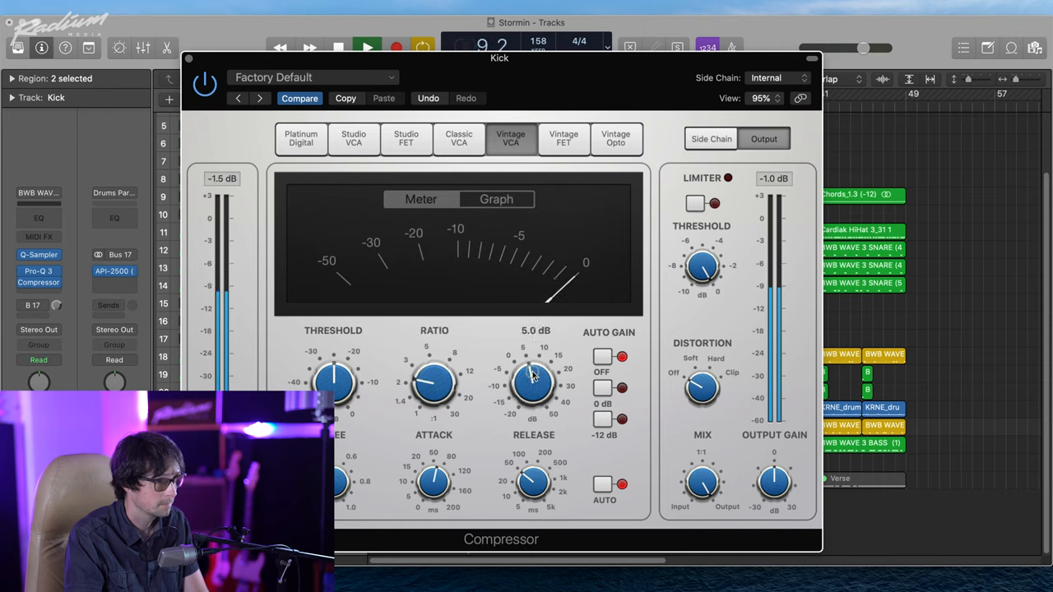
pyautogui.moveTo(535, 382); pyautogui.dragTo(543, 371)
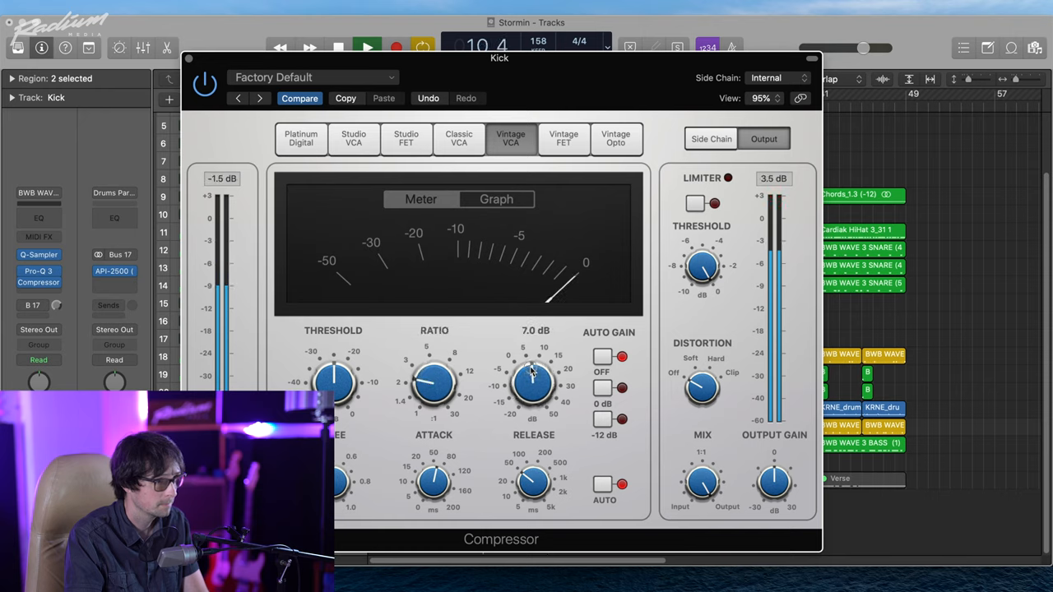
pyautogui.moveTo(535, 383); pyautogui.dragTo(534, 385)
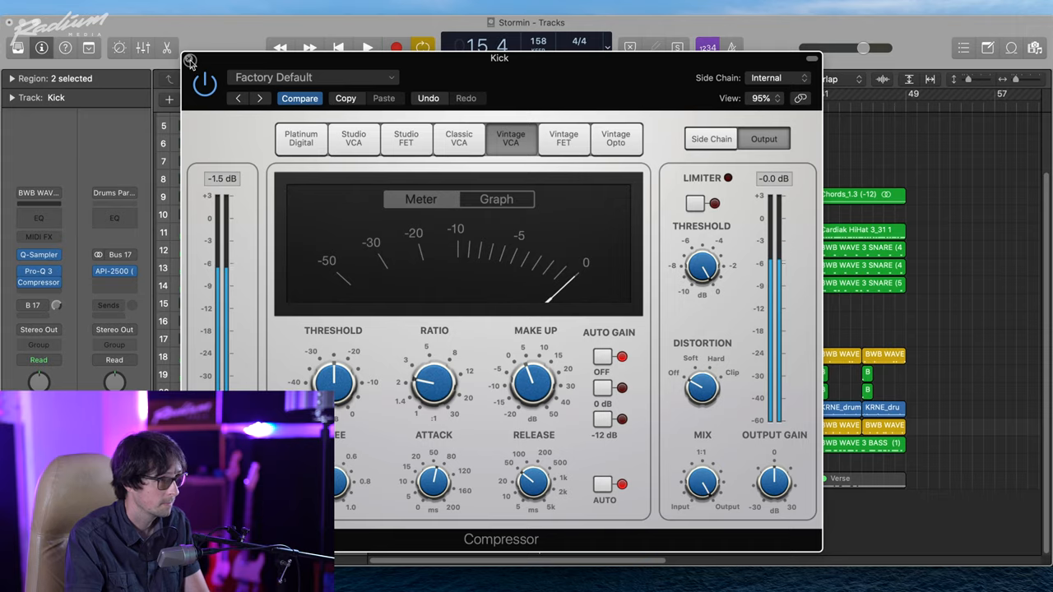
pyautogui.click(189, 61)
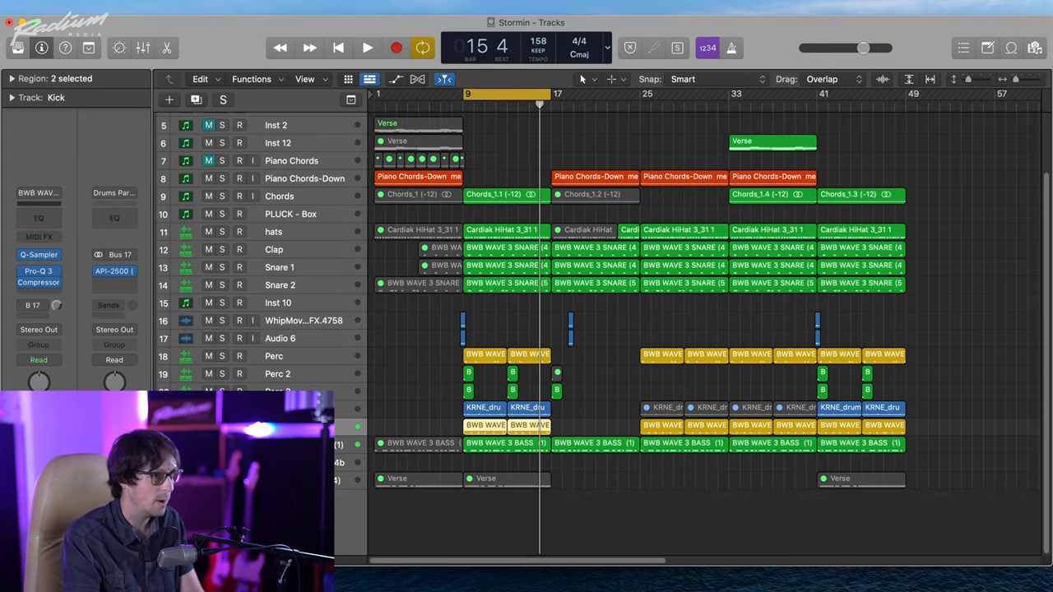
# Step: Select the Kick regions together with the clap and snare regions around bar 9
pyautogui.click(506, 248)
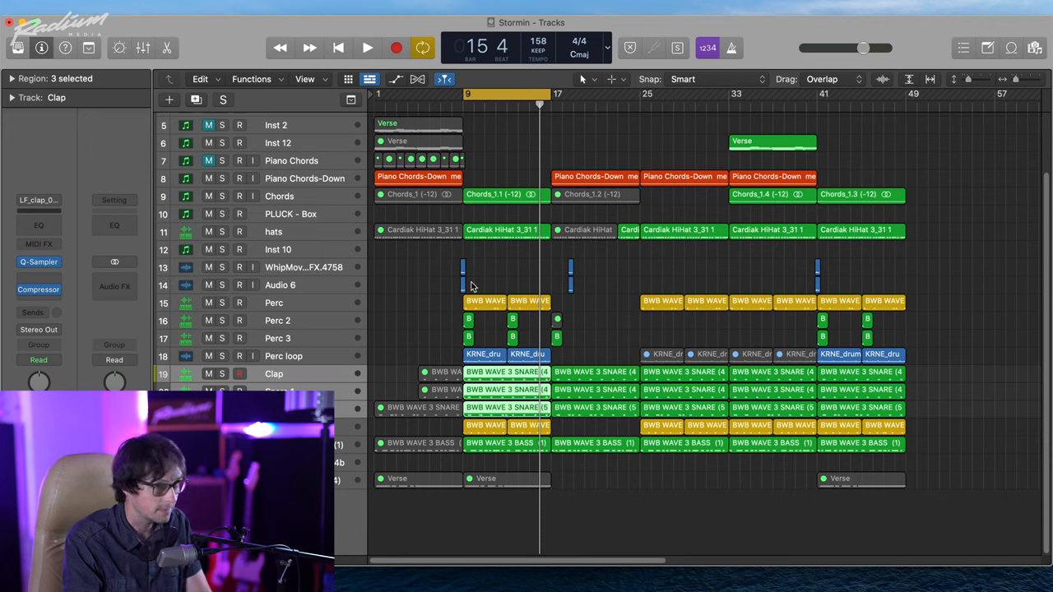
pyautogui.click(366, 47)
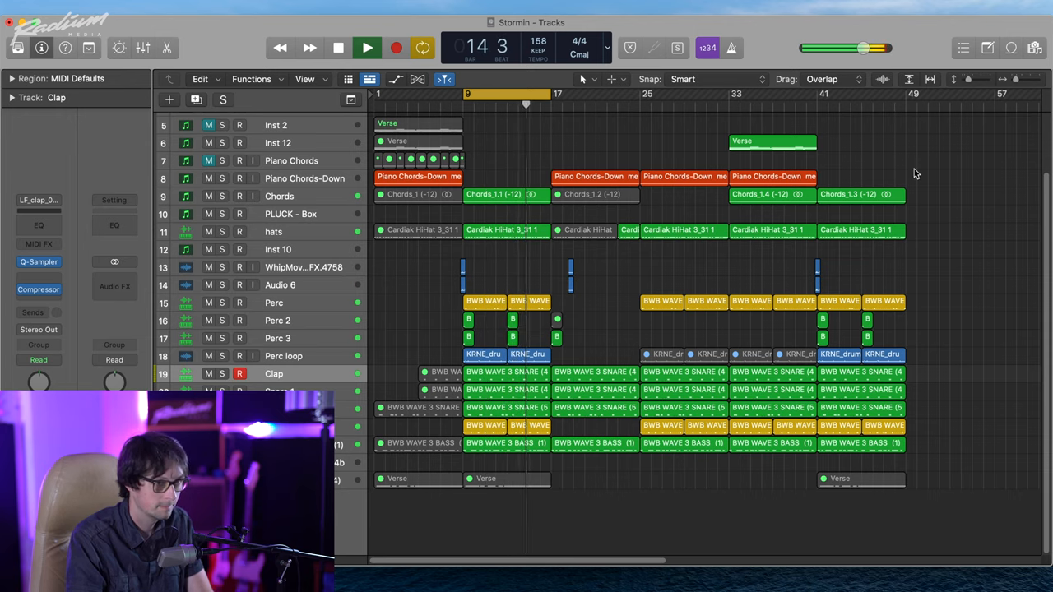
pyautogui.click(338, 47)
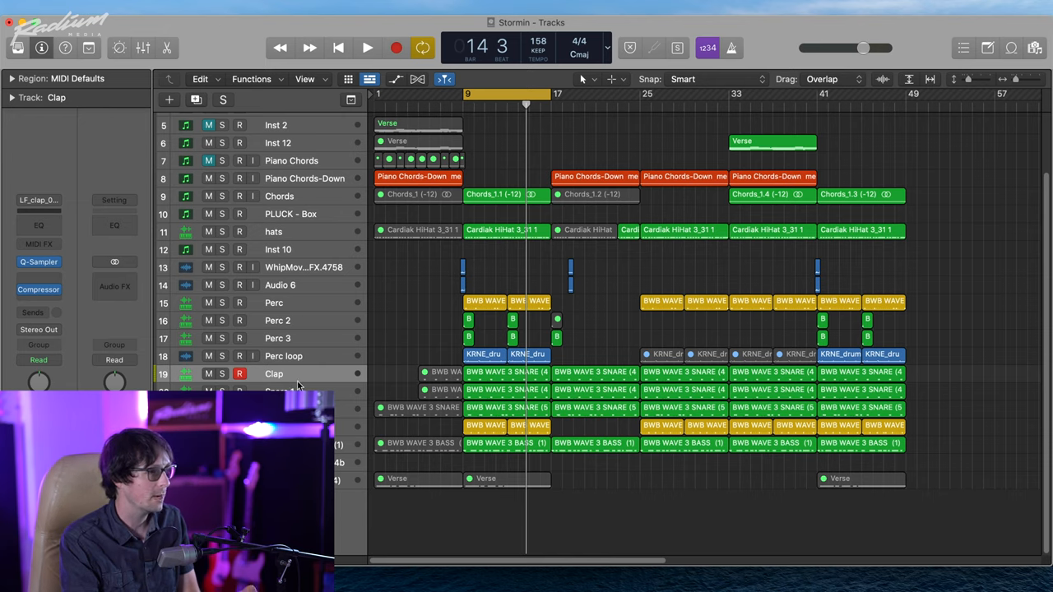
pyautogui.moveTo(327, 388)
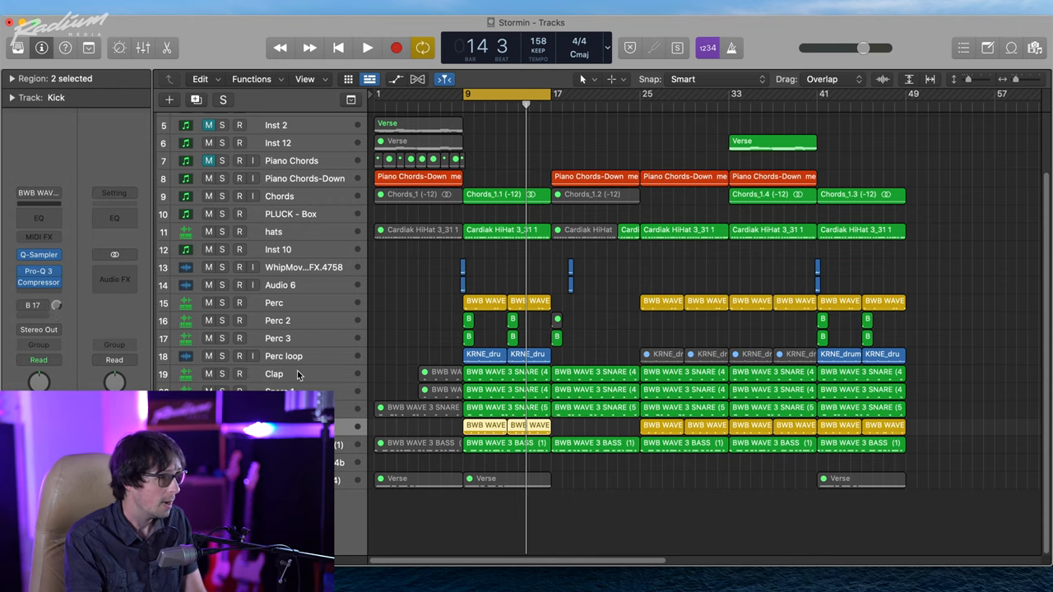
pyautogui.moveTo(313, 381)
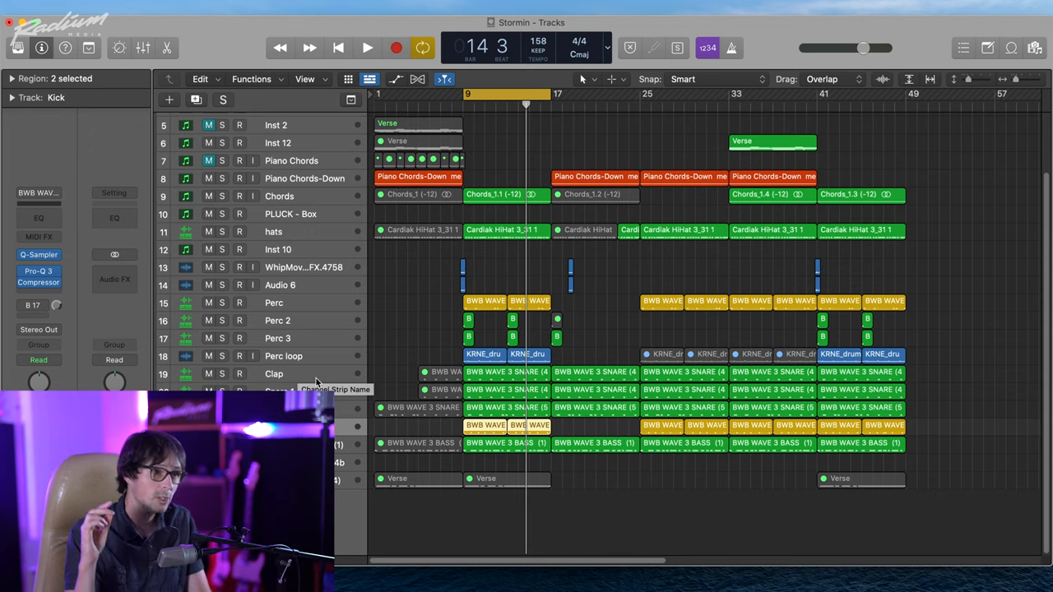
pyautogui.moveTo(317, 345)
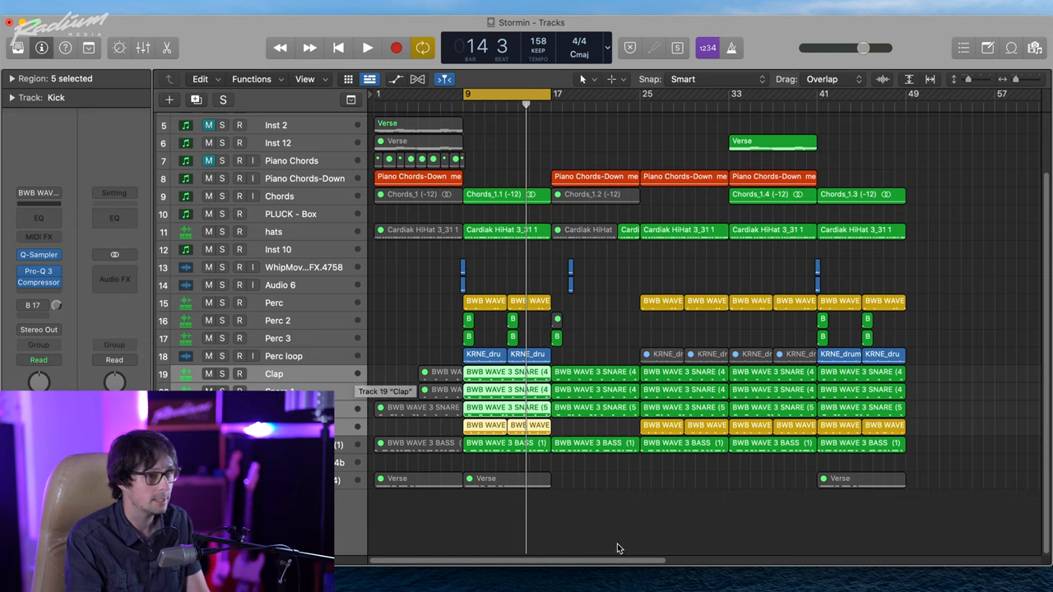
# Step: In the Mixer, send Clap, Snare 1, Snare 2 and Kick to Bus 17 (Drums Par Comp)
pyautogui.click(142, 47)
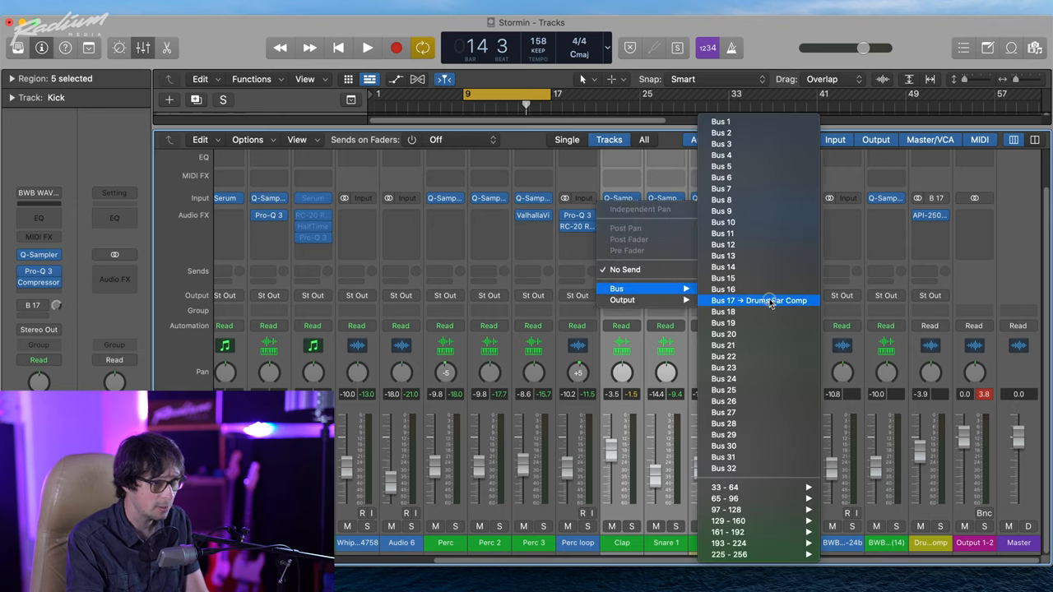
pyautogui.click(758, 299)
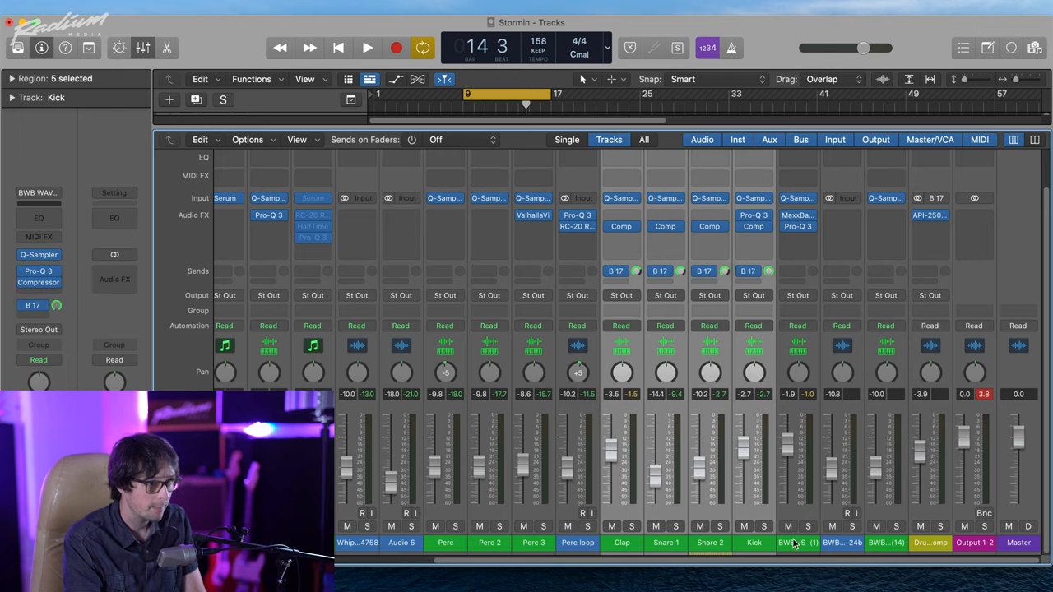
pyautogui.click(754, 543)
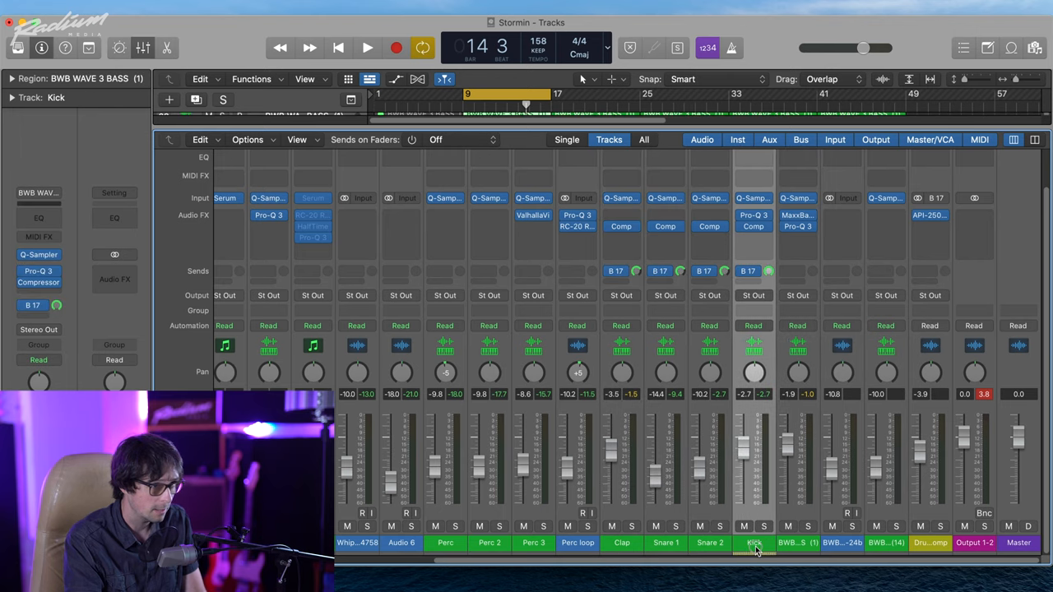
pyautogui.click(754, 542)
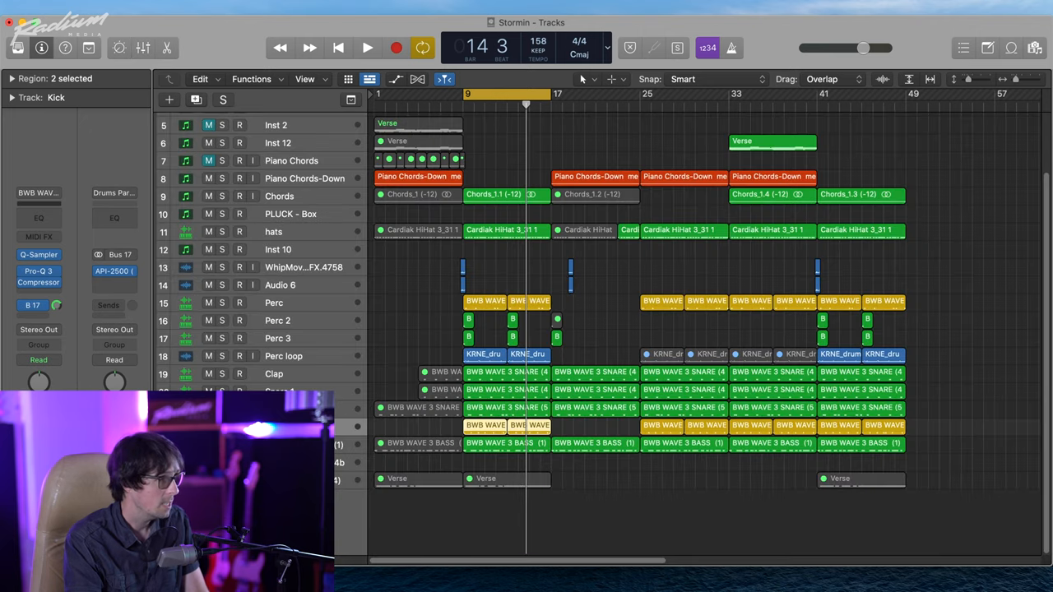
# Step: Open the Drums Par Comp aux's API-2500, loaded with the Drum Kit (Heavy Comp) preset
pyautogui.click(115, 272)
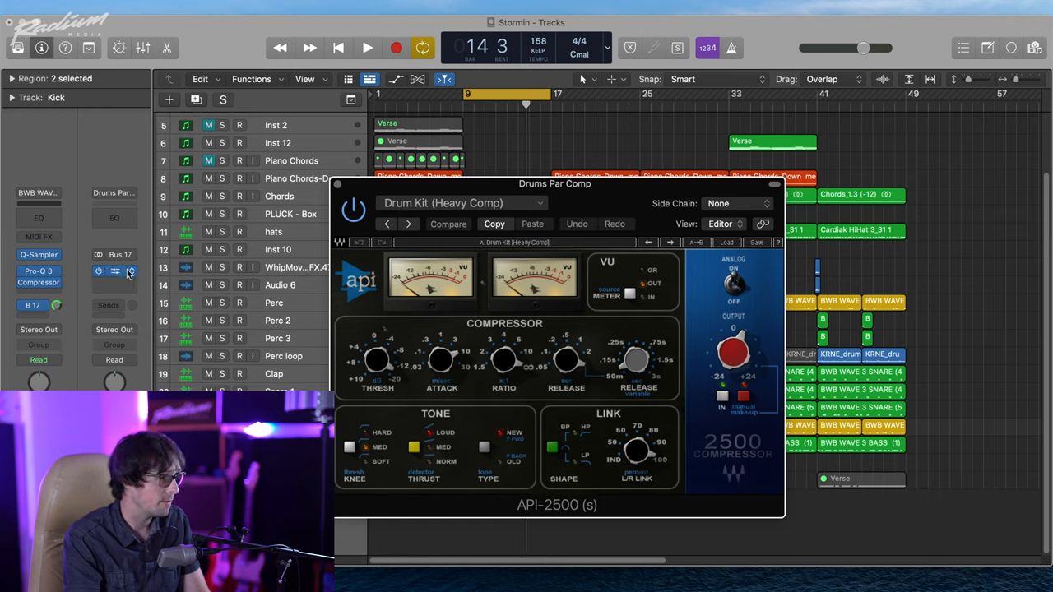
pyautogui.moveTo(132, 271)
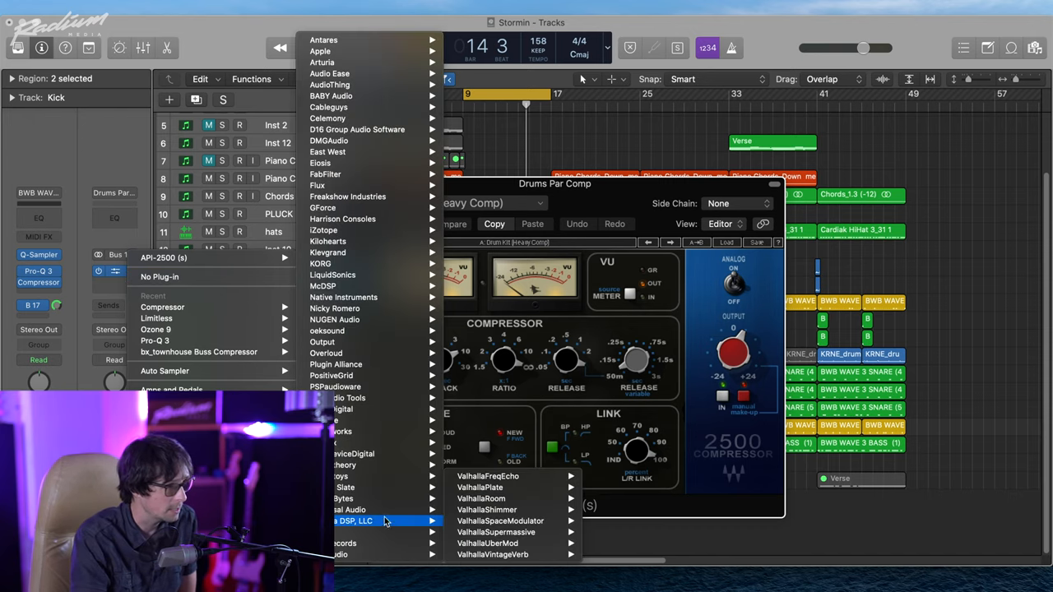
pyautogui.moveTo(354, 509)
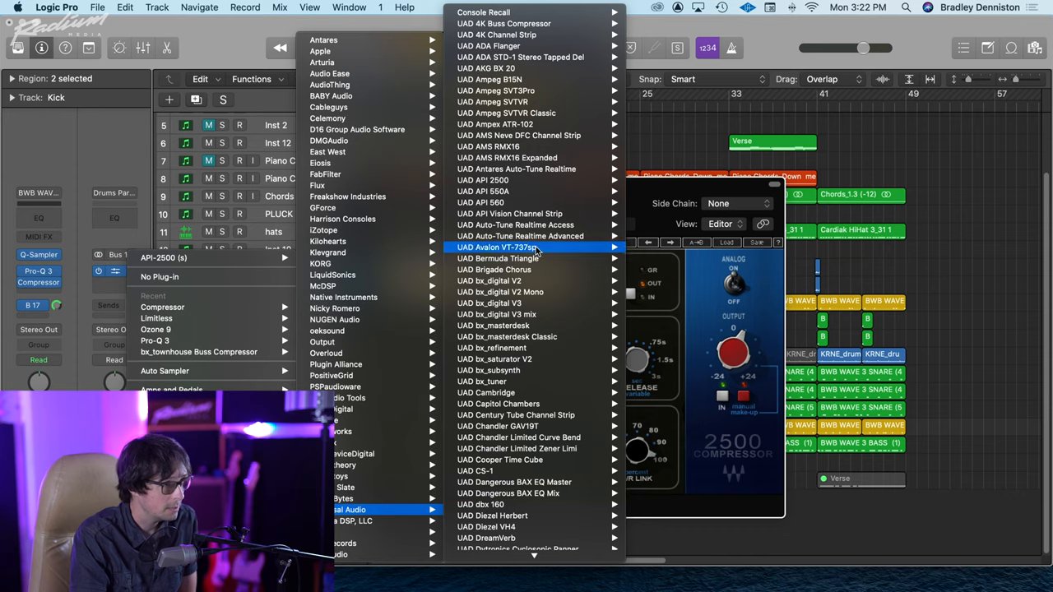
pyautogui.moveTo(482, 179)
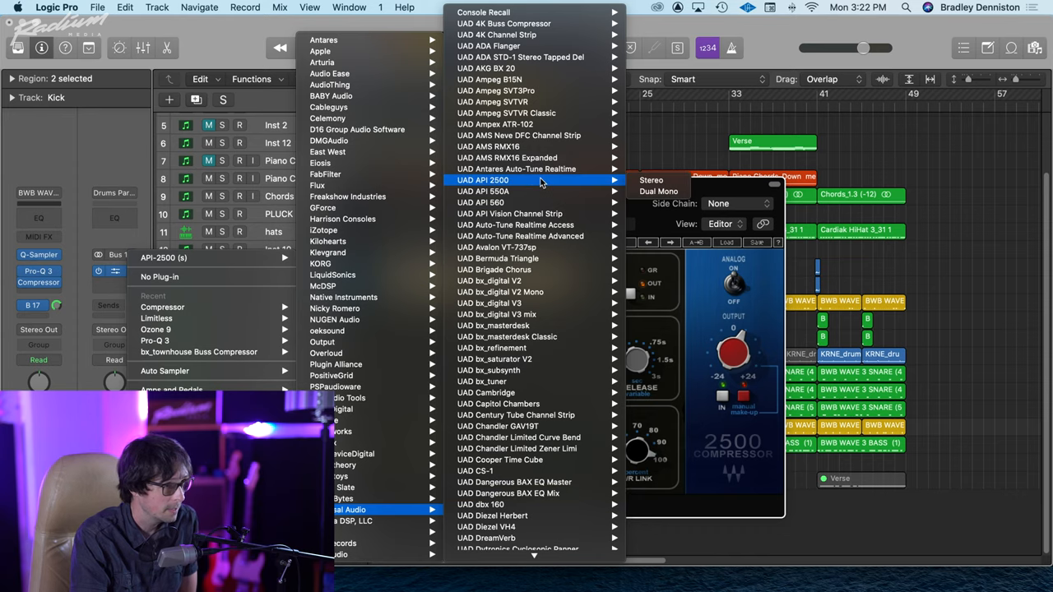
# Step: Swap in the stereo UAD API 2500 and bring up its factory presets list
pyautogui.click(482, 179)
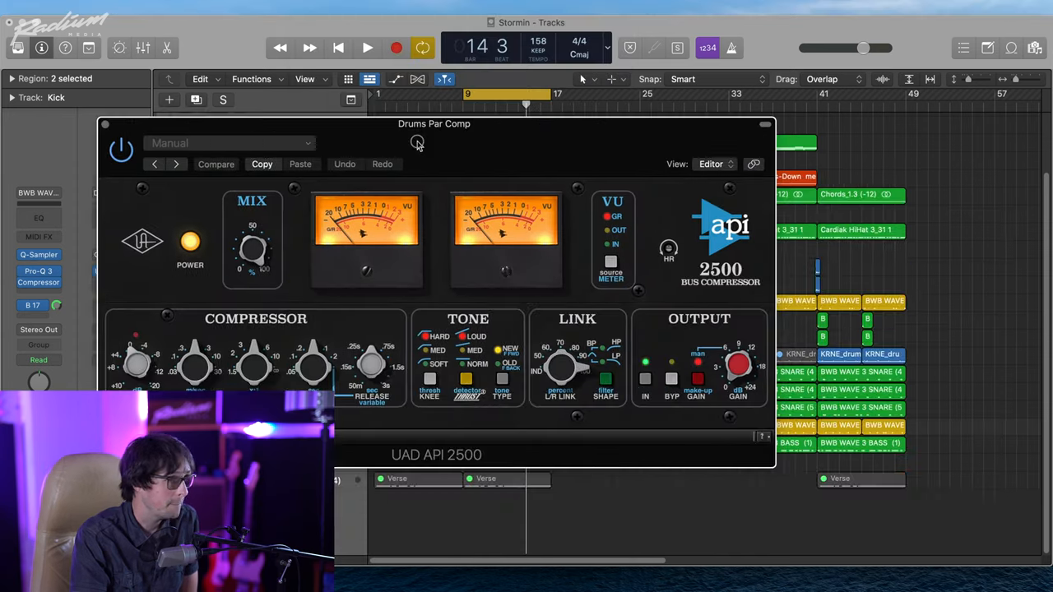
pyautogui.click(226, 142)
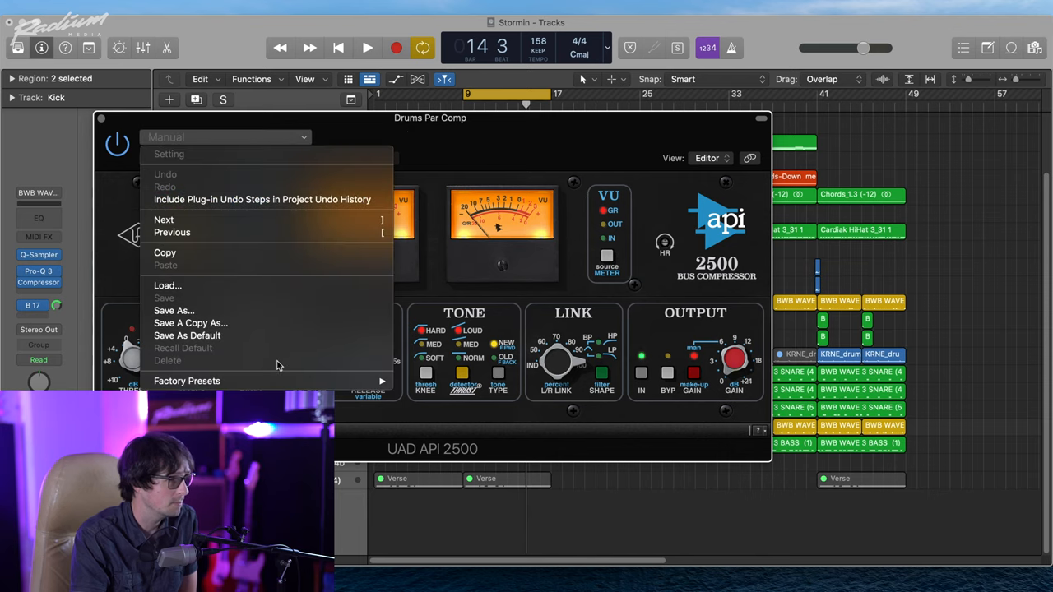
pyautogui.click(187, 381)
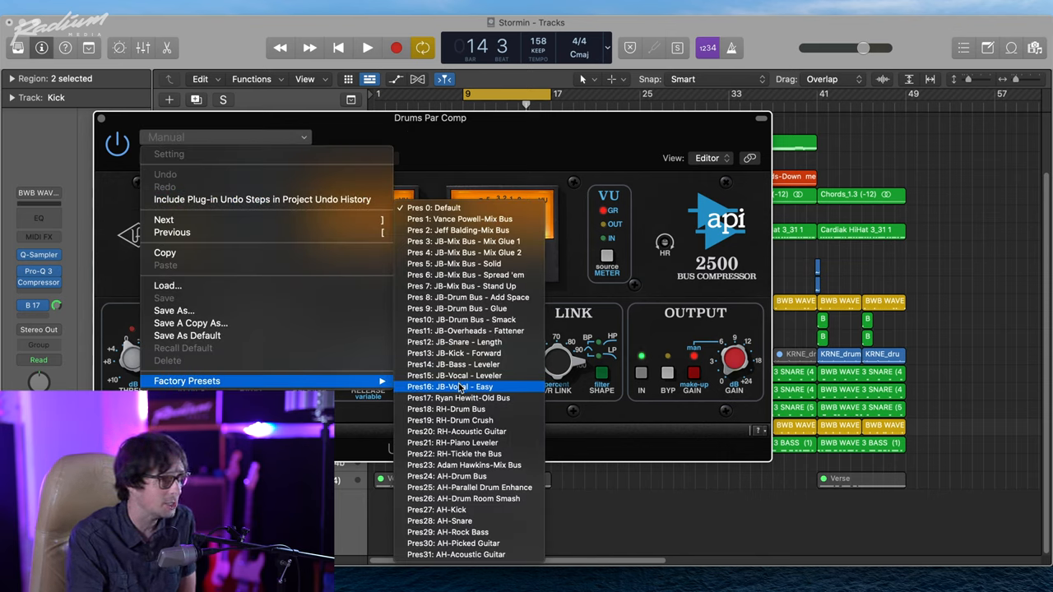
pyautogui.moveTo(465, 275)
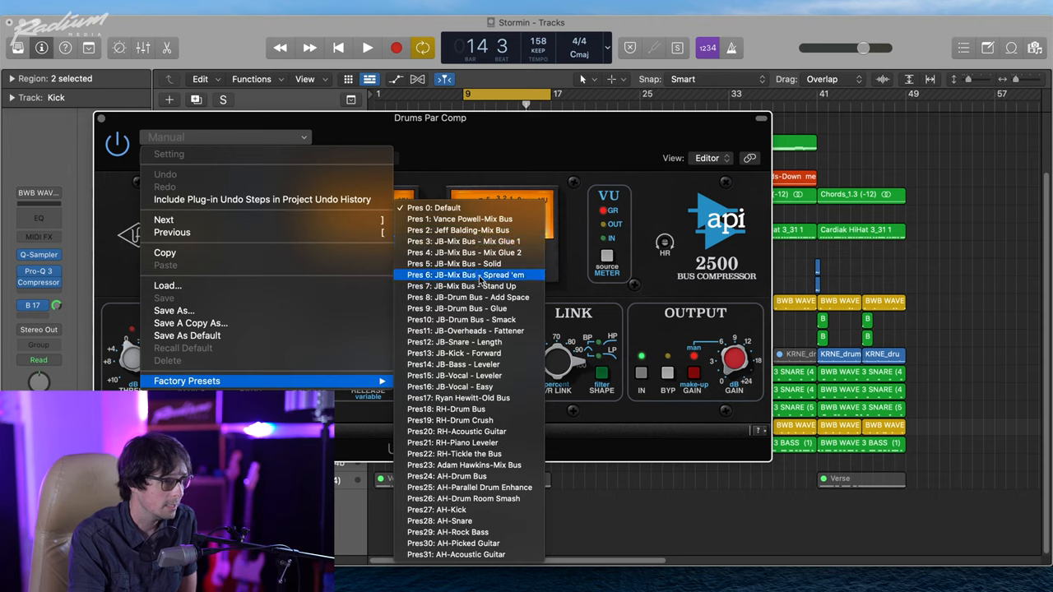
pyautogui.click(449, 421)
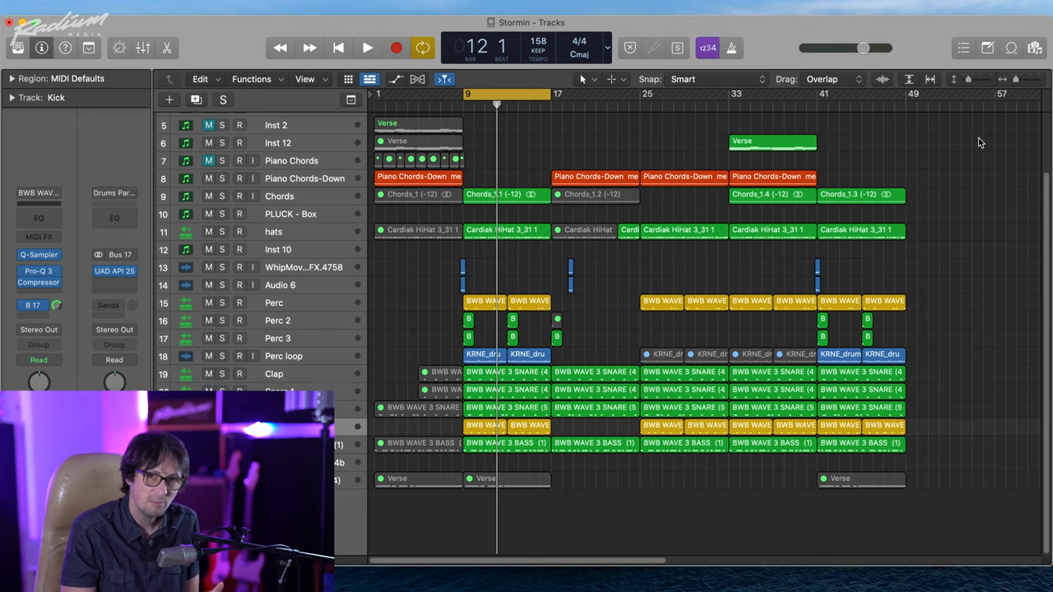
pyautogui.moveTo(819, 203)
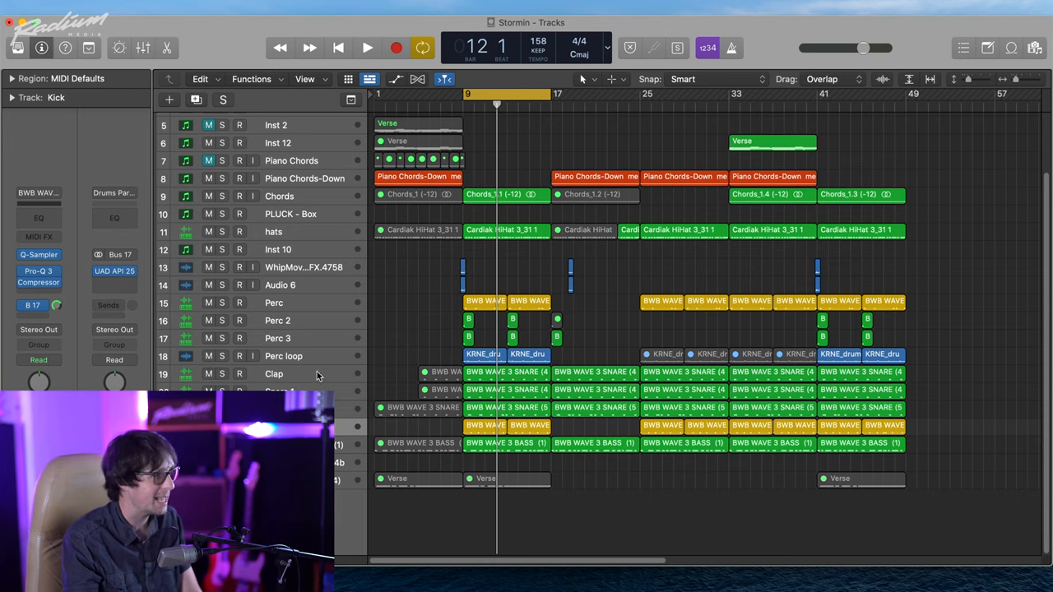
# Step: Select the bass track and its regions
pyautogui.click(505, 443)
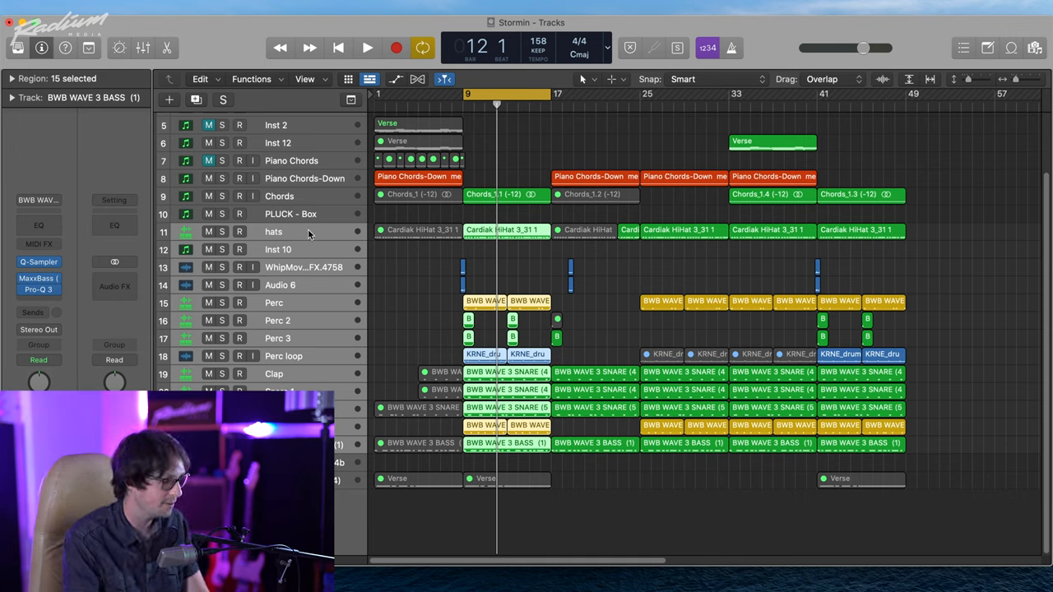
pyautogui.moveTo(333, 241)
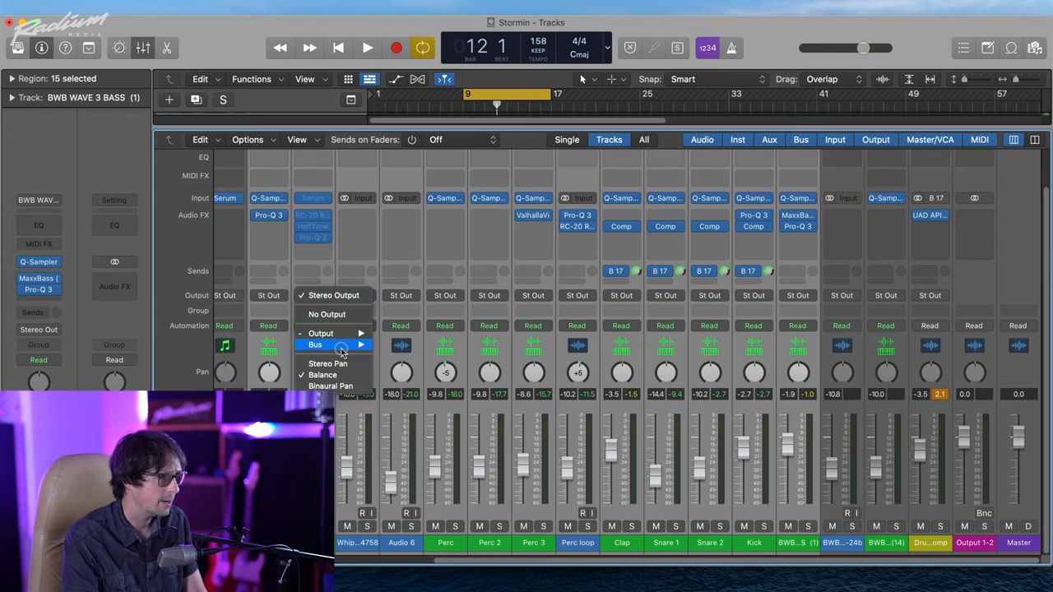
pyautogui.click(315, 345)
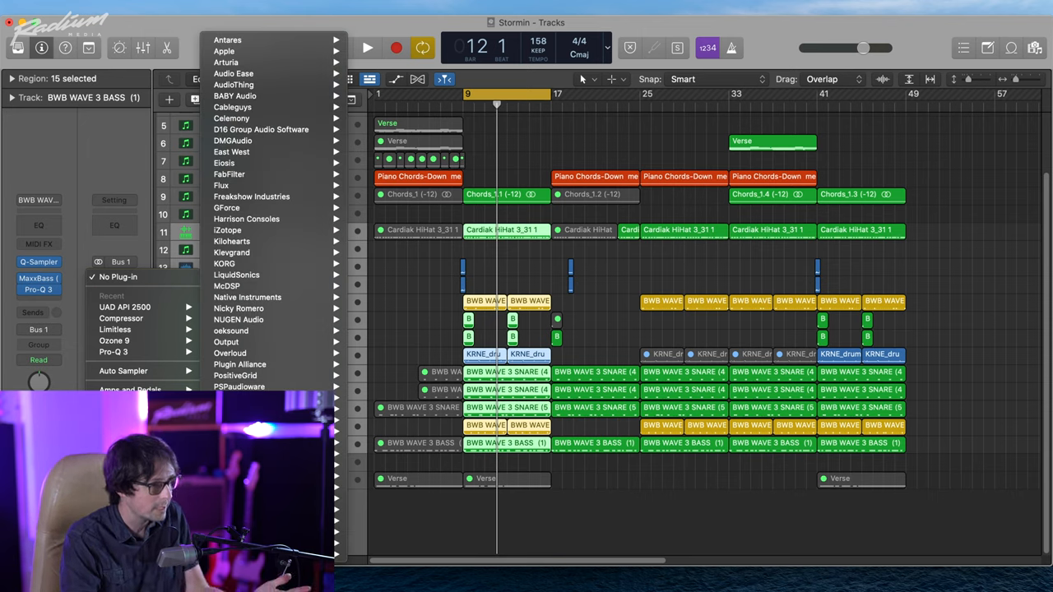
pyautogui.moveTo(267, 309)
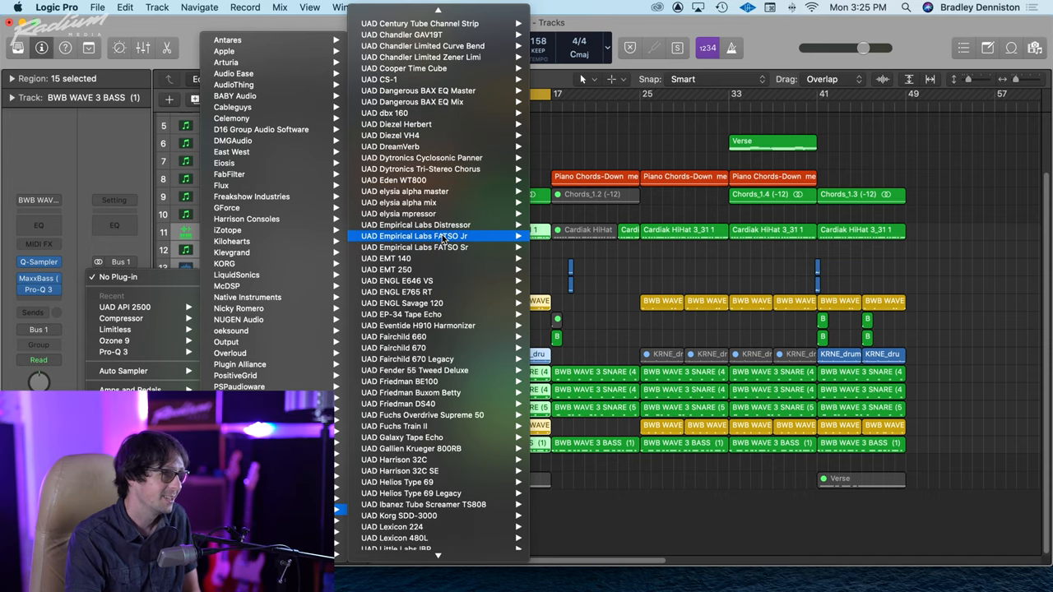
pyautogui.moveTo(467, 314)
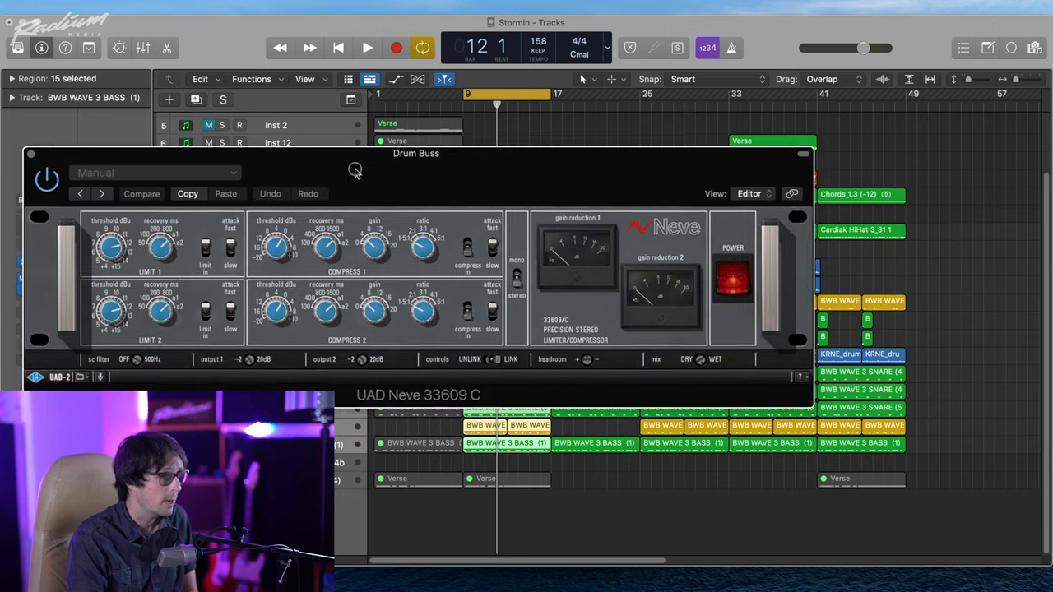
# Step: Load the Neve 33609 C's Pres20 Stereo Buss factory preset and close its window
pyautogui.click(152, 173)
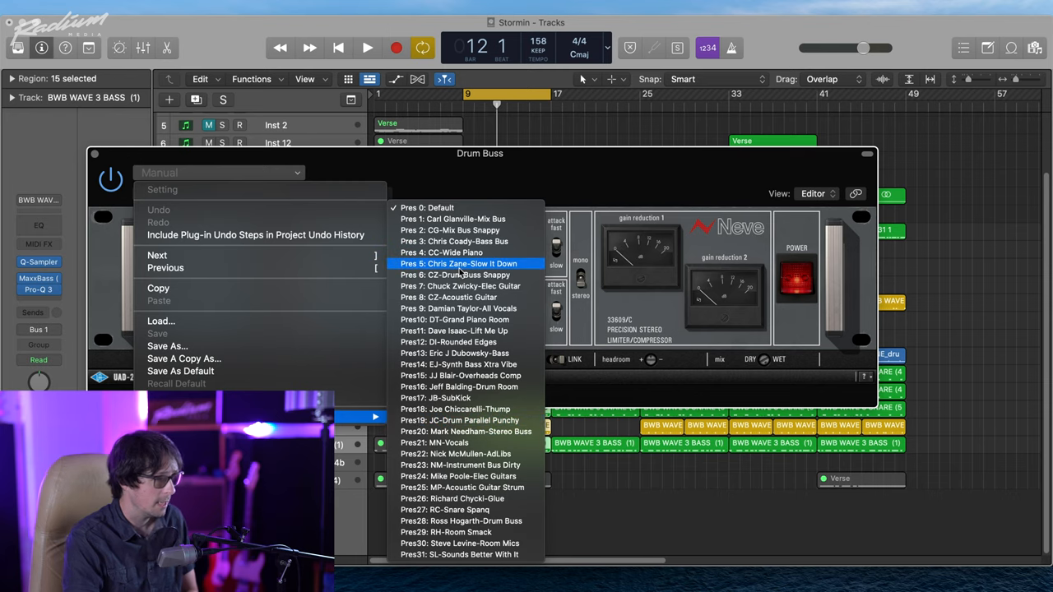
pyautogui.moveTo(461, 285)
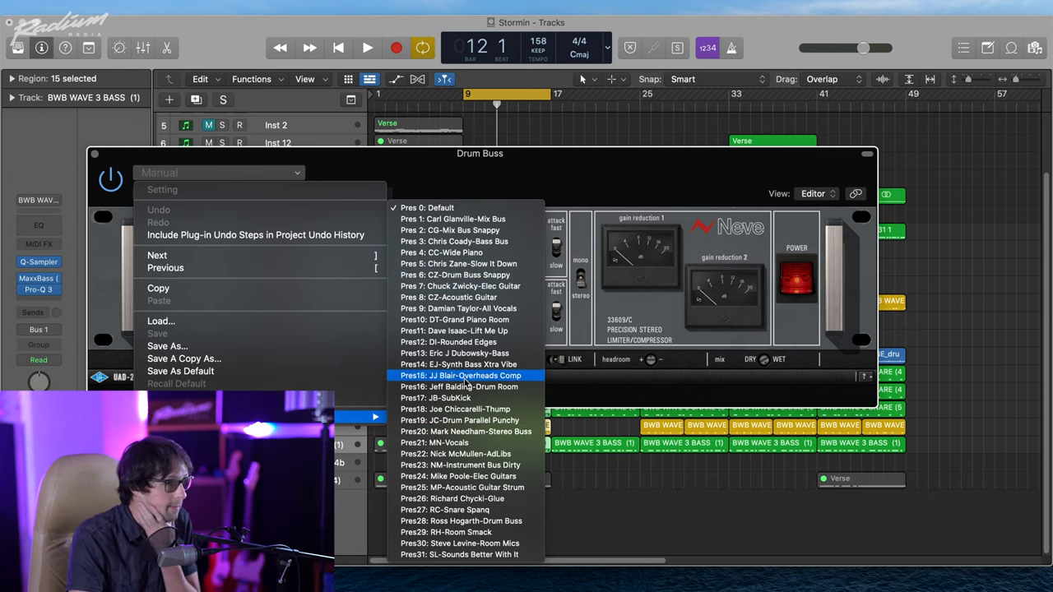
pyautogui.moveTo(459, 421)
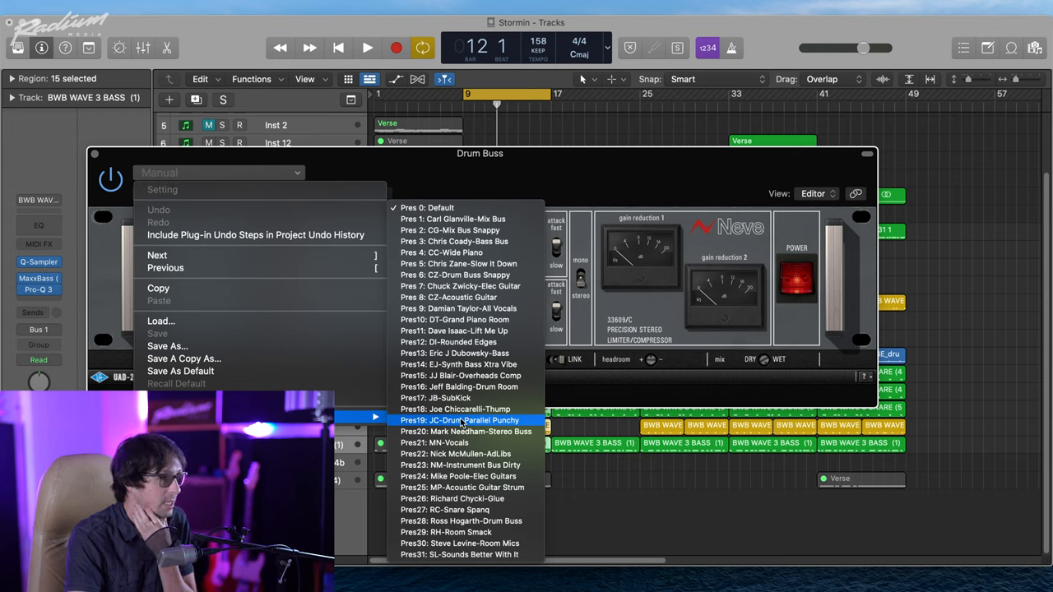
pyautogui.moveTo(461, 431)
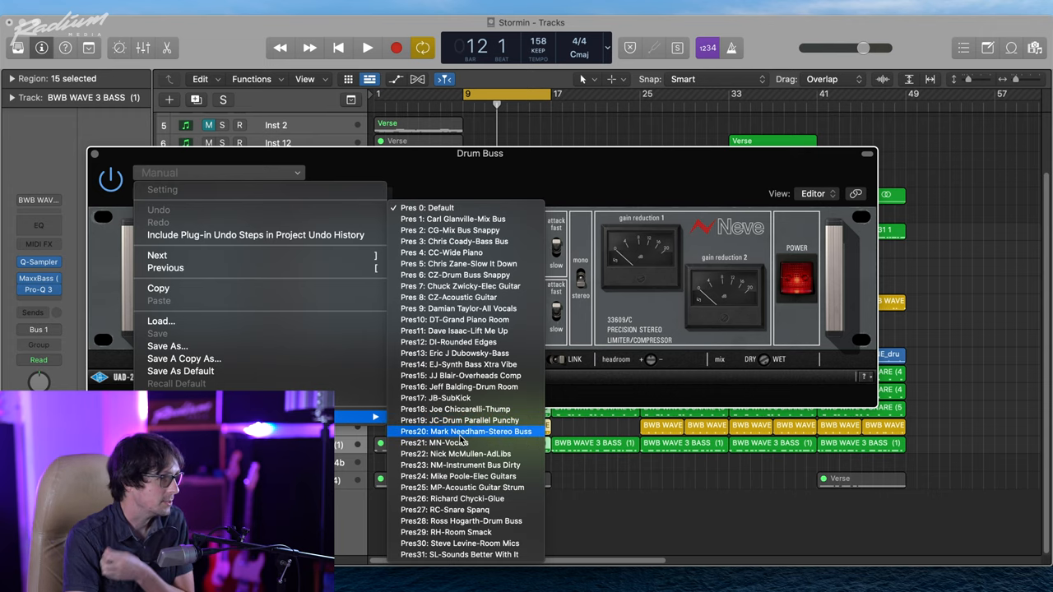
pyautogui.click(466, 431)
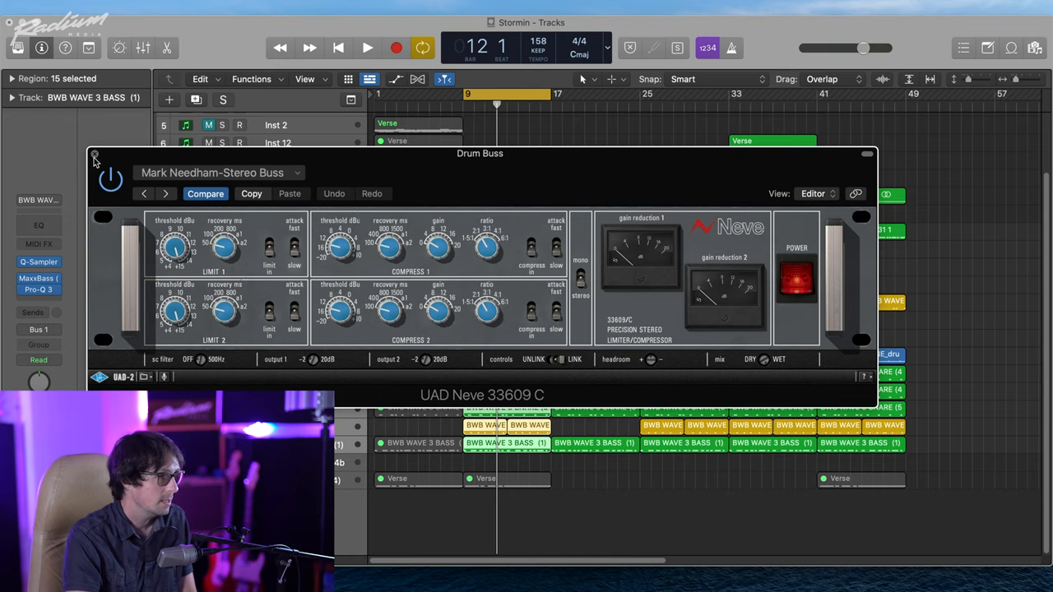
pyautogui.click(94, 157)
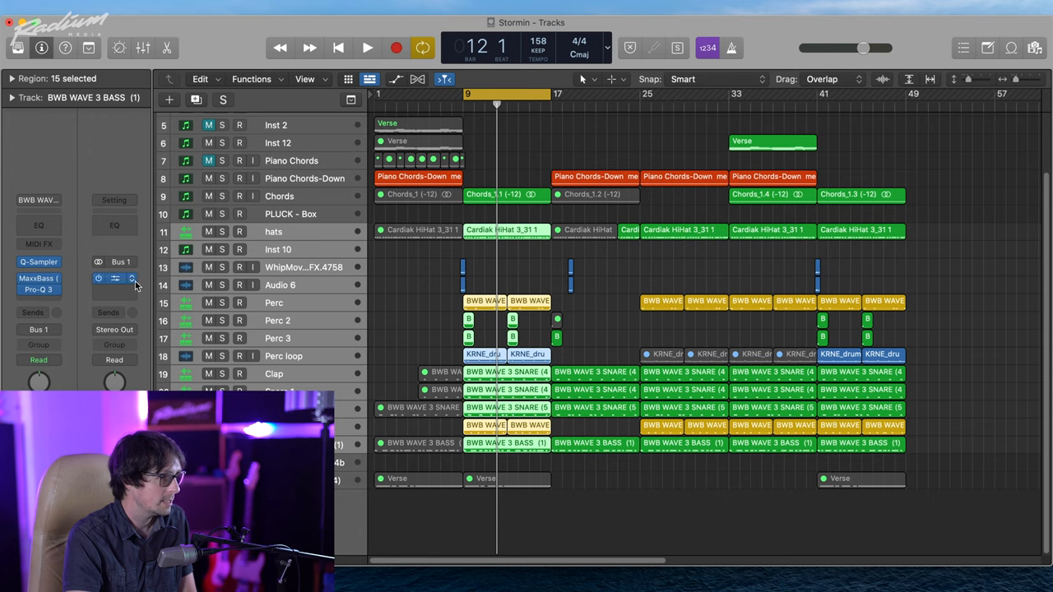
# Step: Insert the bx_townhouse Buss Compressor on the Drum Buss insert slot
pyautogui.click(115, 279)
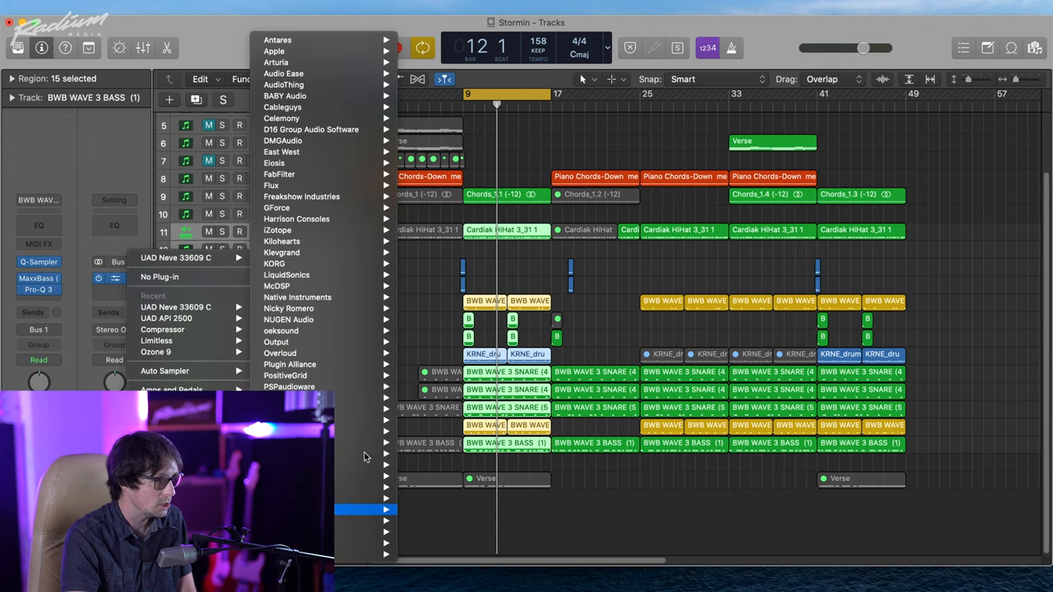
pyautogui.moveTo(317, 320)
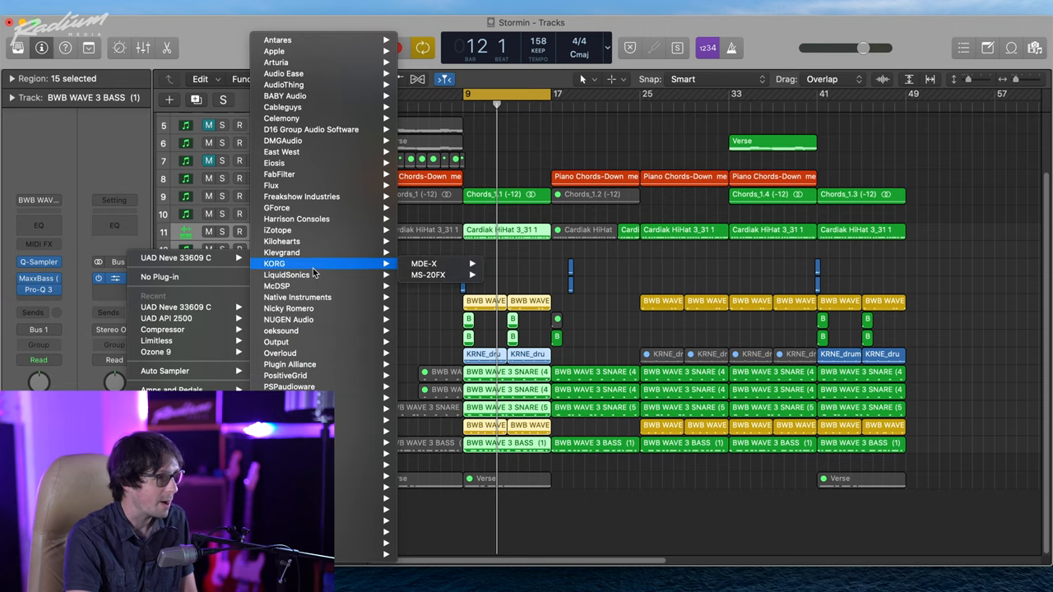
pyautogui.moveTo(284, 375)
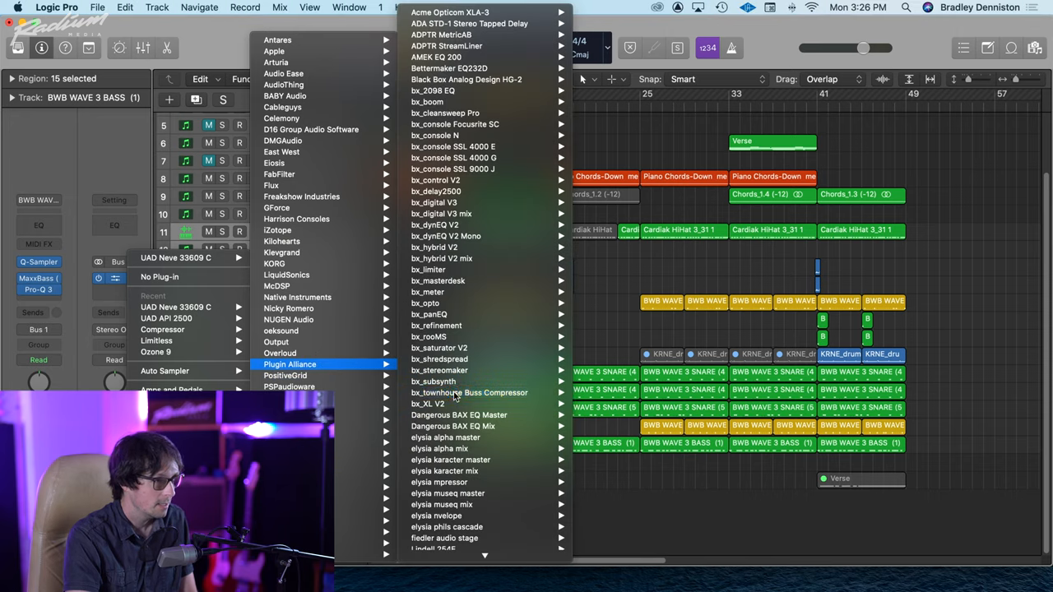
pyautogui.click(469, 392)
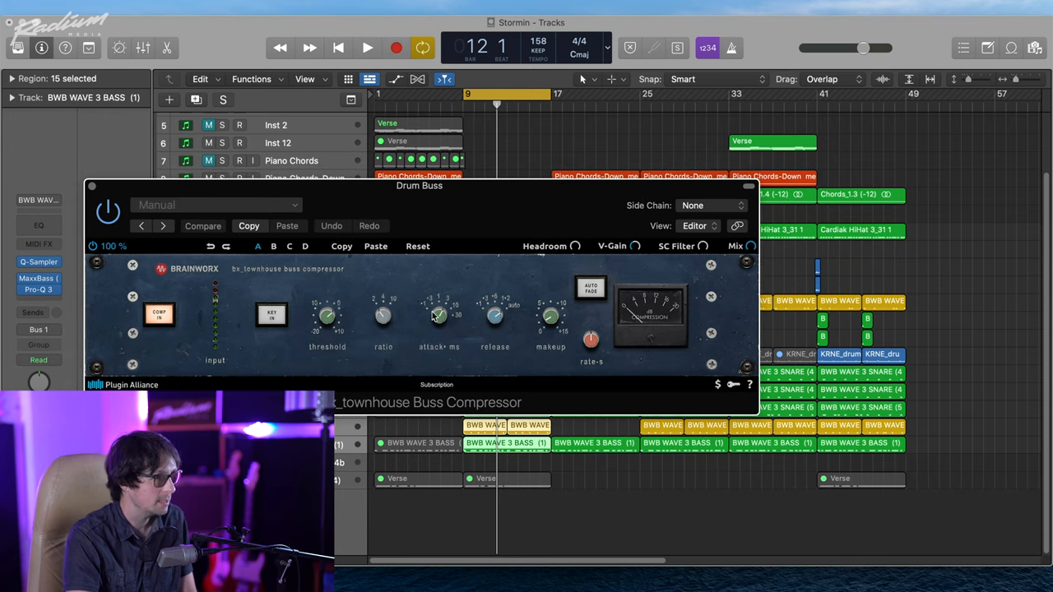
pyautogui.moveTo(499, 319)
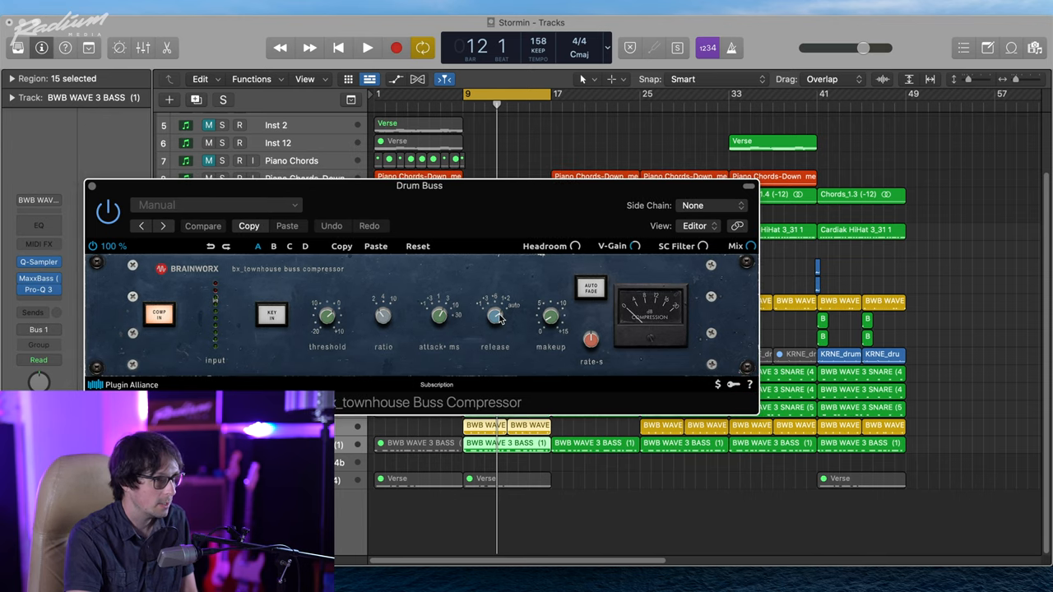
# Step: Tweak the Drum Buss compressor threshold and start playback
pyautogui.click(202, 226)
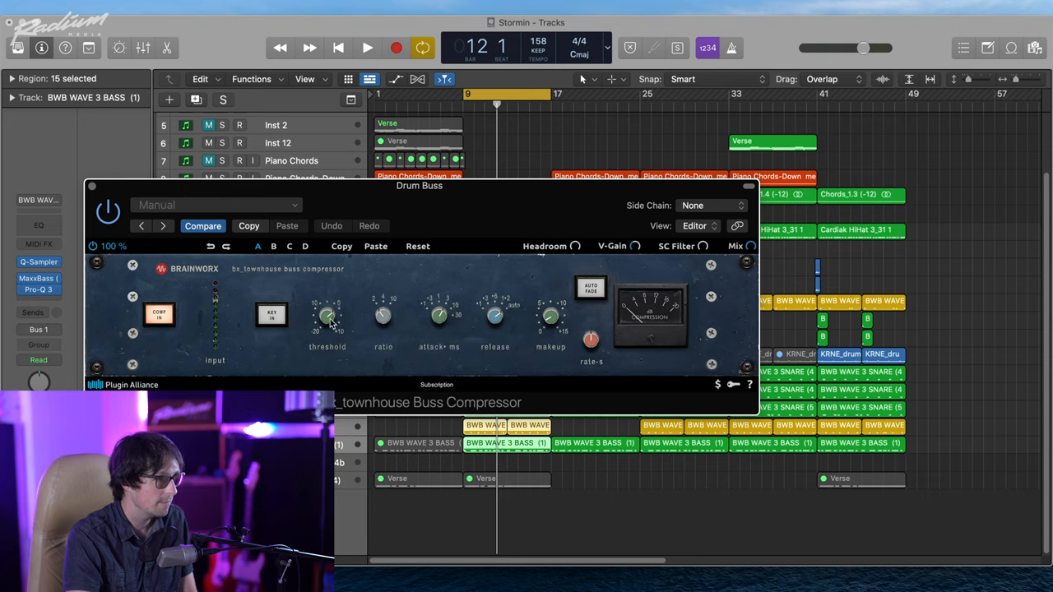
pyautogui.moveTo(461, 282)
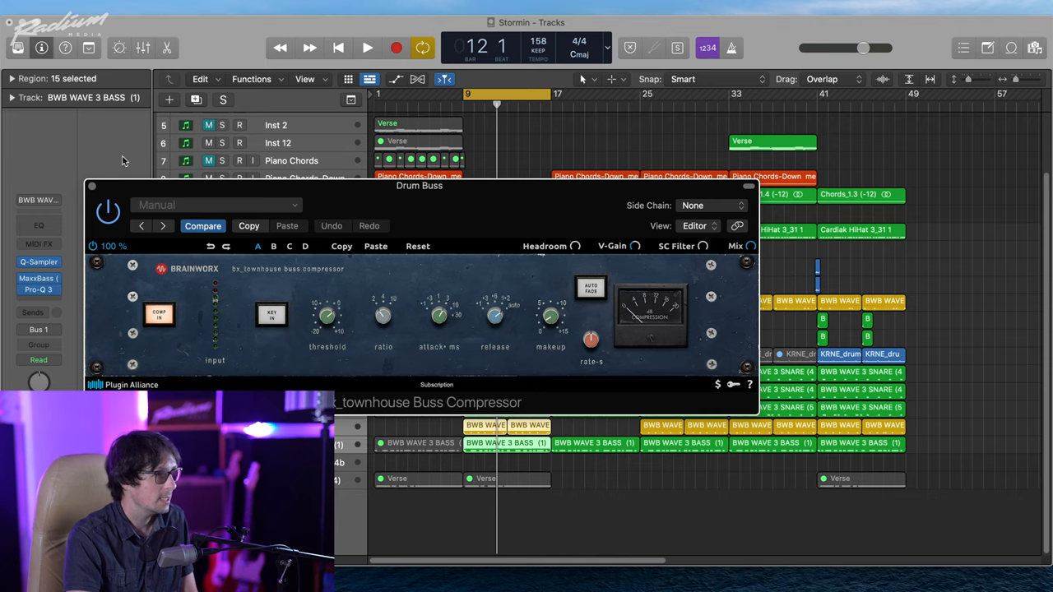
pyautogui.moveTo(750, 249)
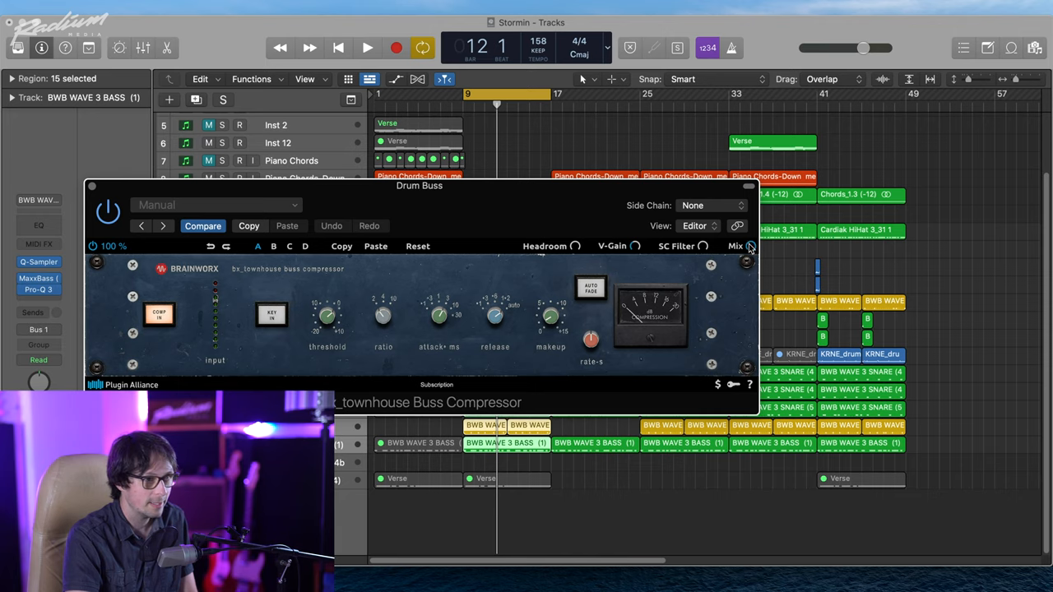
pyautogui.moveTo(388, 208)
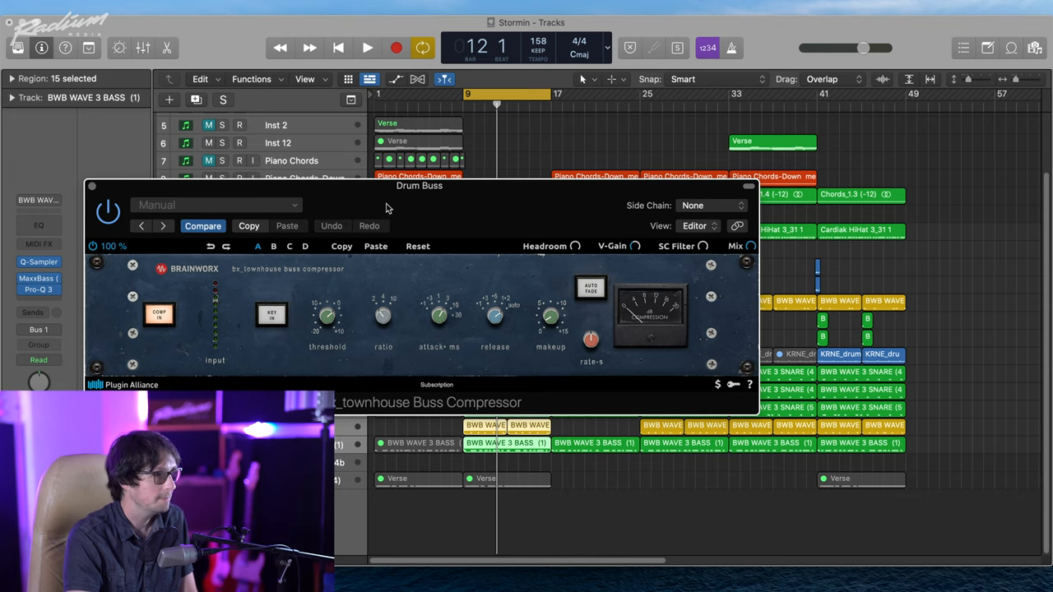
pyautogui.click(367, 47)
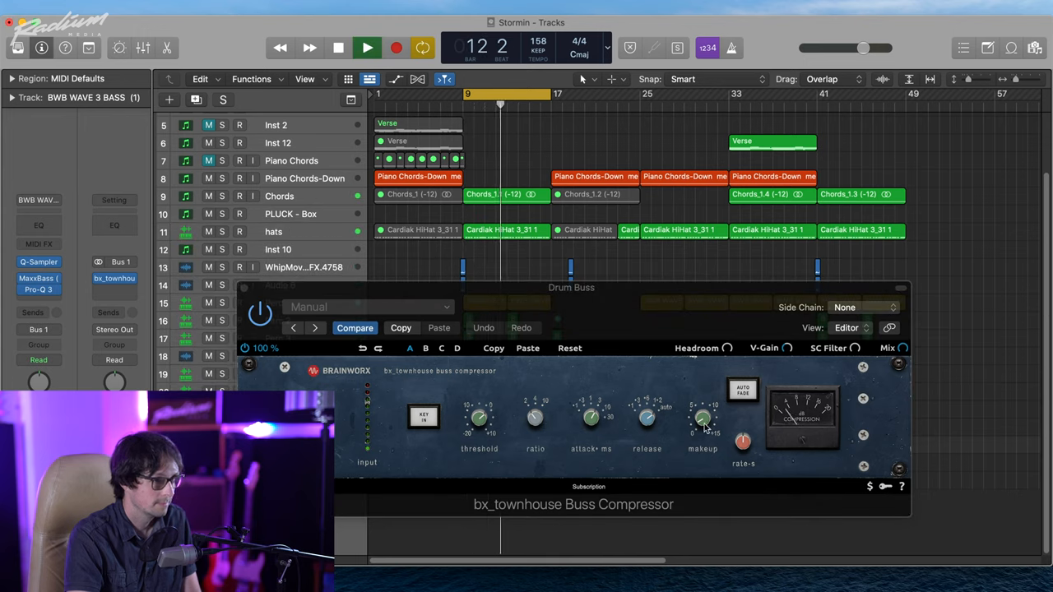
# Step: Raise the compressor makeup gain to about +1.7 dB, then stop playback
pyautogui.moveTo(703, 420); pyautogui.dragTo(705, 415)
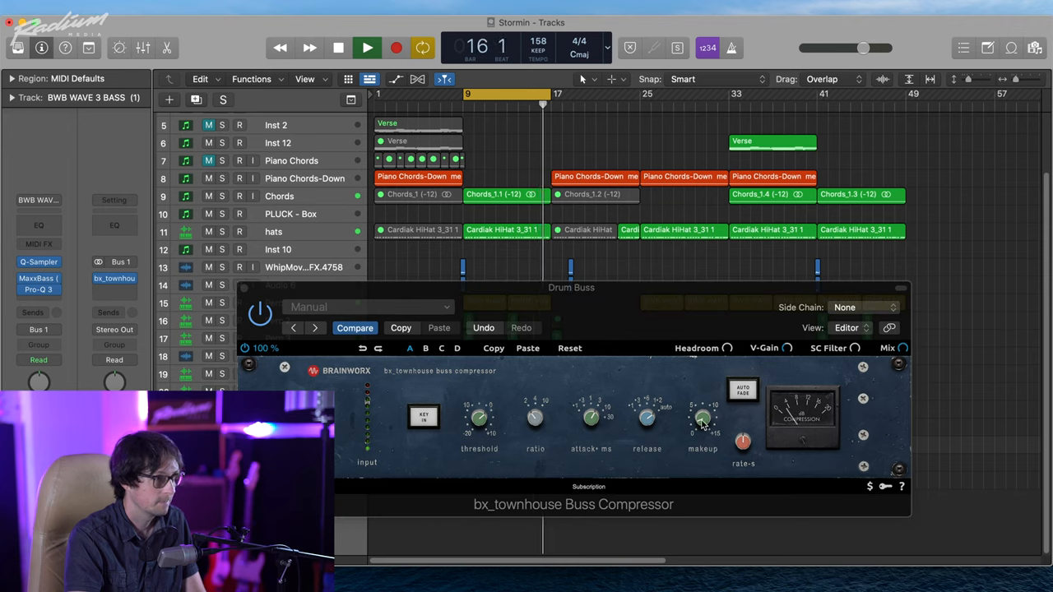
pyautogui.moveTo(701, 419); pyautogui.dragTo(702, 411)
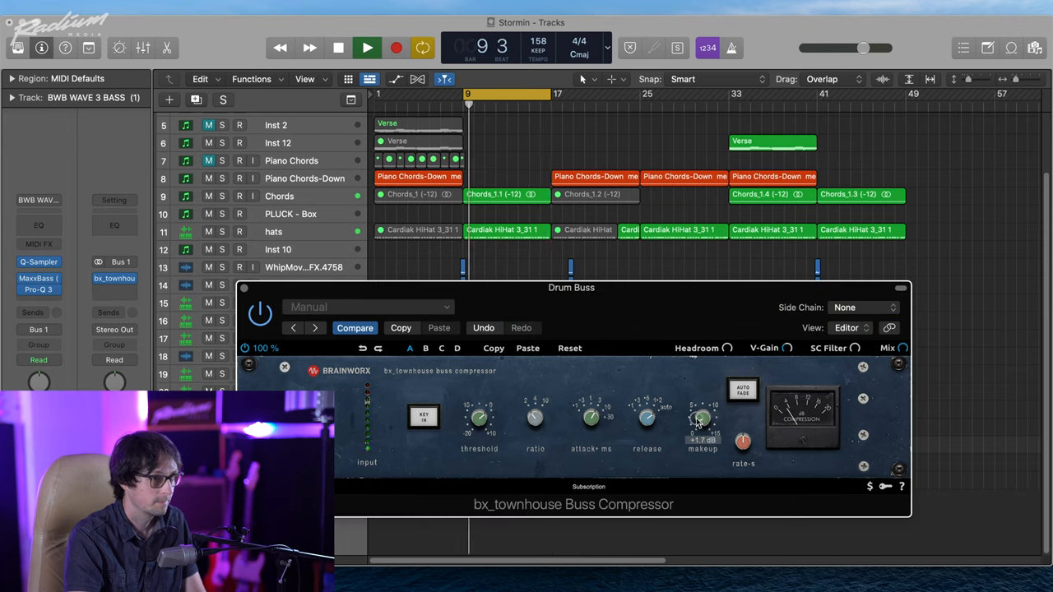
pyautogui.click(367, 47)
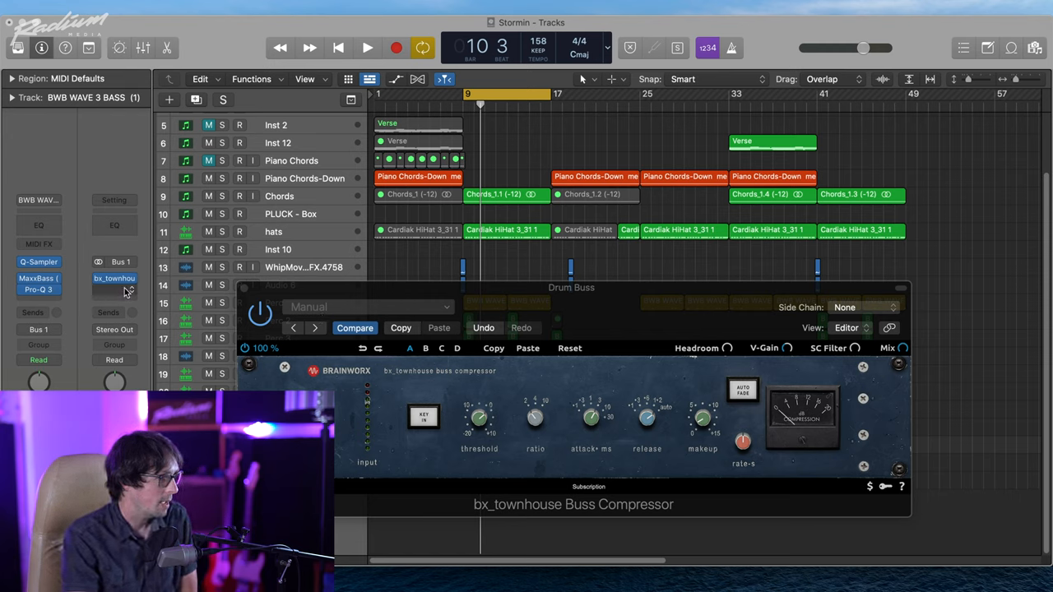
# Step: Open the plug-in list for the next Drum Buss insert below the compressor
pyautogui.click(114, 278)
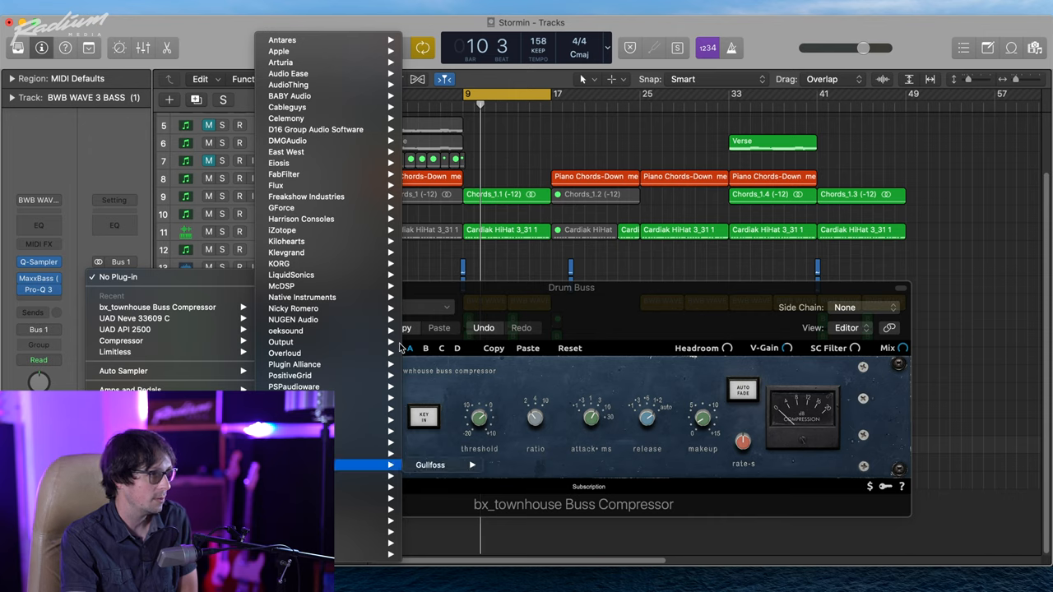
pyautogui.moveTo(337, 107)
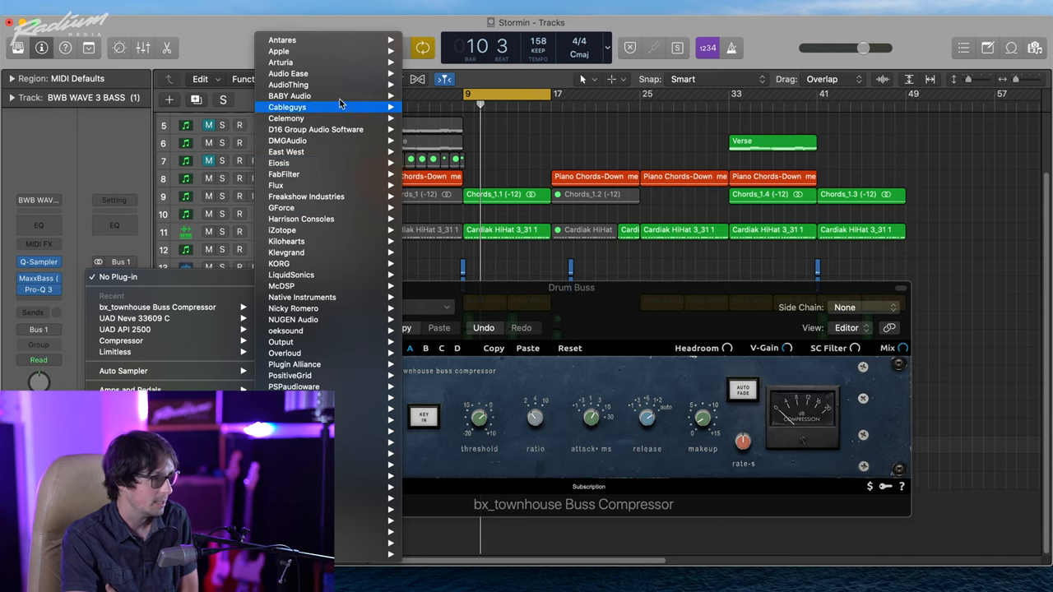
pyautogui.moveTo(312, 274)
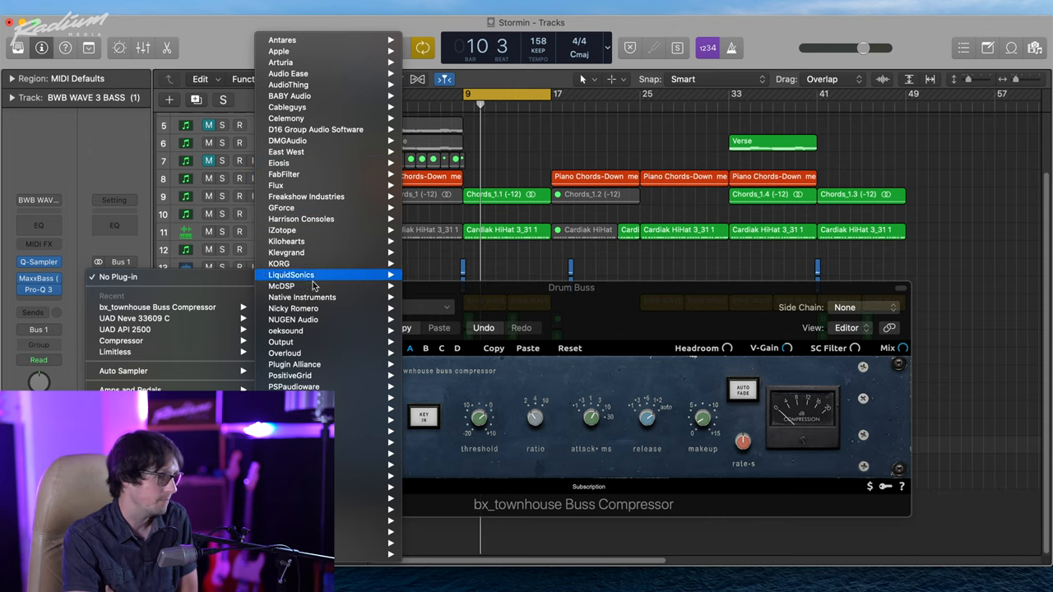
pyautogui.moveTo(292, 308)
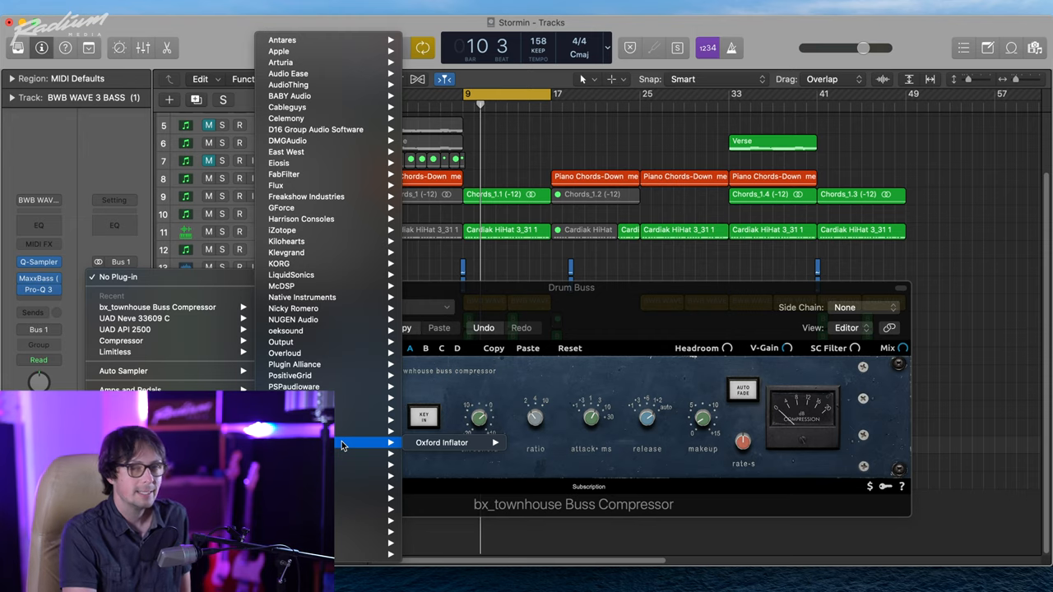
pyautogui.moveTo(319, 364)
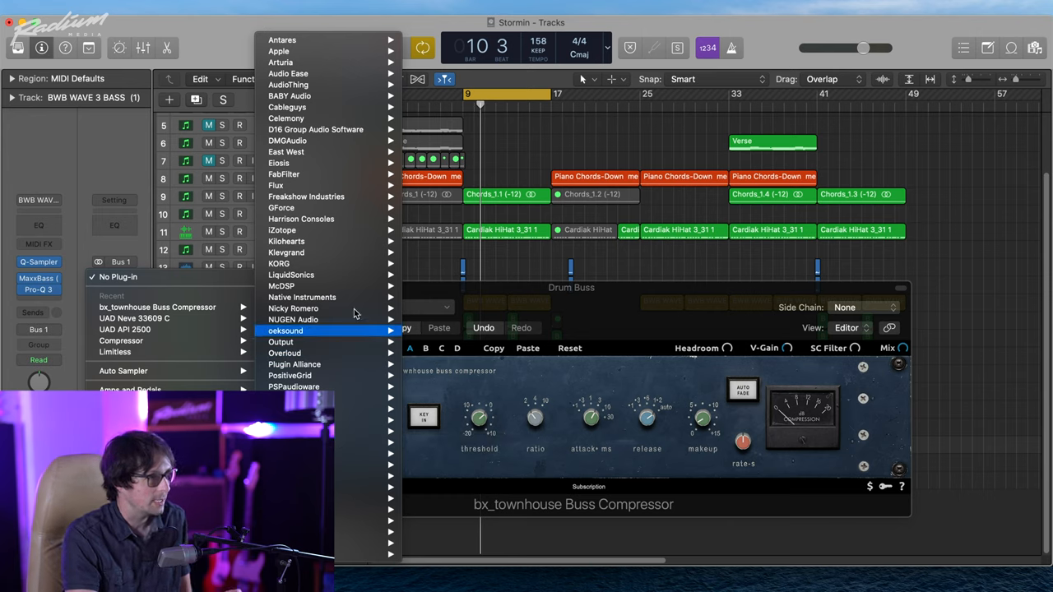
pyautogui.moveTo(281, 207)
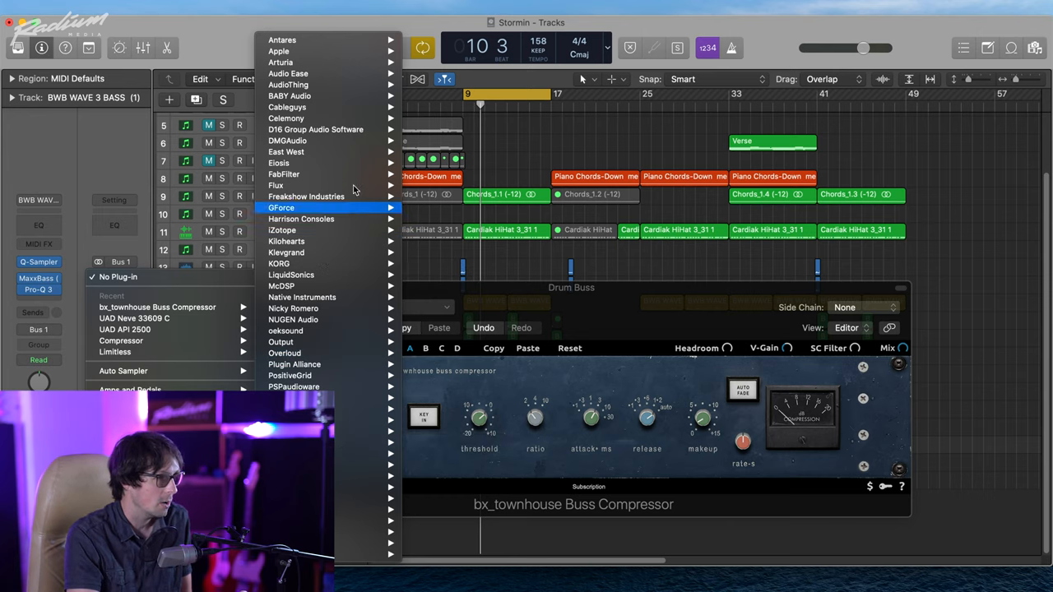
pyautogui.moveTo(284, 173)
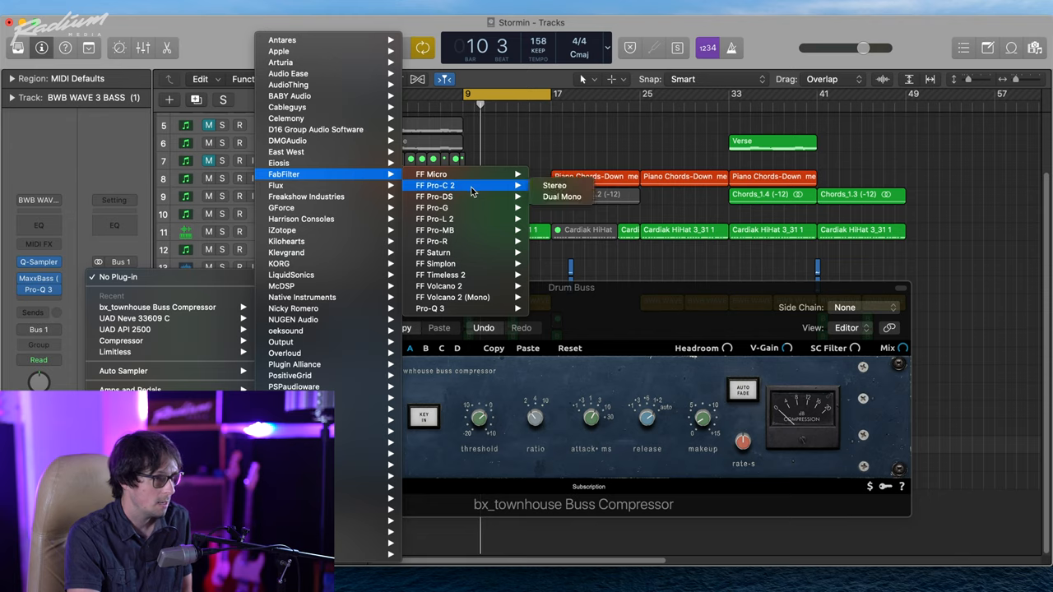
pyautogui.moveTo(430, 309)
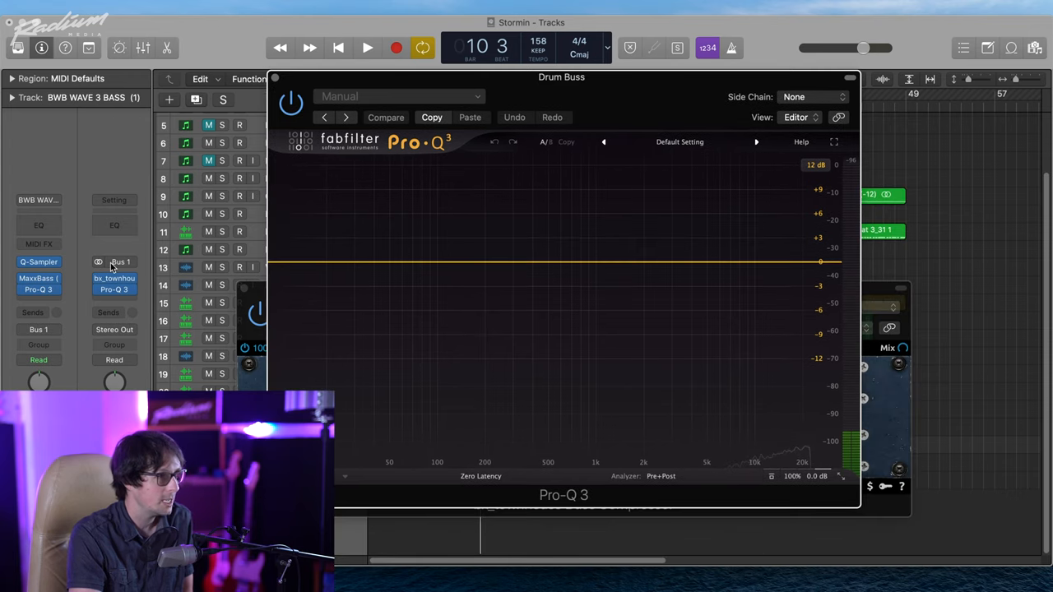
pyautogui.moveTo(136, 298)
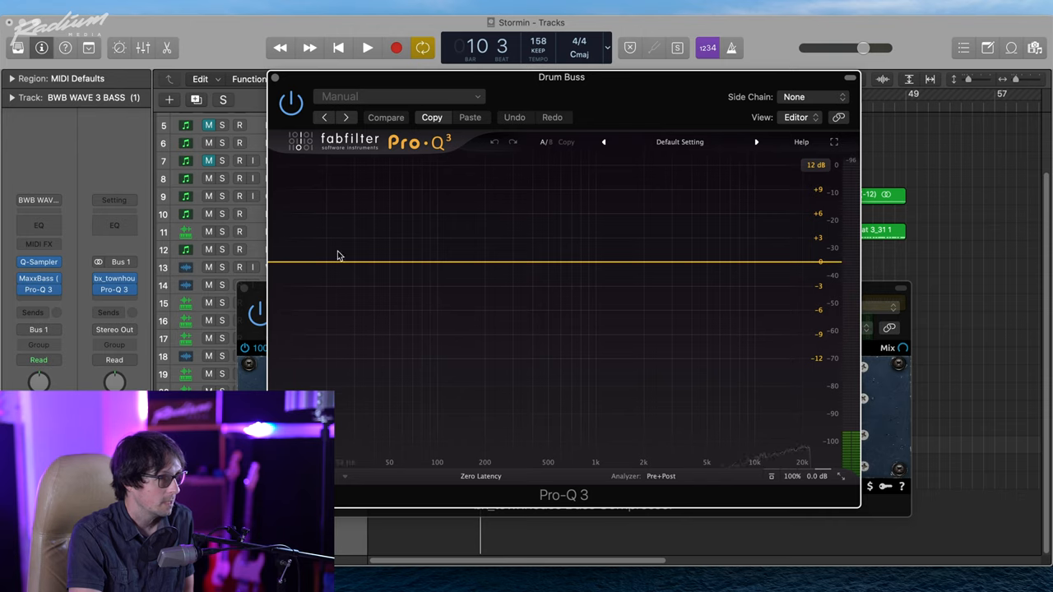
# Step: Add a low cut and move a bell band to a slight dip near 340 Hz
pyautogui.click(326, 261)
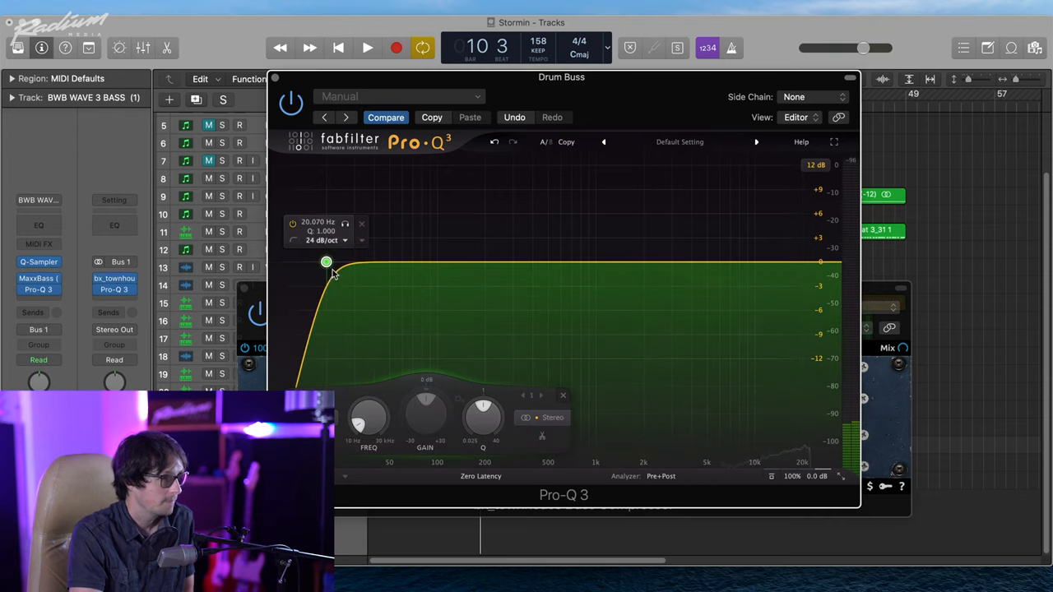
pyautogui.moveTo(326, 263); pyautogui.dragTo(319, 262)
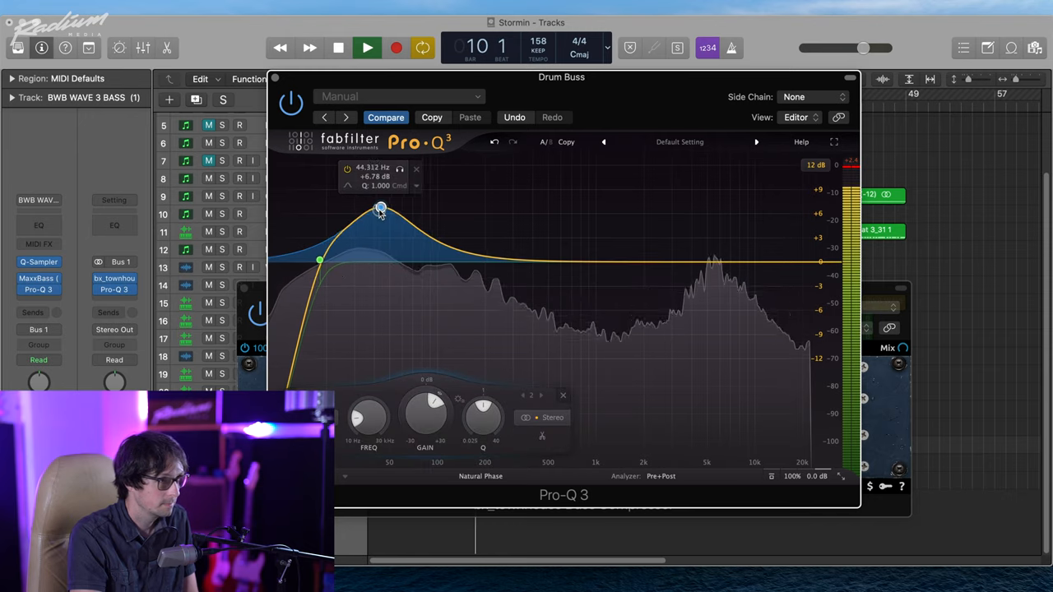
pyautogui.moveTo(381, 207); pyautogui.dragTo(378, 232)
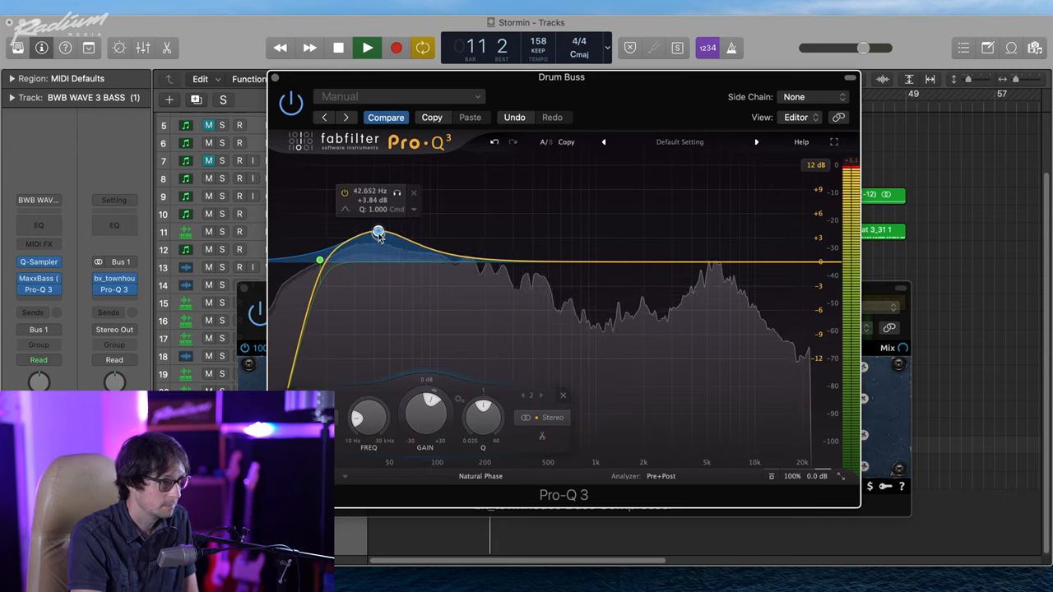
pyautogui.moveTo(378, 231); pyautogui.dragTo(380, 243)
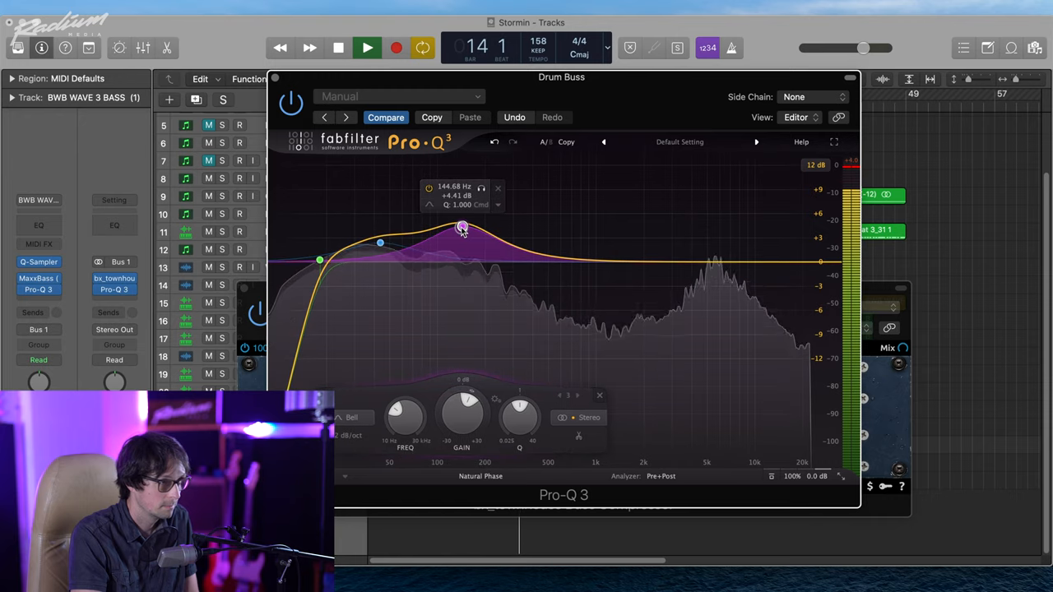
pyautogui.moveTo(463, 227); pyautogui.dragTo(490, 236)
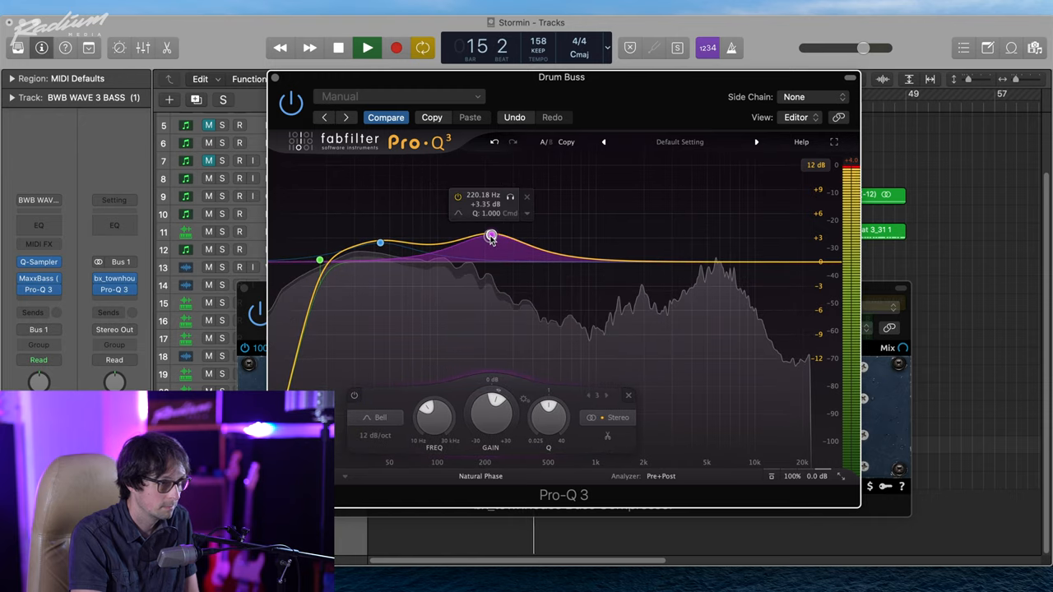
pyautogui.moveTo(490, 237); pyautogui.dragTo(521, 237)
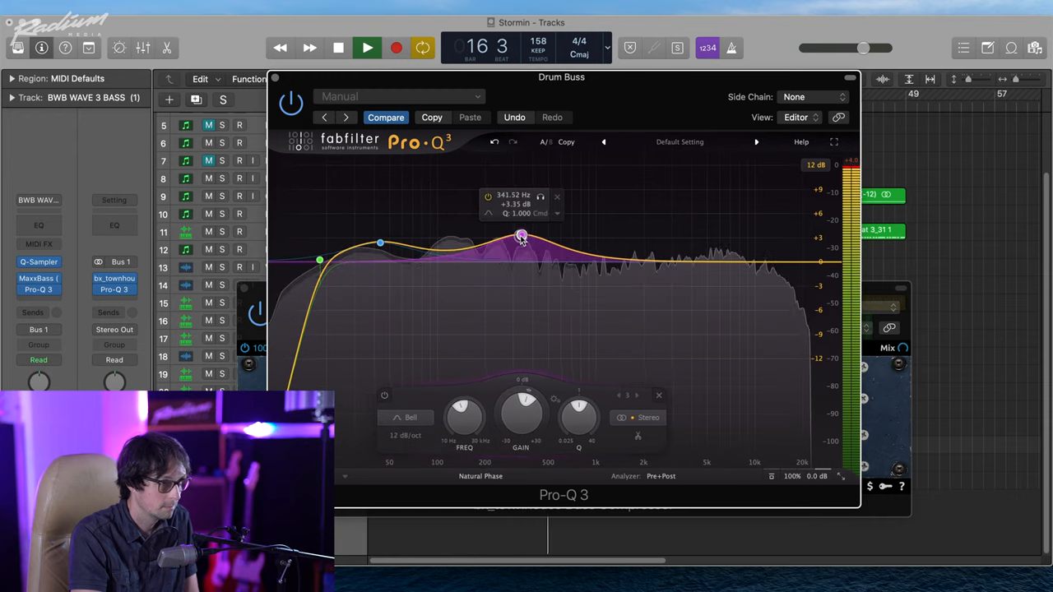
pyautogui.moveTo(520, 237); pyautogui.dragTo(520, 273)
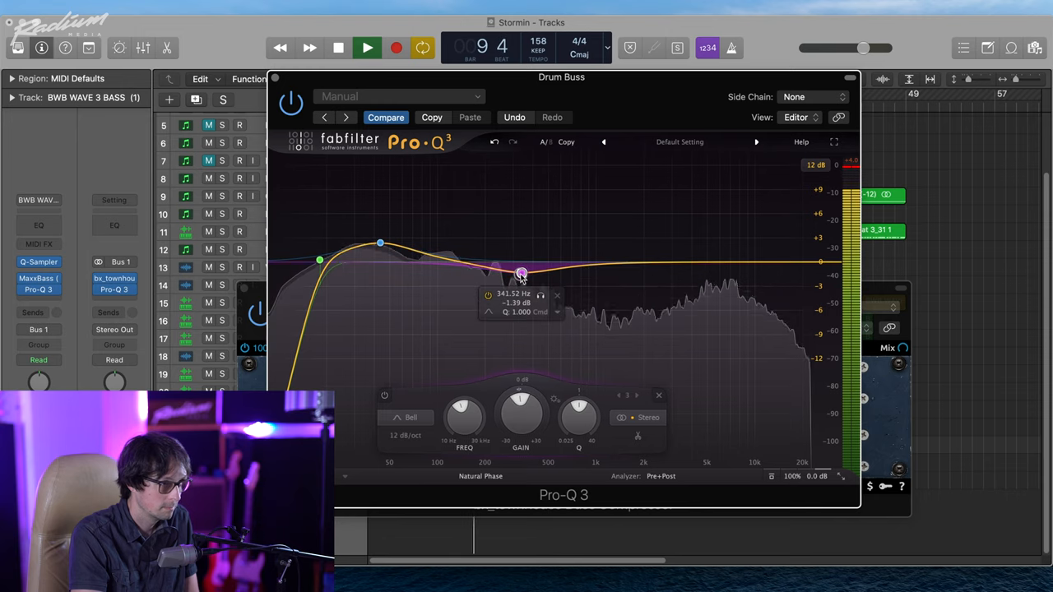
# Step: Add a small lift near 1.1 kHz and a high boost near 9.5 kHz
pyautogui.moveTo(521, 272); pyautogui.dragTo(597, 253)
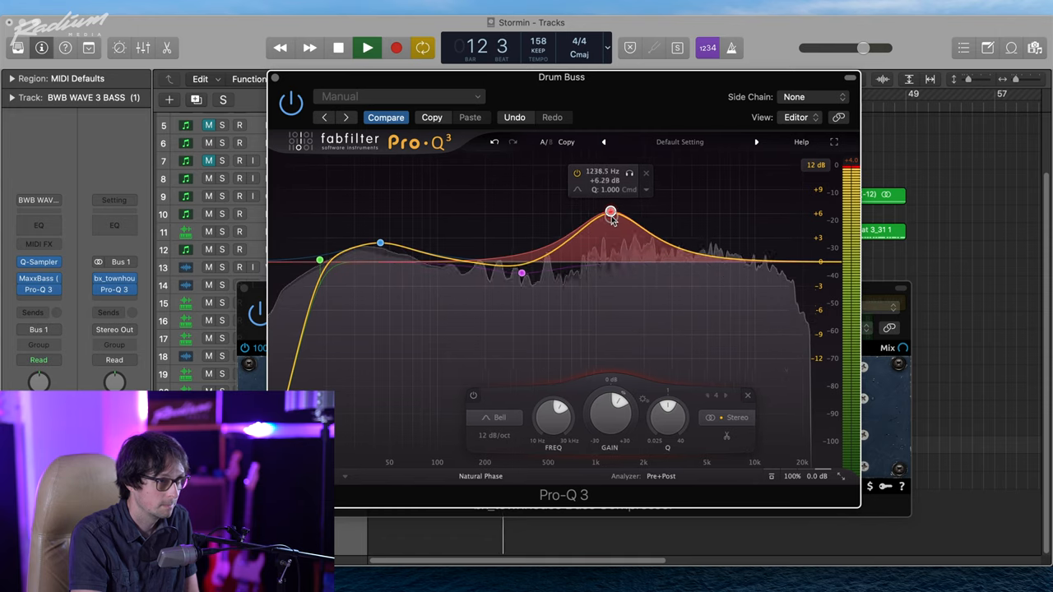
pyautogui.moveTo(610, 212); pyautogui.dragTo(605, 230)
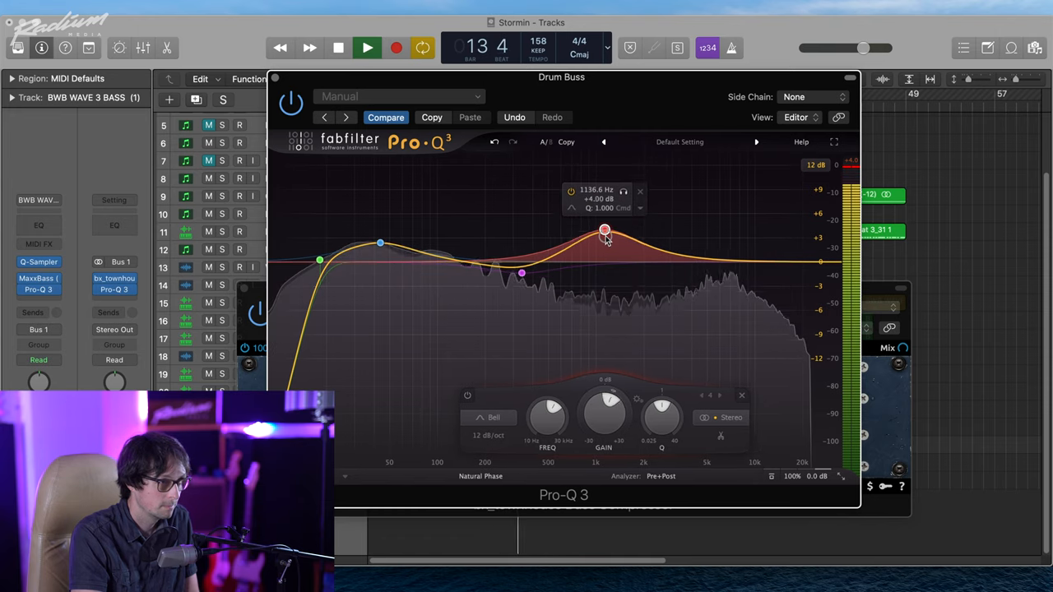
pyautogui.moveTo(605, 231); pyautogui.dragTo(602, 252)
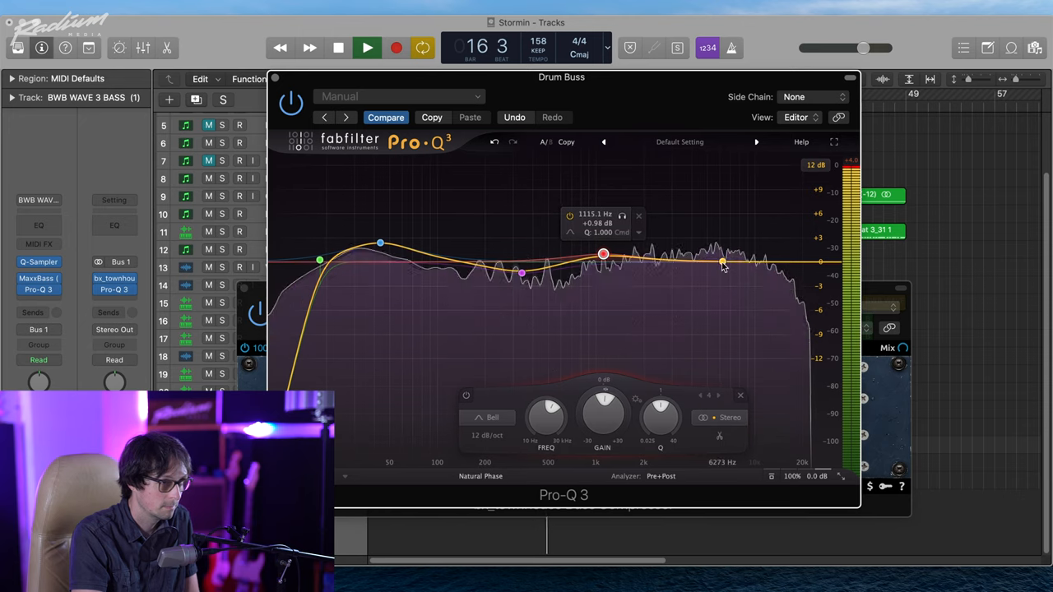
pyautogui.moveTo(722, 263); pyautogui.dragTo(751, 220)
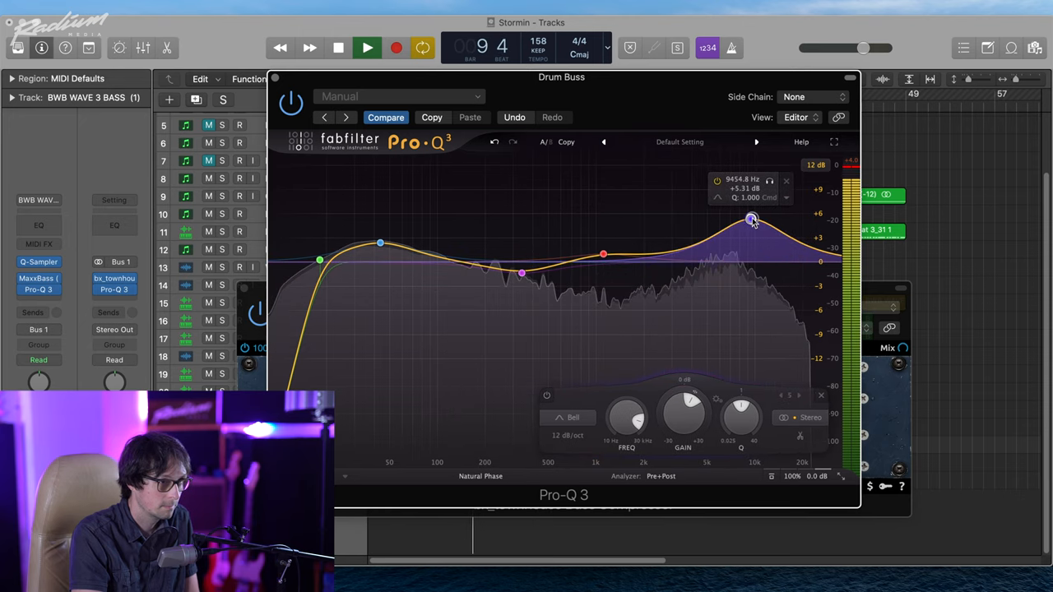
pyautogui.moveTo(751, 221); pyautogui.dragTo(728, 232)
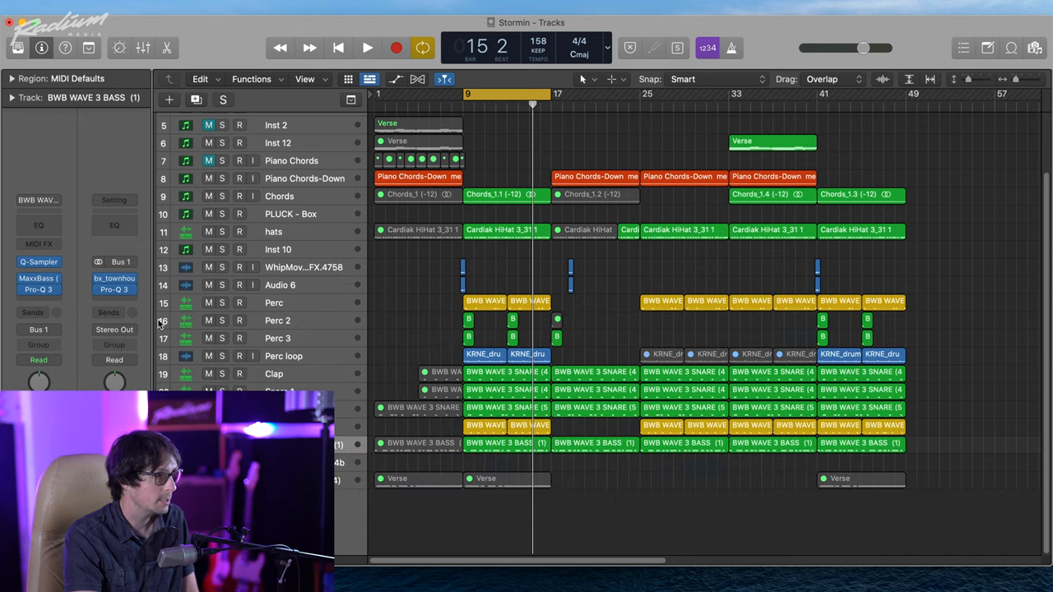
pyautogui.moveTo(115, 307)
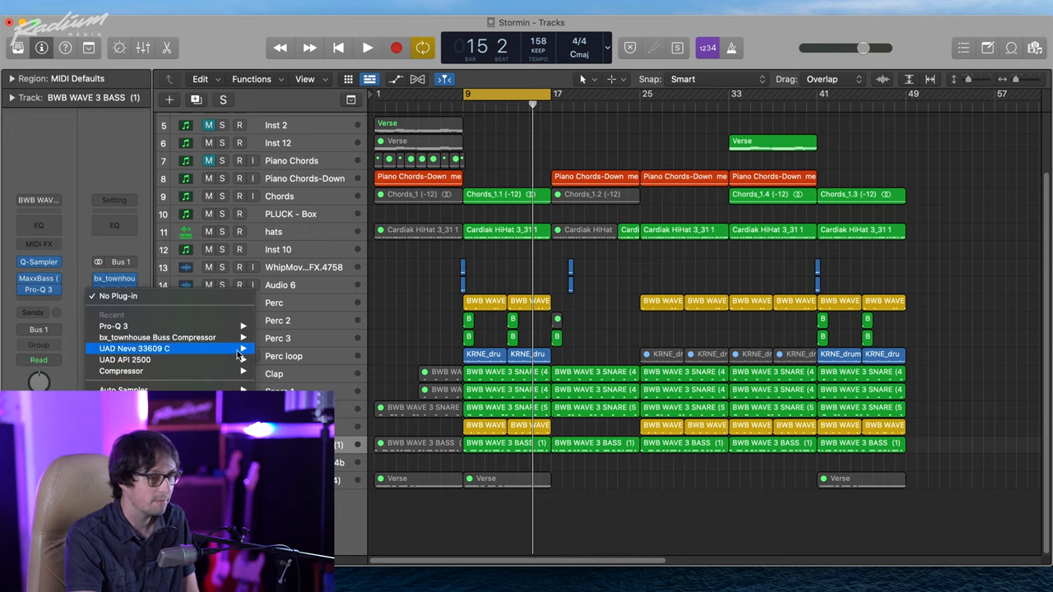
pyautogui.moveTo(195, 280)
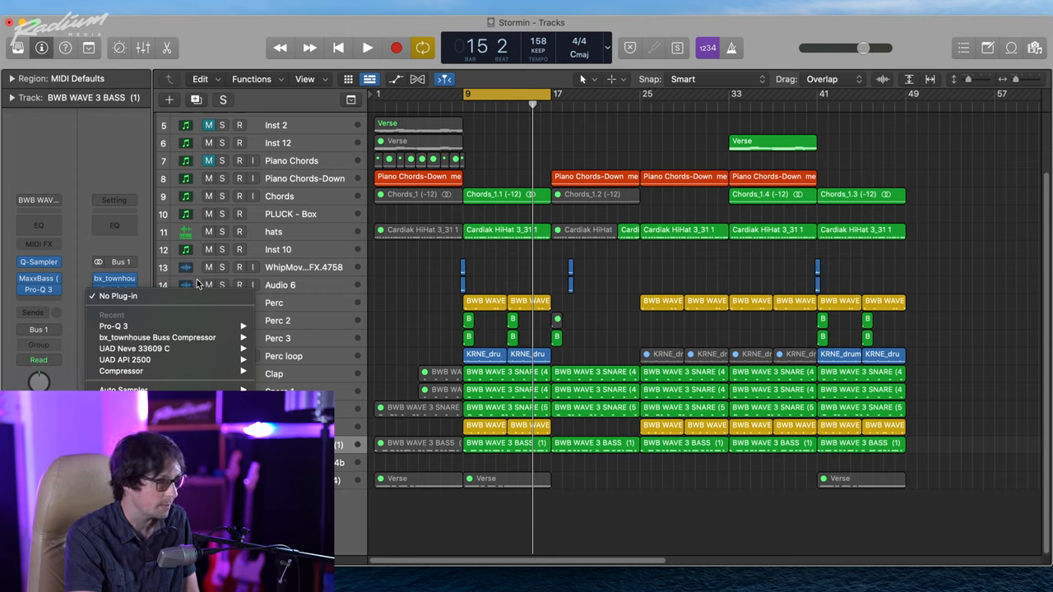
pyautogui.moveTo(114, 327)
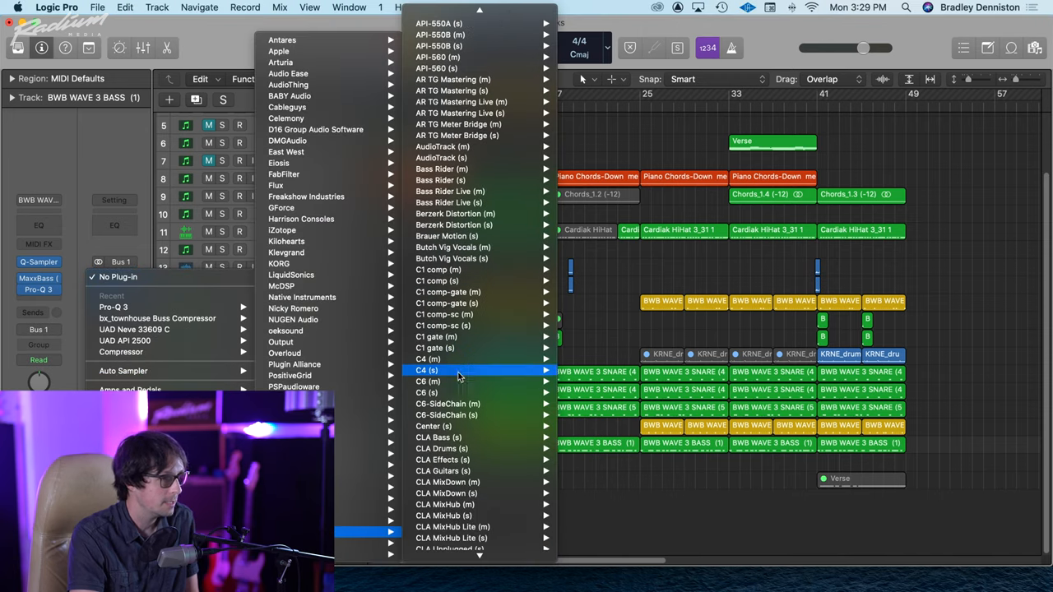
# Step: Insert the Waves L1 limiter after Pro-Q 3 on the Drum Buss
pyautogui.scroll(-3)
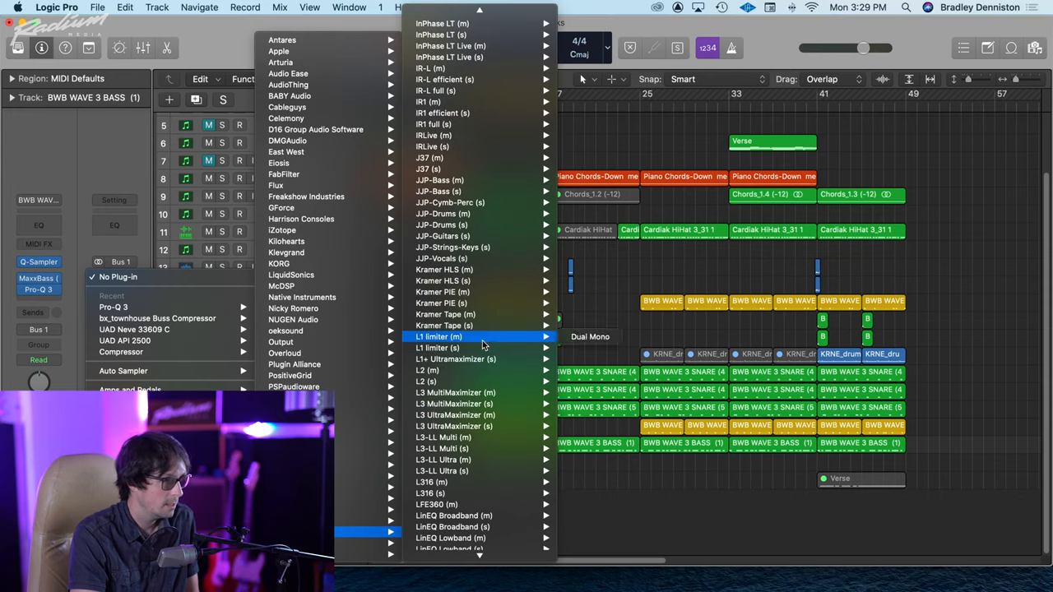
pyautogui.click(437, 348)
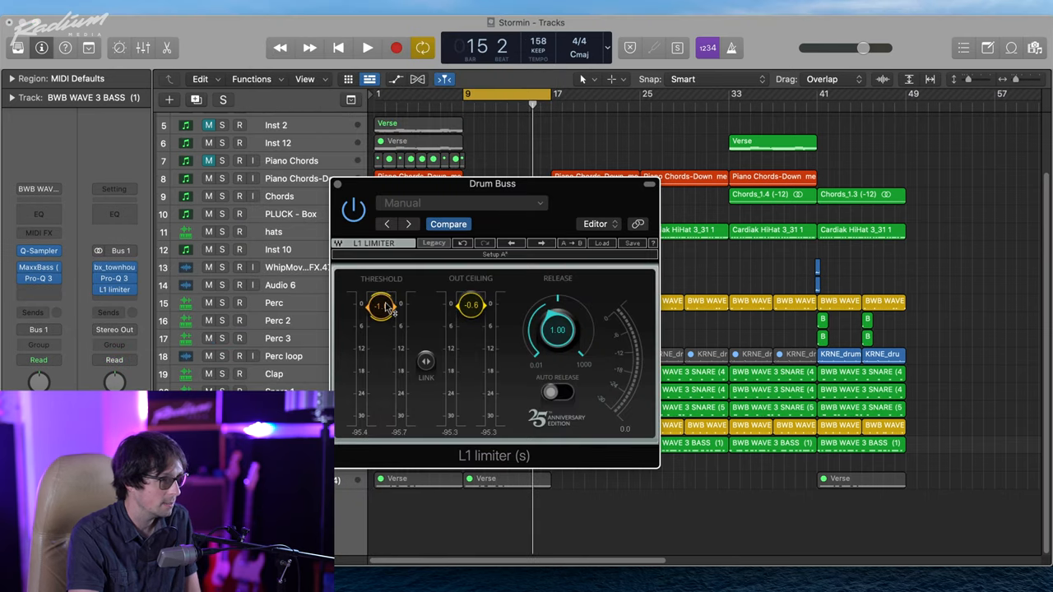
# Step: Start playback and pull the L1 threshold down a few dB
pyautogui.click(367, 47)
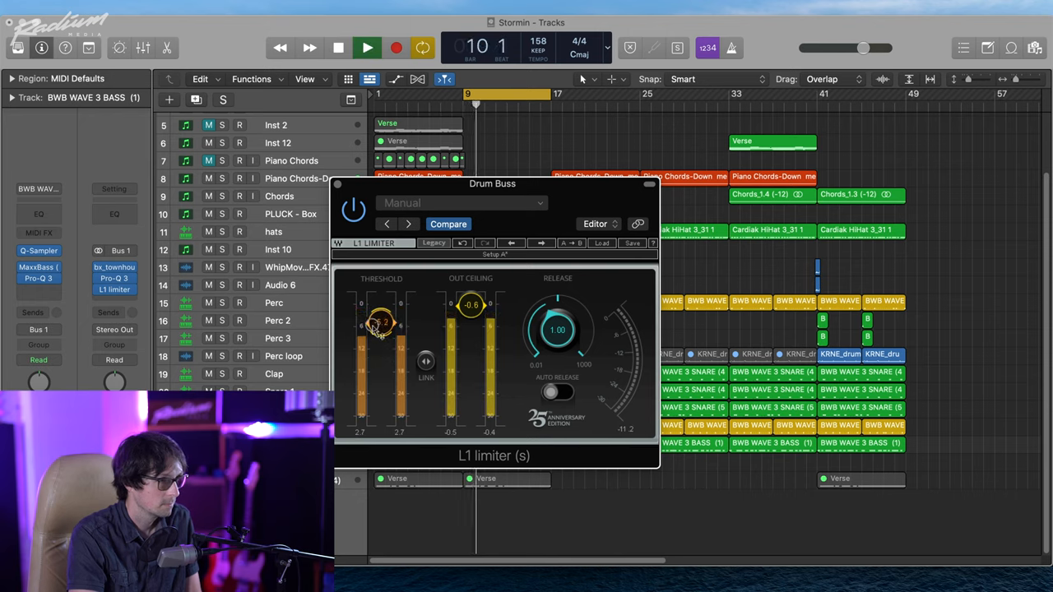
pyautogui.moveTo(379, 323); pyautogui.dragTo(378, 308)
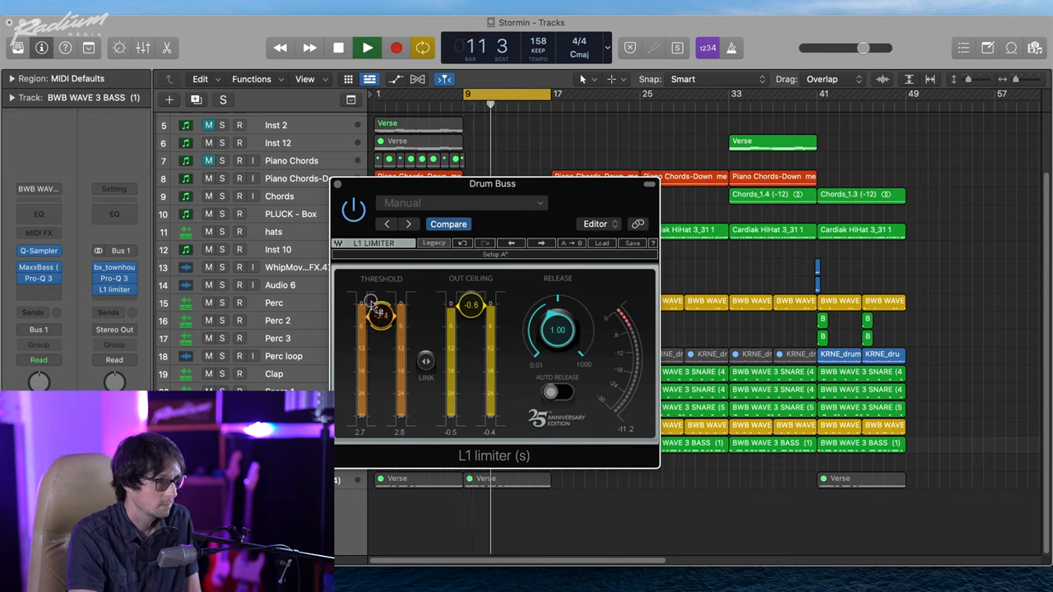
pyautogui.moveTo(380, 317); pyautogui.dragTo(390, 313)
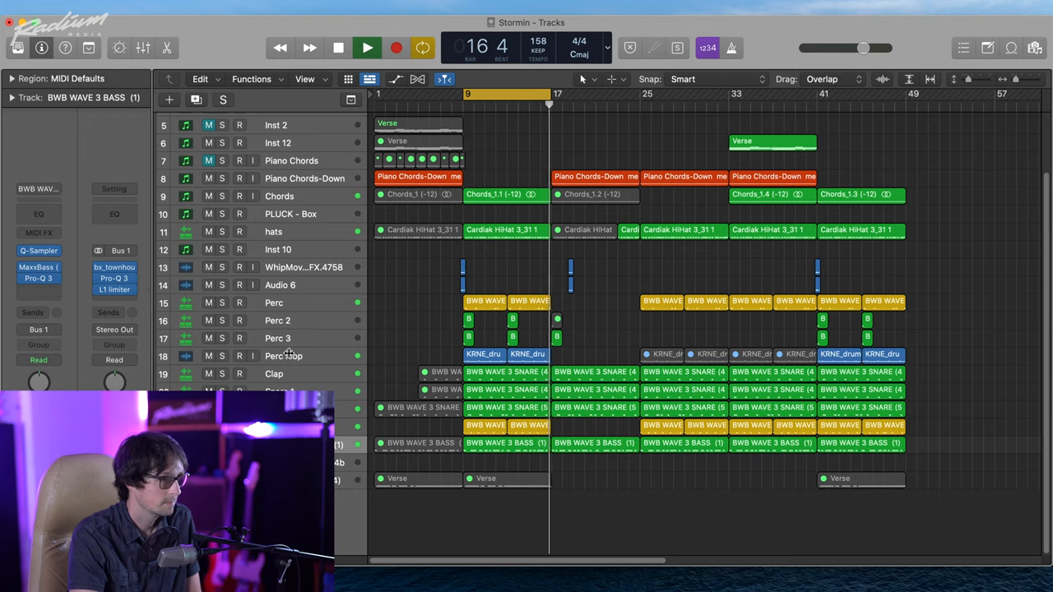
# Step: Select the bass track and add Black Box HG-2 below Pro-Q 3
pyautogui.click(367, 47)
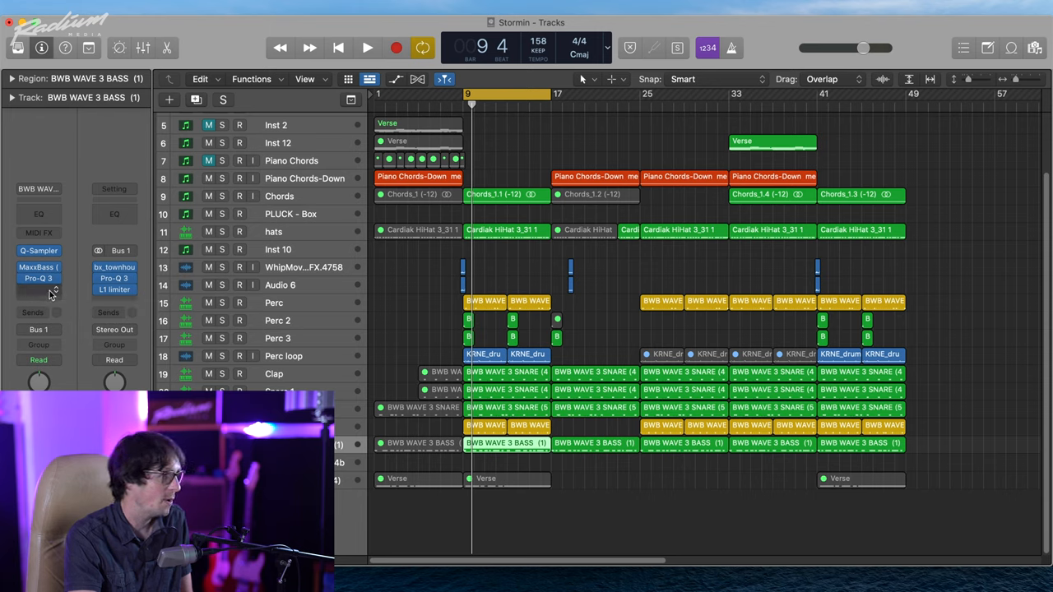
pyautogui.click(38, 278)
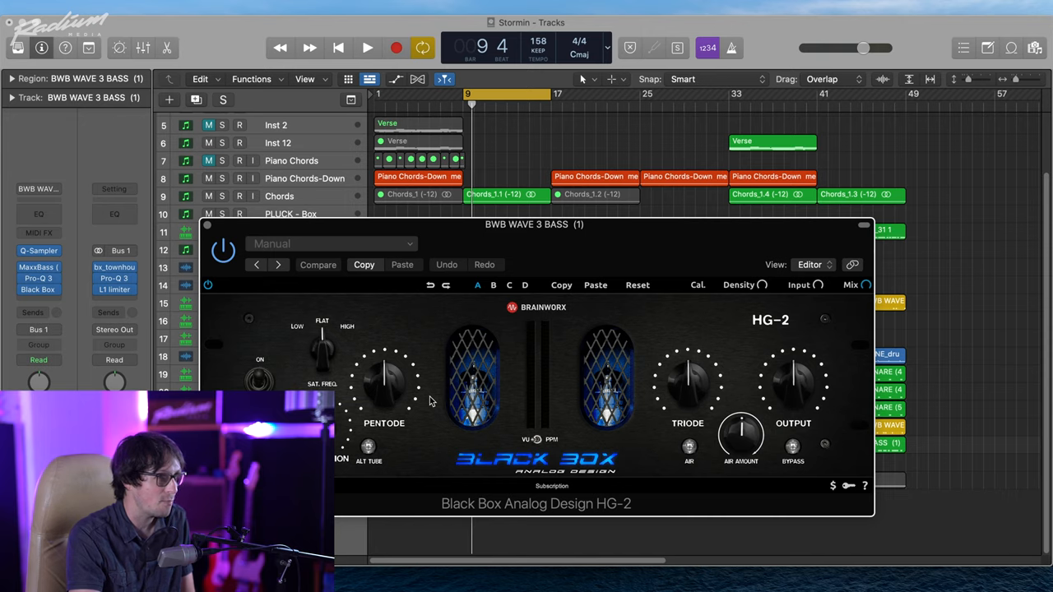
pyautogui.moveTo(391, 390)
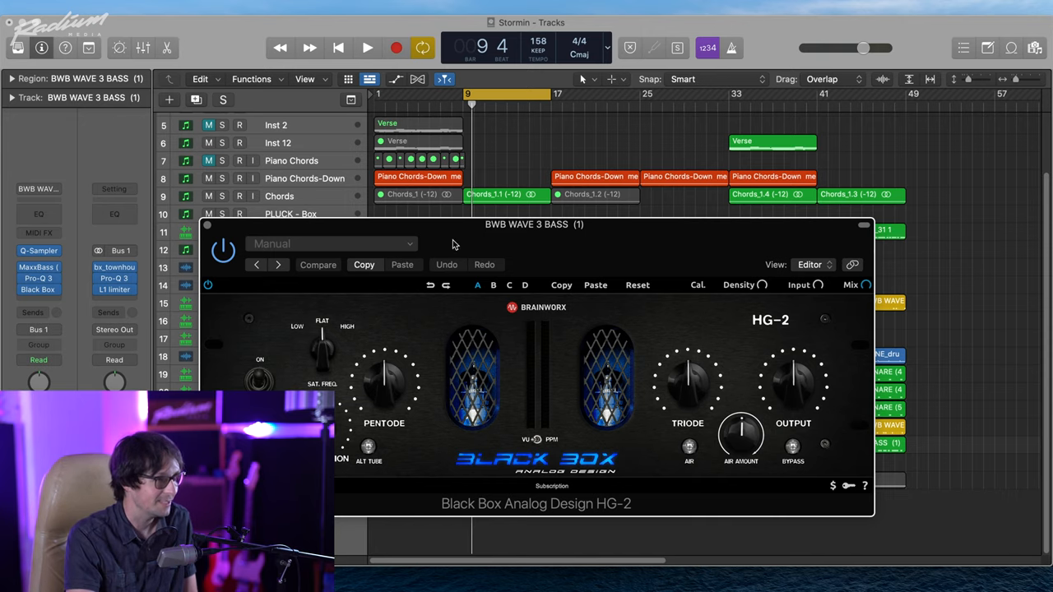
# Step: Start playback and adjust the HG-2 Pentode, Output and Triode knobs on the bass
pyautogui.moveTo(527, 223); pyautogui.dragTo(547, 241)
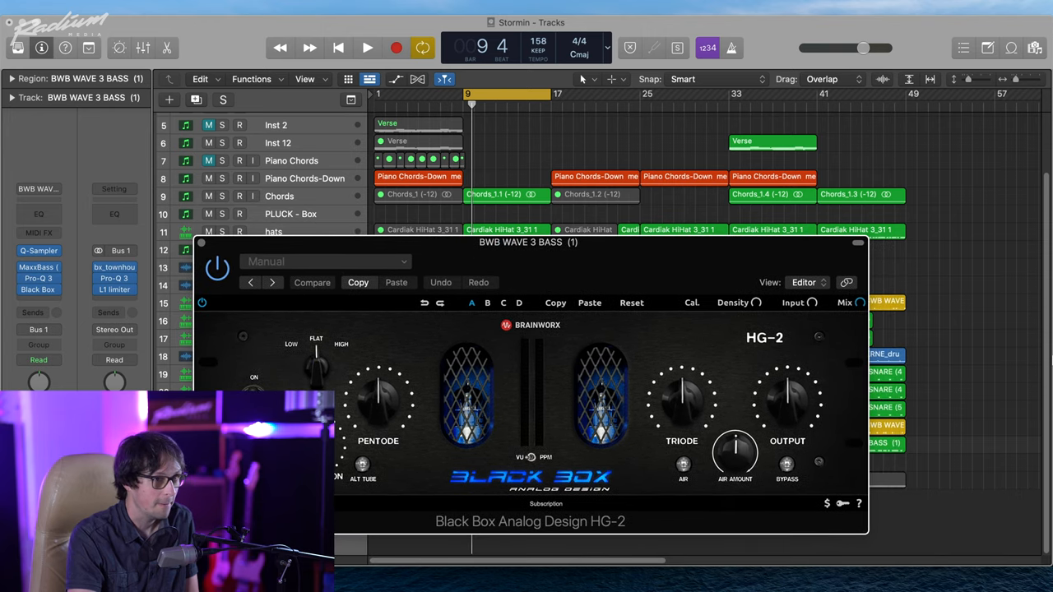
pyautogui.click(367, 47)
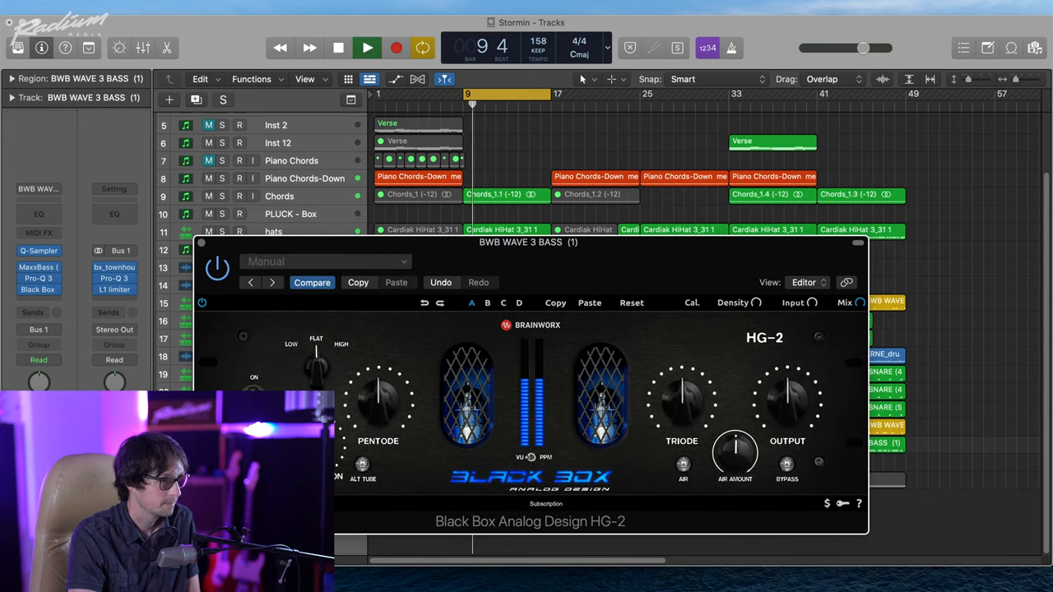
pyautogui.moveTo(379, 395); pyautogui.dragTo(382, 391)
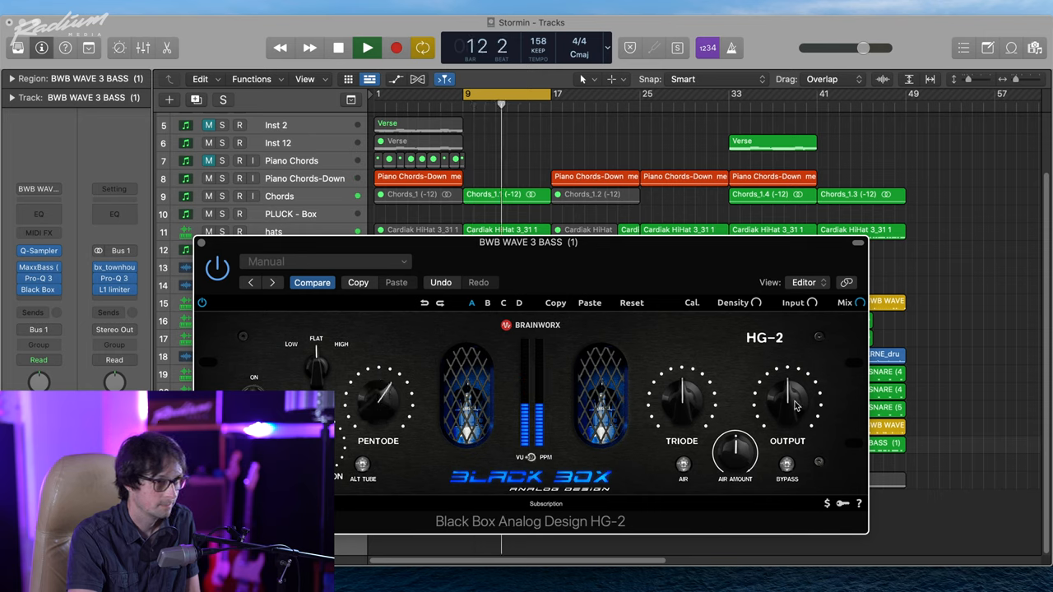
pyautogui.moveTo(789, 399); pyautogui.dragTo(786, 412)
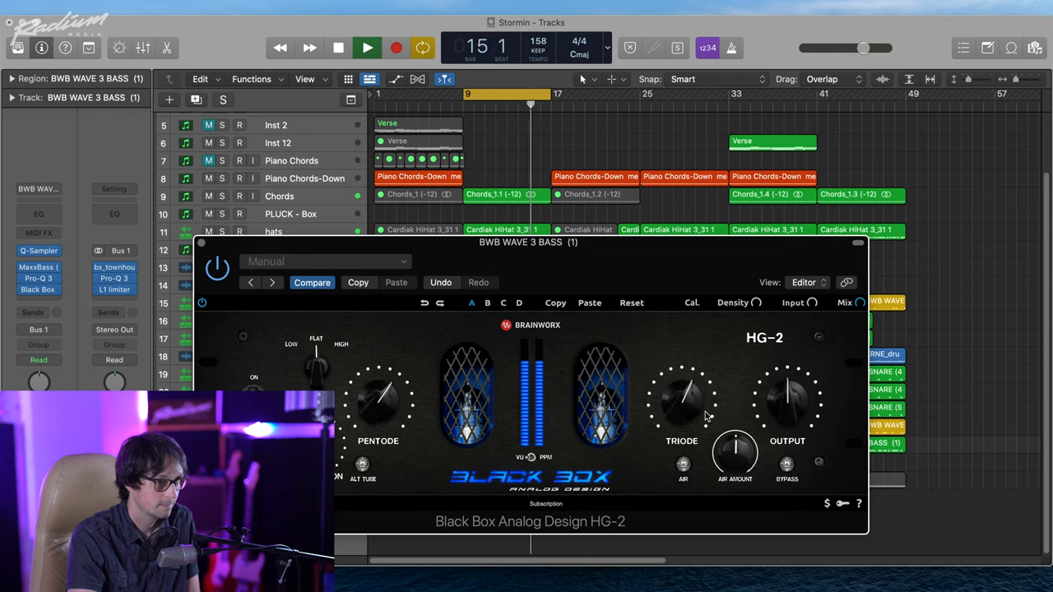
pyautogui.moveTo(787, 403); pyautogui.dragTo(787, 403)
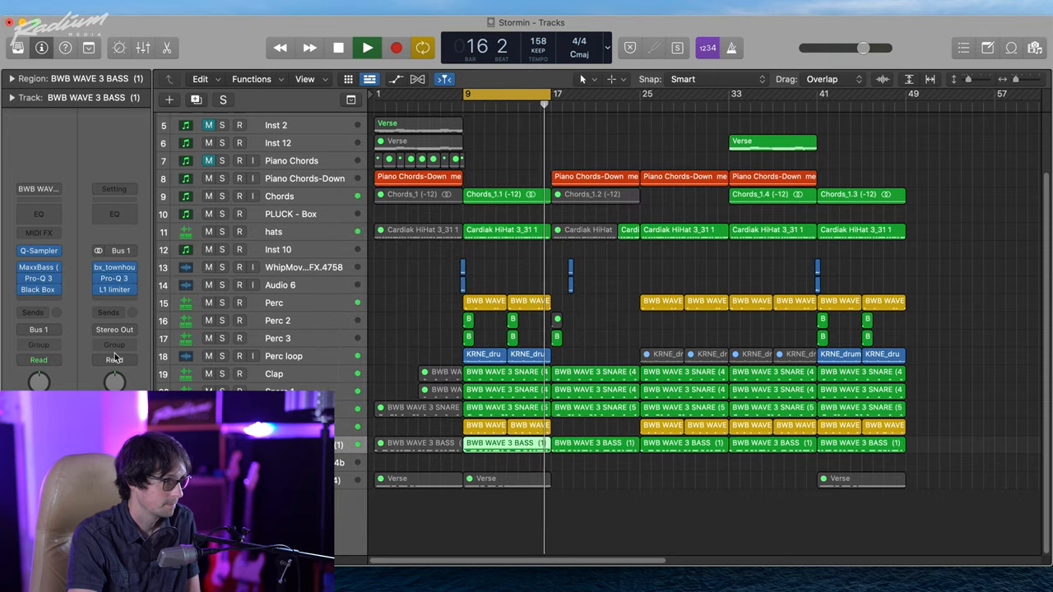
# Step: Stop playback and select the Ancient India track to show its channel strip
pyautogui.click(338, 47)
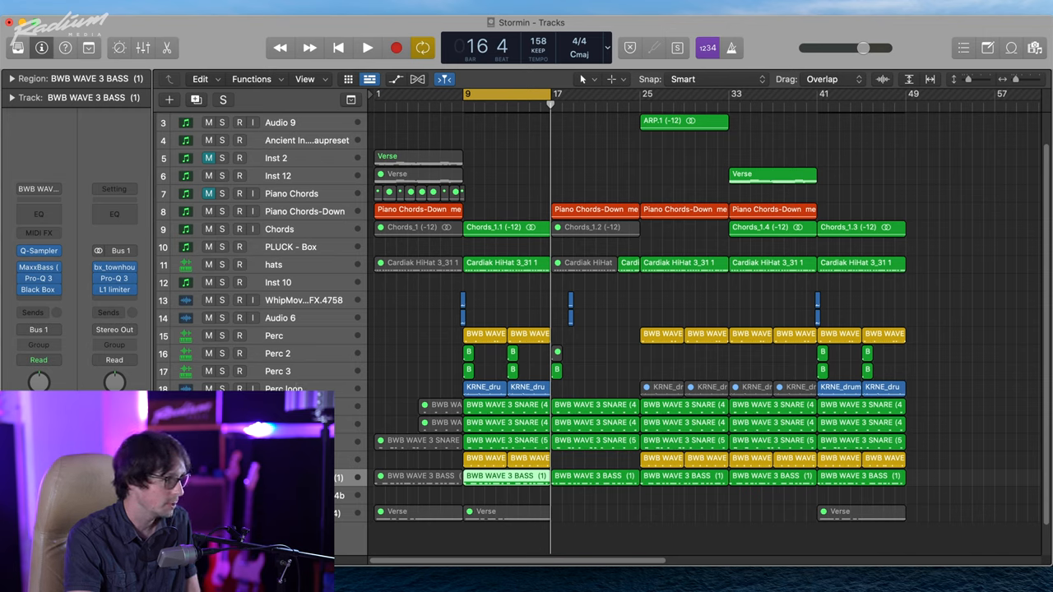
pyautogui.click(367, 47)
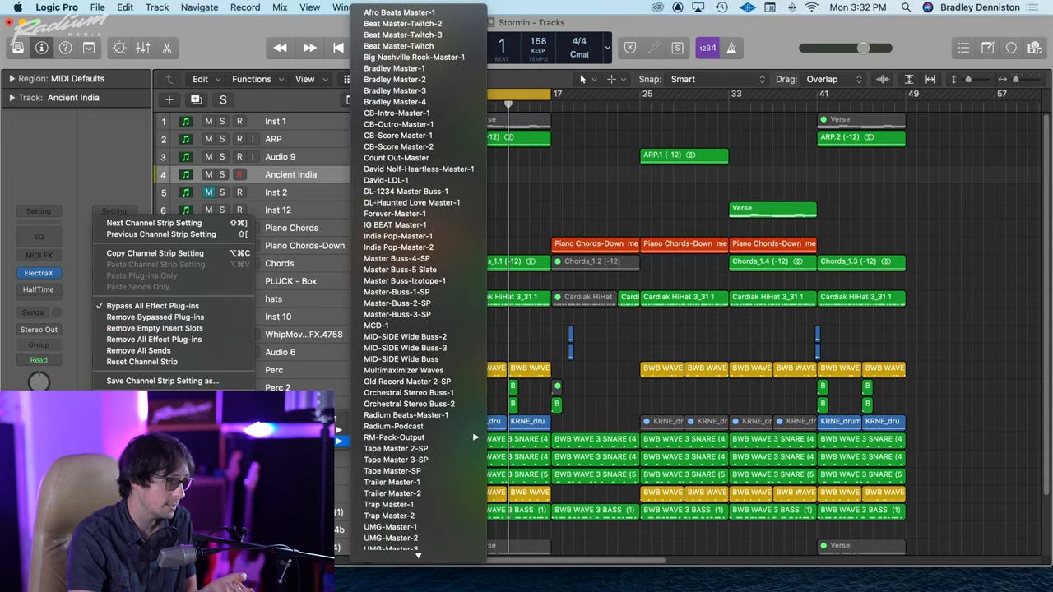
pyautogui.moveTo(419, 258)
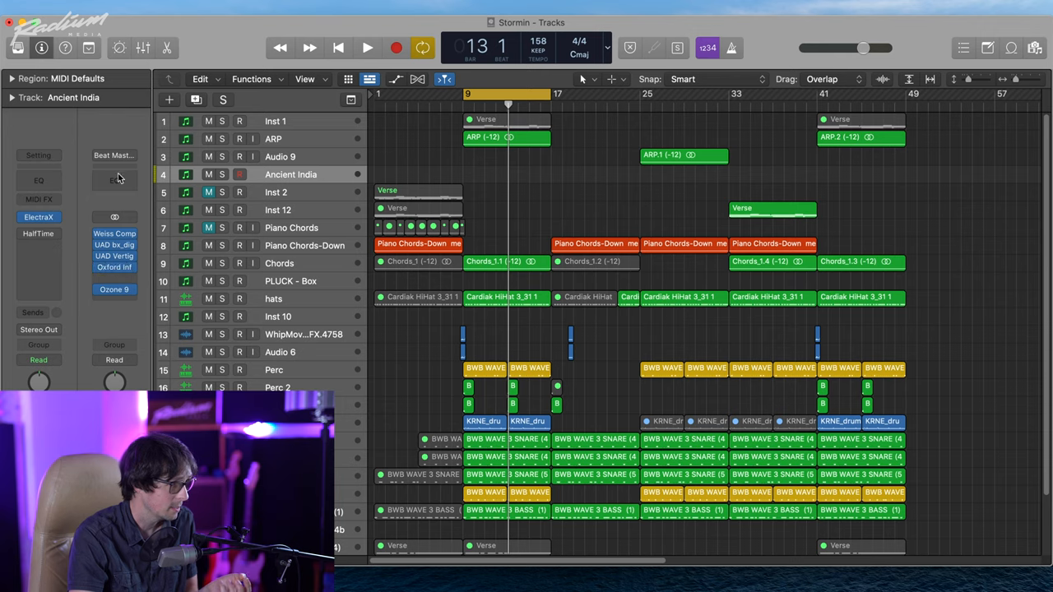
pyautogui.moveTo(813, 120)
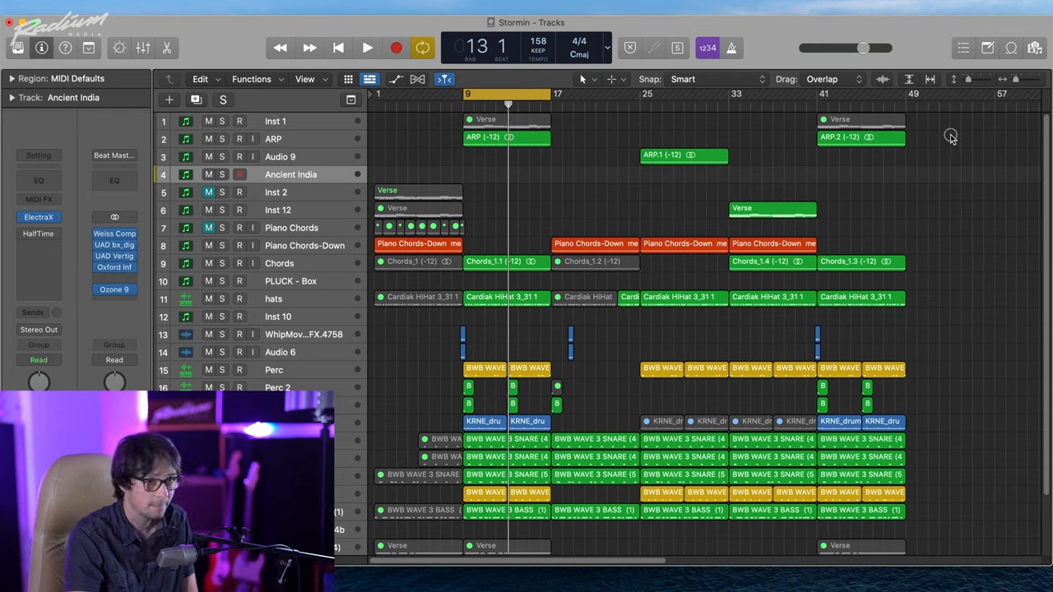
# Step: Load the Beat Master-Twitch-3 channel strip setting onto the Stereo Out strip
pyautogui.click(367, 47)
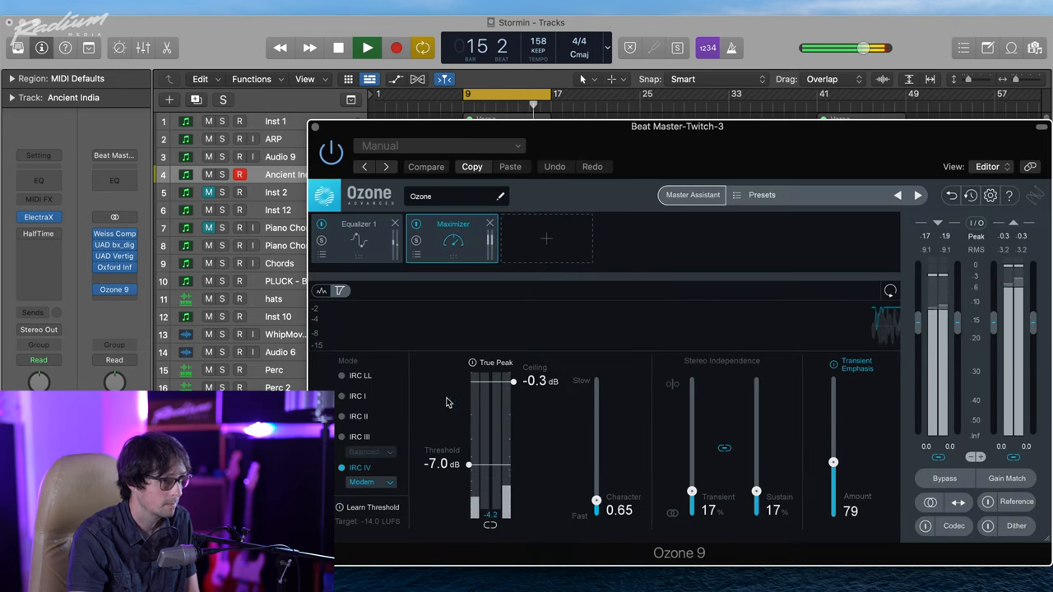
# Step: Set the Ozone 9 Maximizer threshold to -7.0 dB and lower the Clap track to -5.6 dB
pyautogui.moveTo(469, 465); pyautogui.dragTo(466, 450)
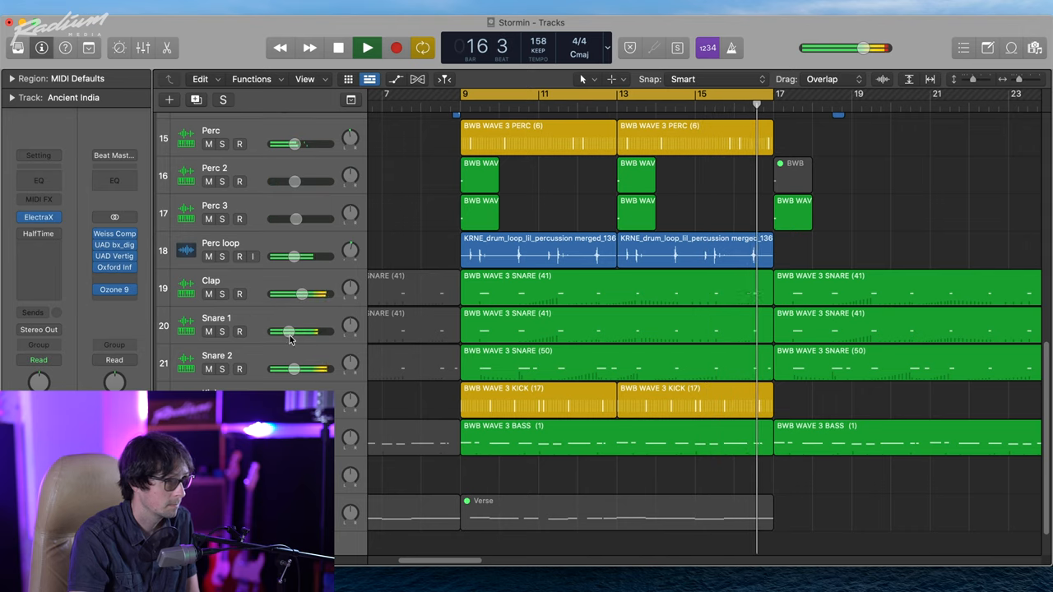
pyautogui.moveTo(288, 331); pyautogui.dragTo(288, 331)
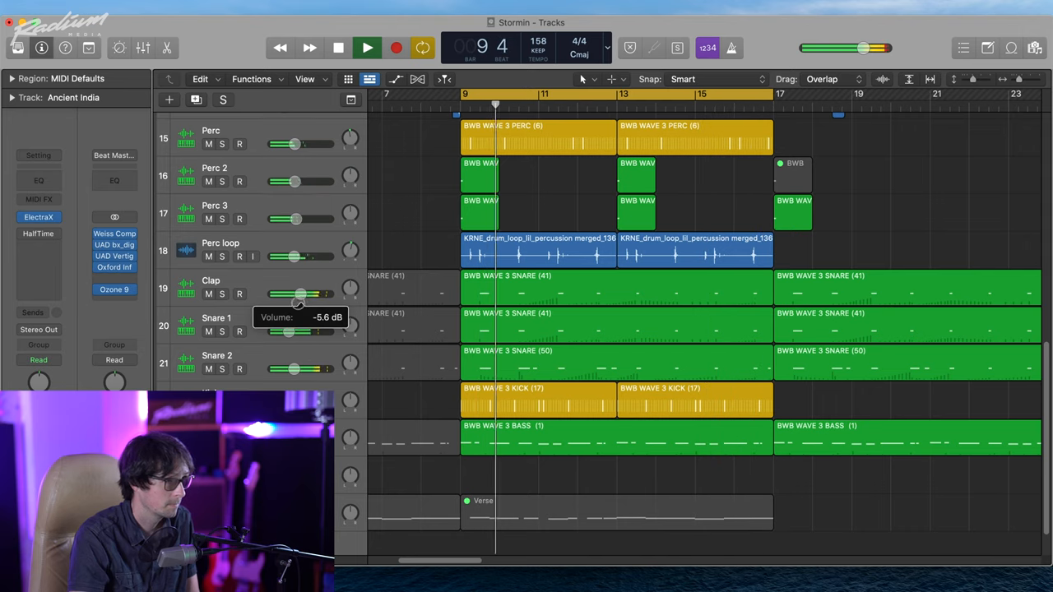